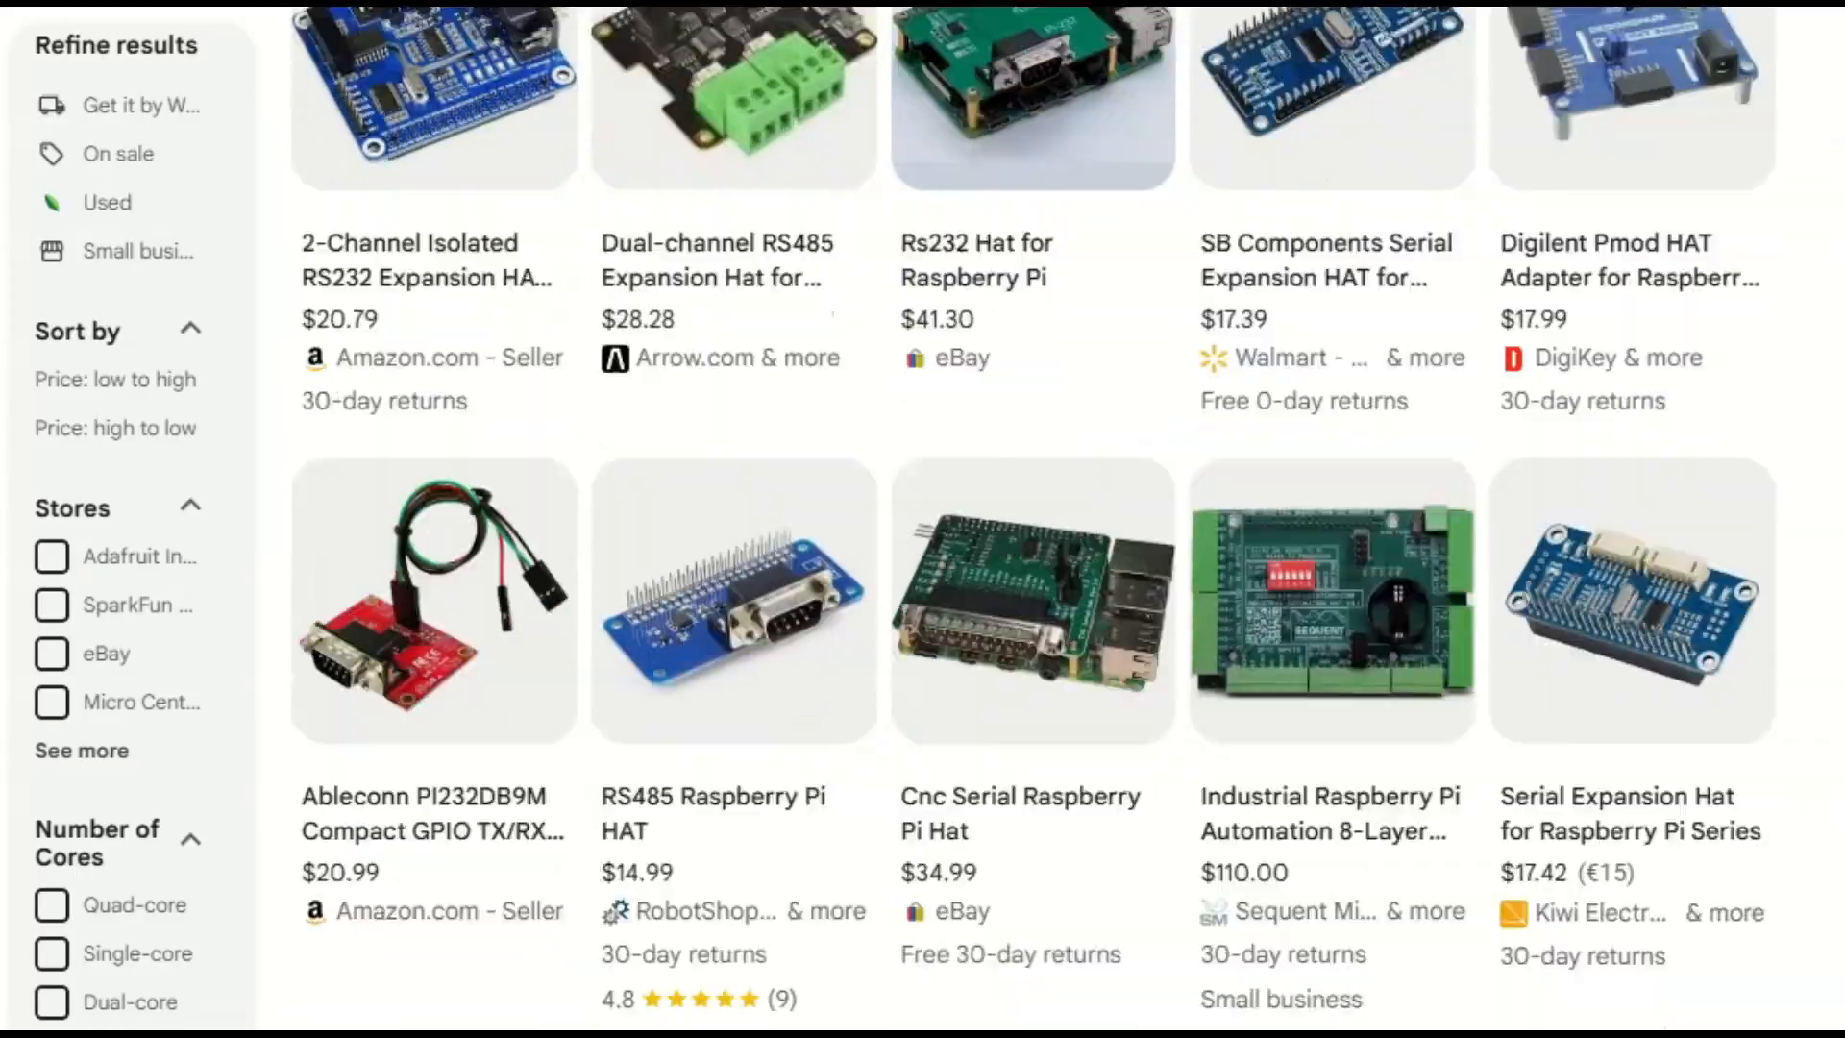
Scroll further through the Raspberry Pi serial HAT shopping results
{"action": "scroll", "scroll_direction": "down", "scroll_amount": 3}
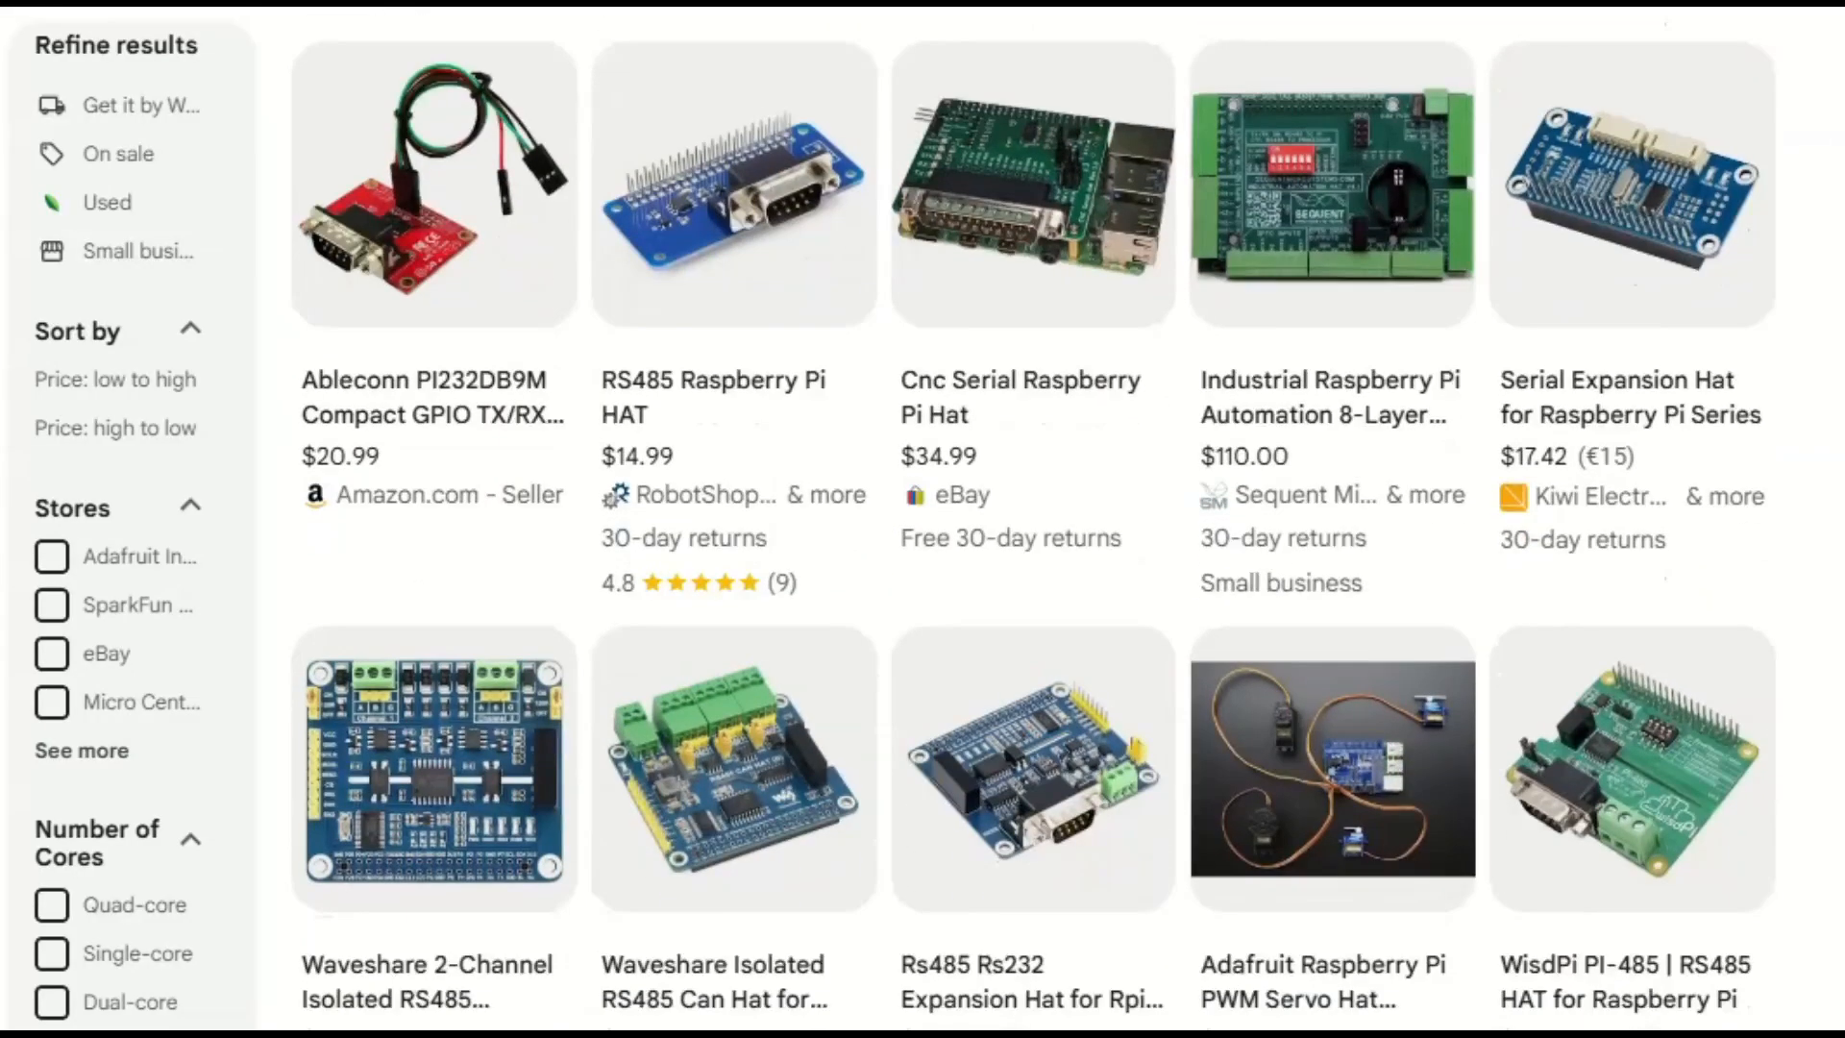
{"action": "scroll", "scroll_direction": "down", "scroll_amount": 3}
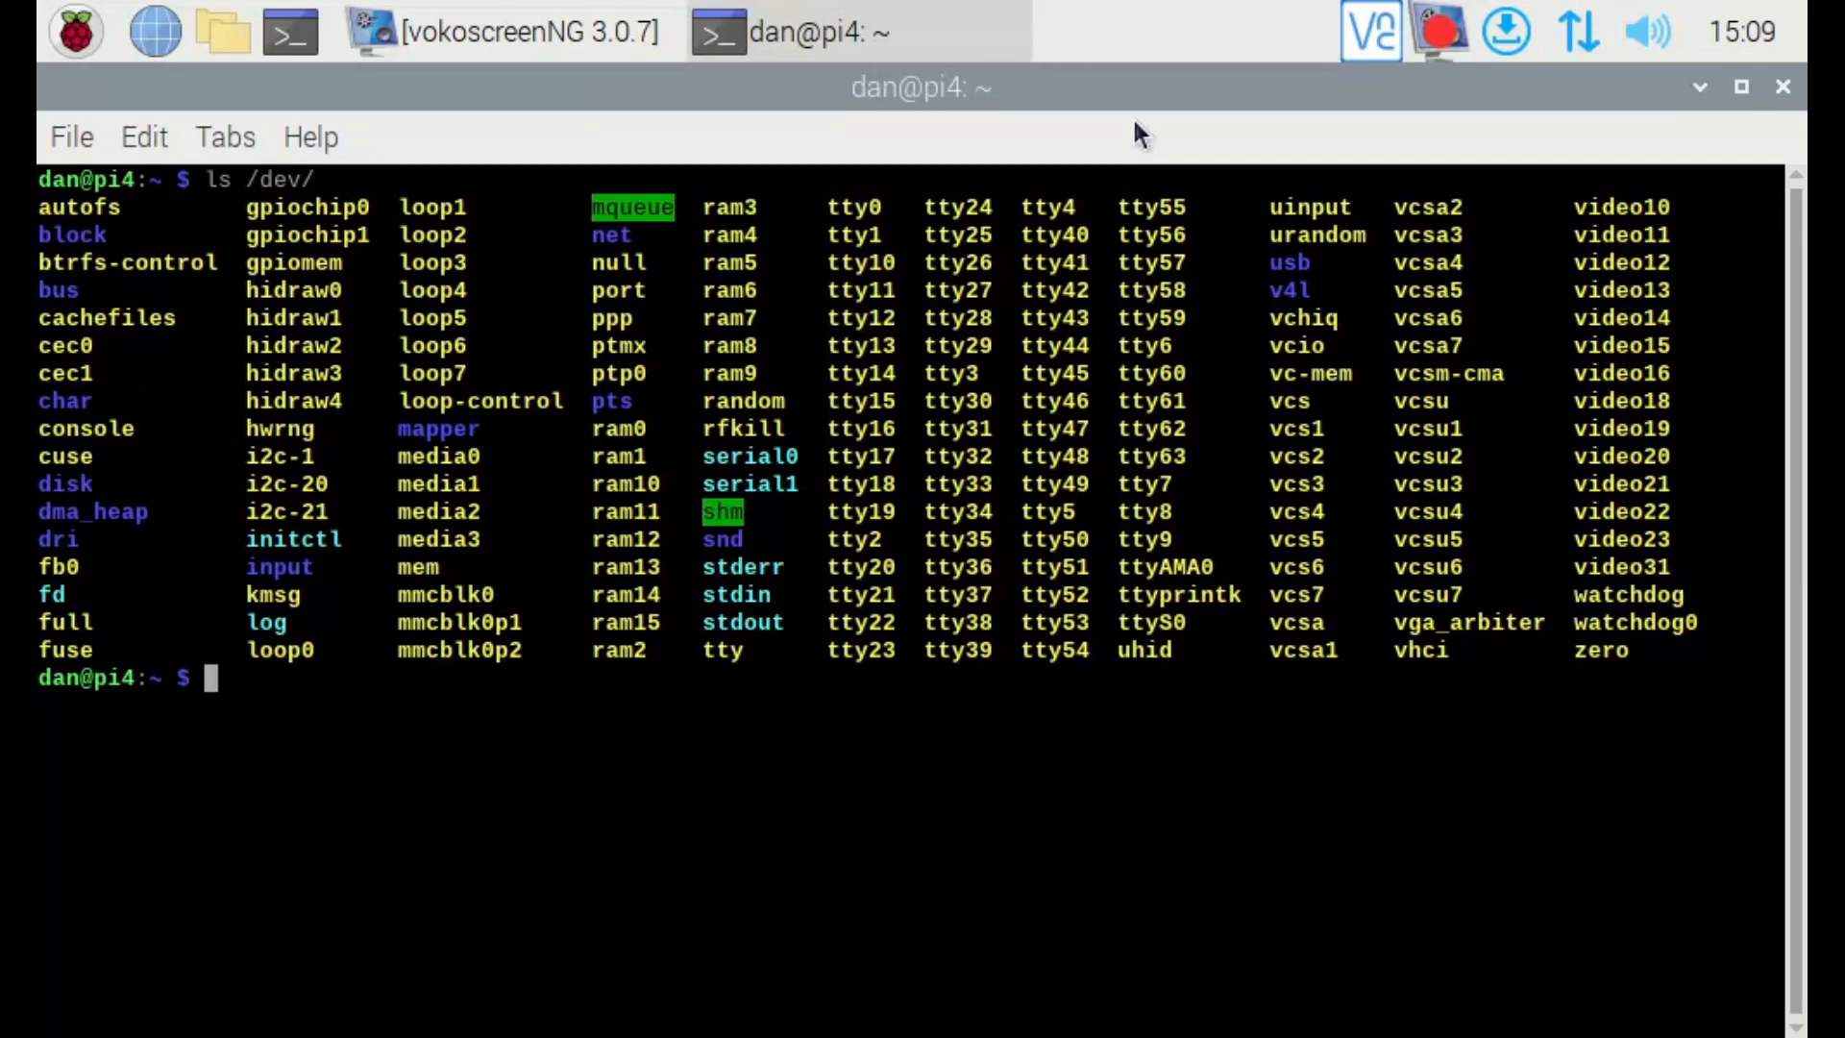
{"action": "mouse_move", "coordinate": [1119, 442]}
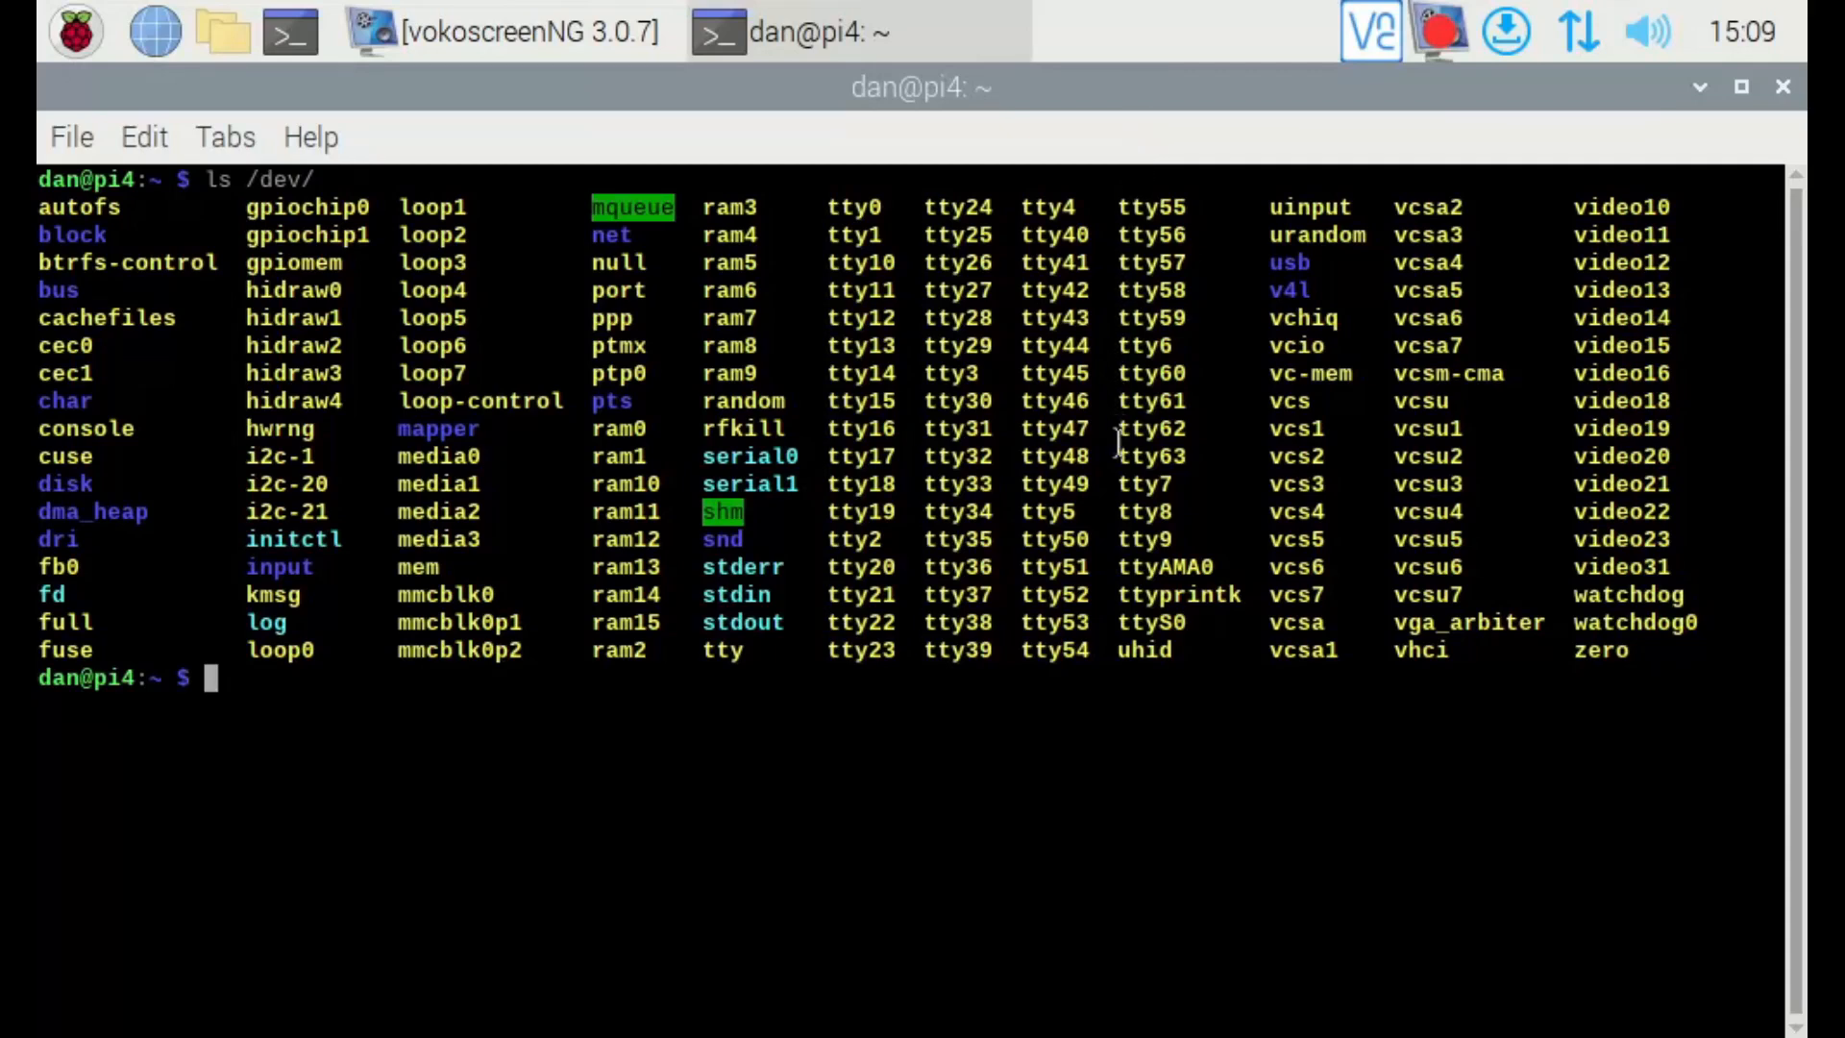
{"action": "mouse_move", "coordinate": [1141, 553]}
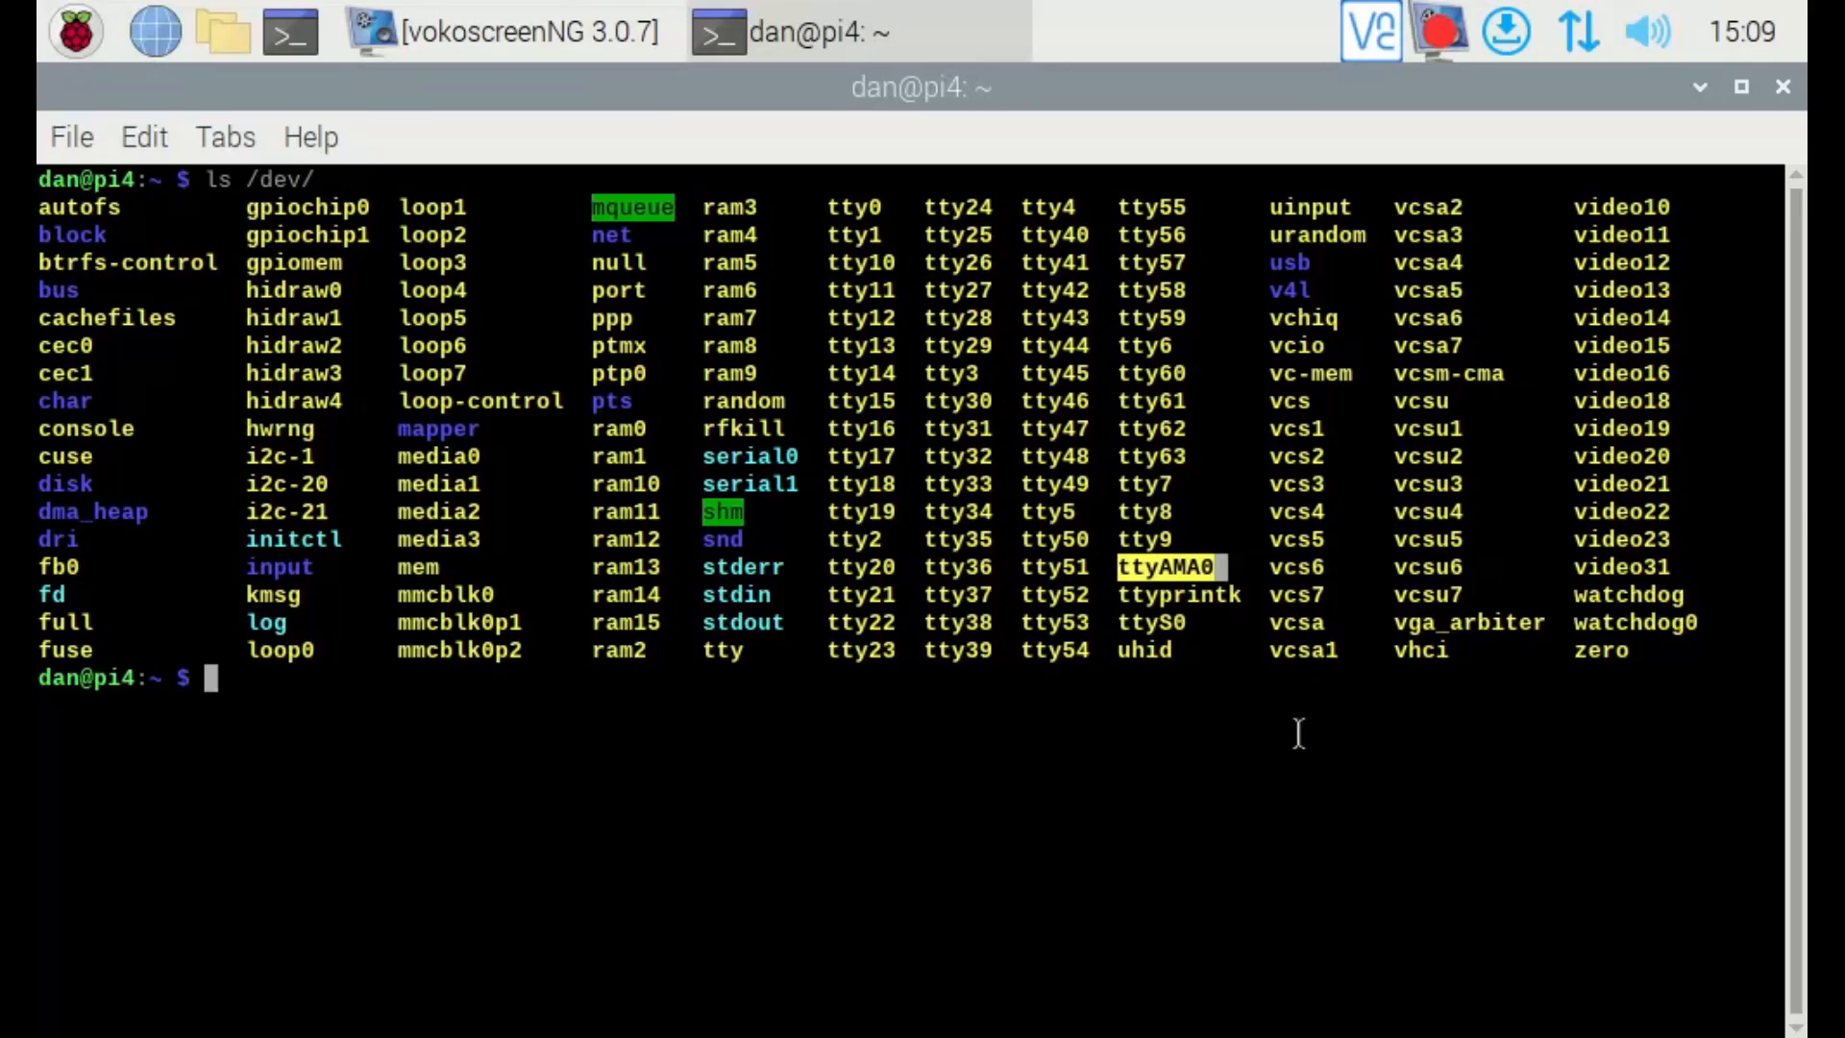
Run cat /dev/ttyAMA0 and see the 'Device or resource busy' error
{"action": "left_click", "coordinate": [1165, 33]}
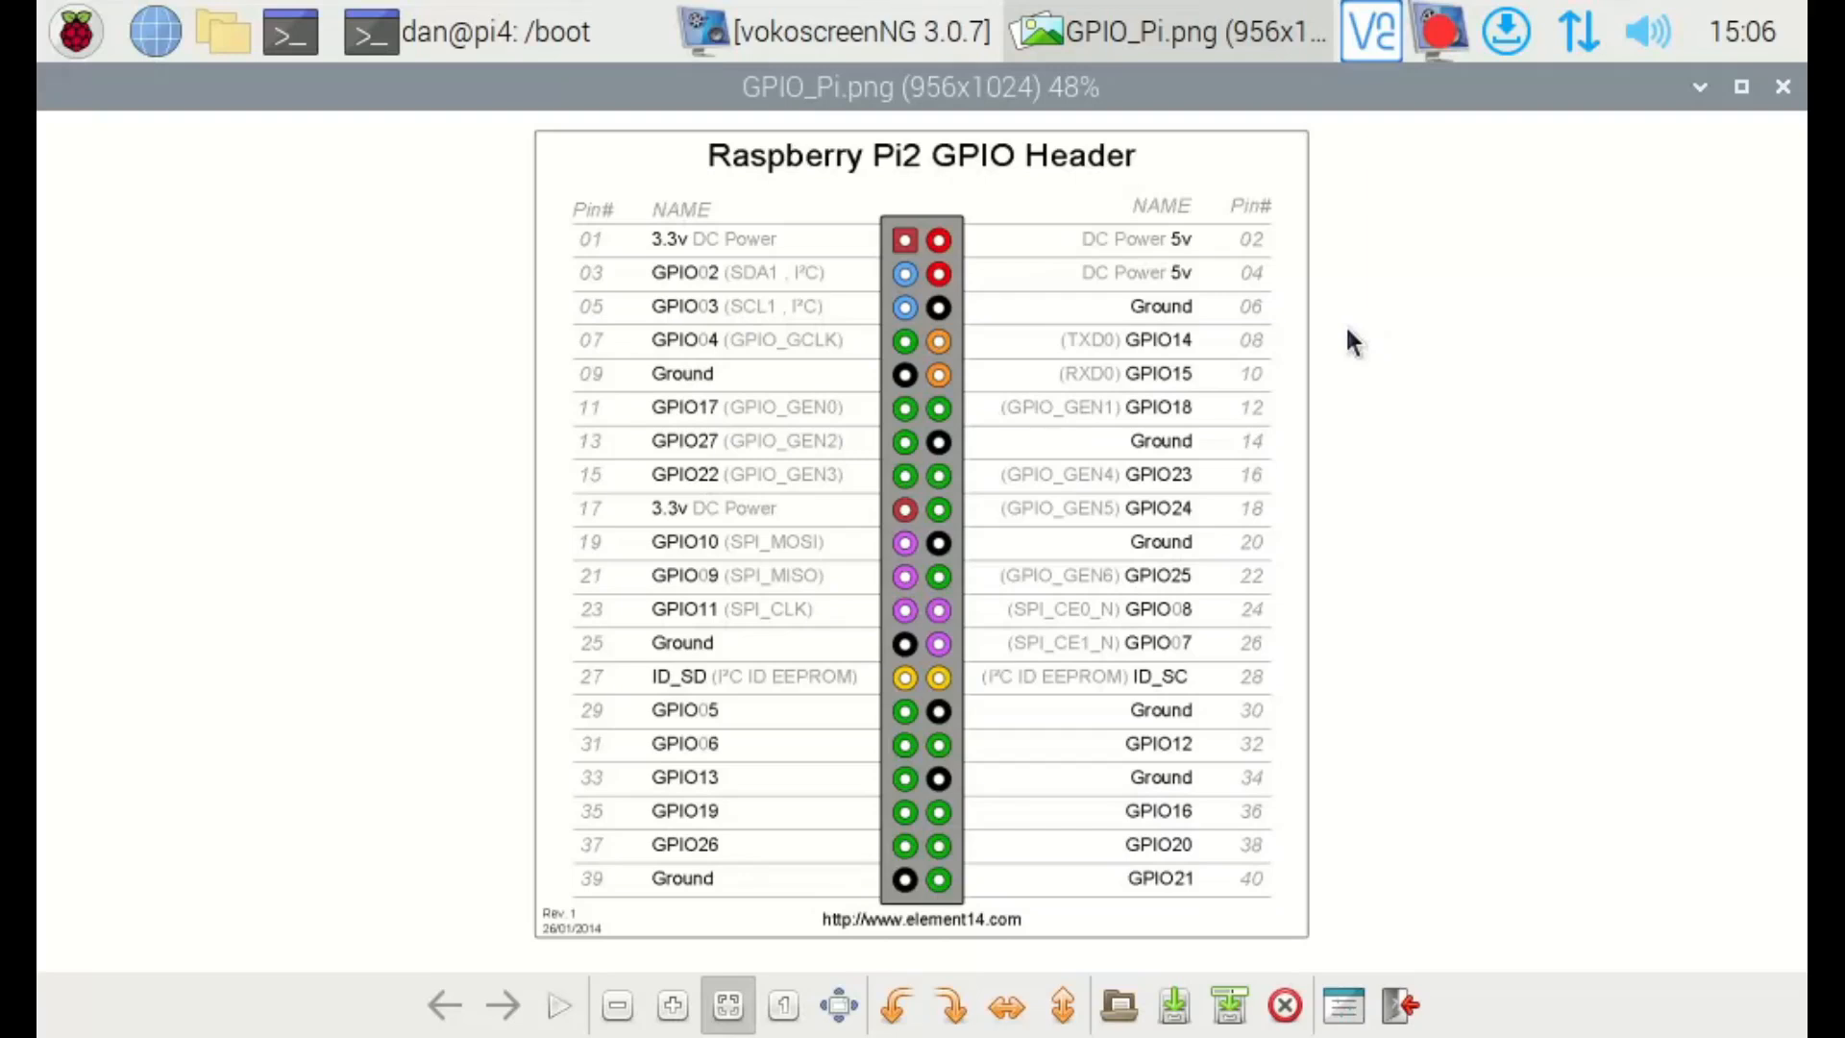
{"action": "mouse_move", "coordinate": [1045, 358]}
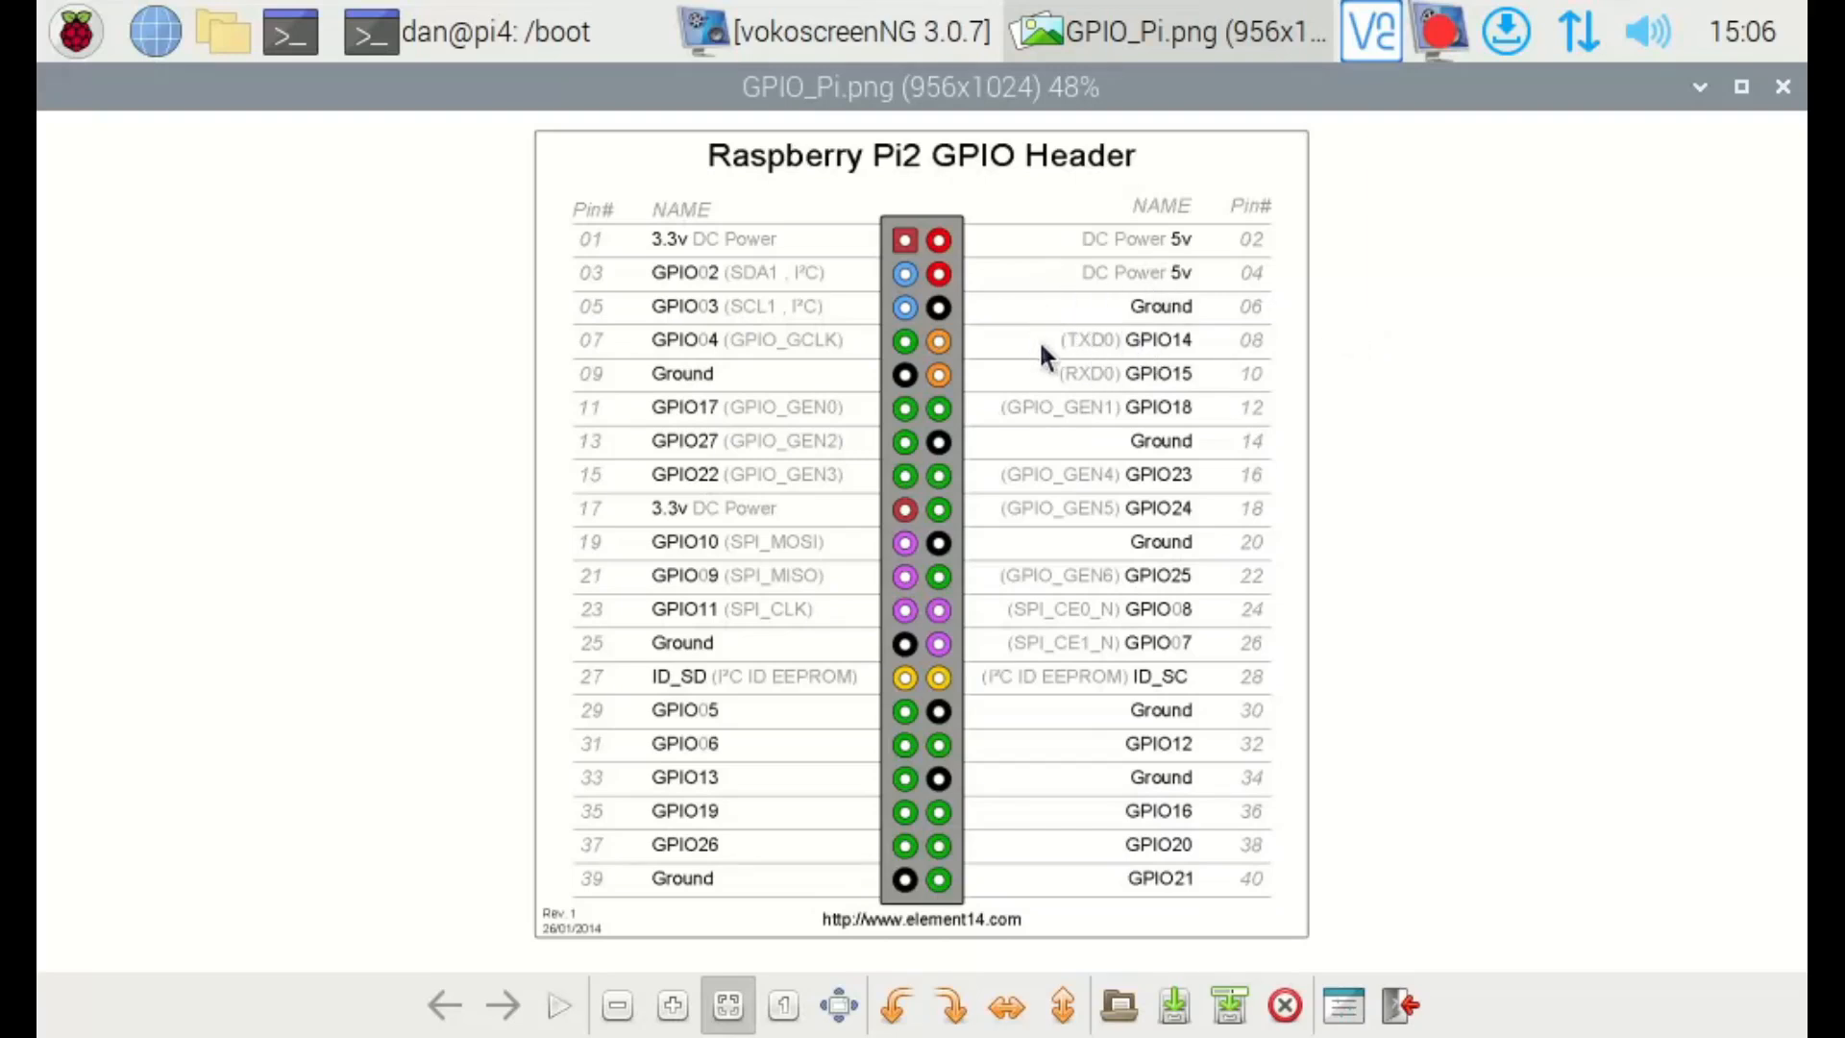
{"action": "mouse_move", "coordinate": [1059, 395]}
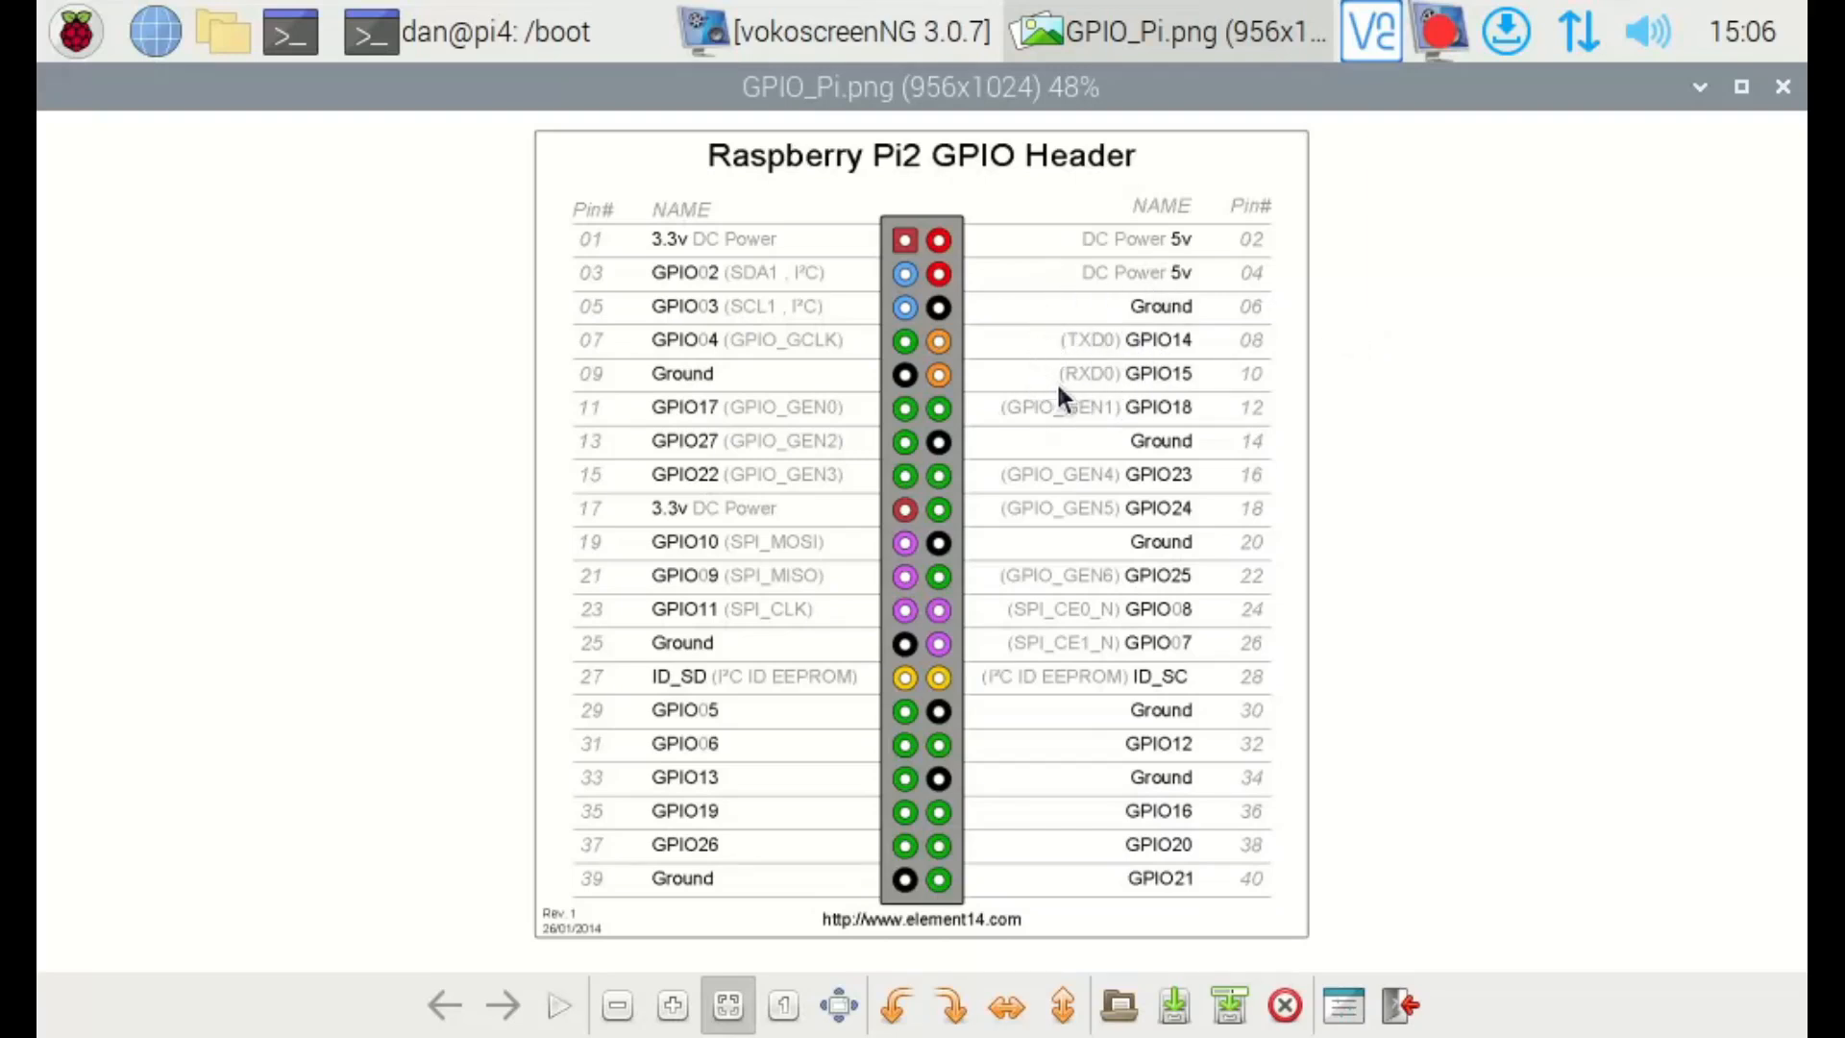
{"action": "mouse_move", "coordinate": [688, 508]}
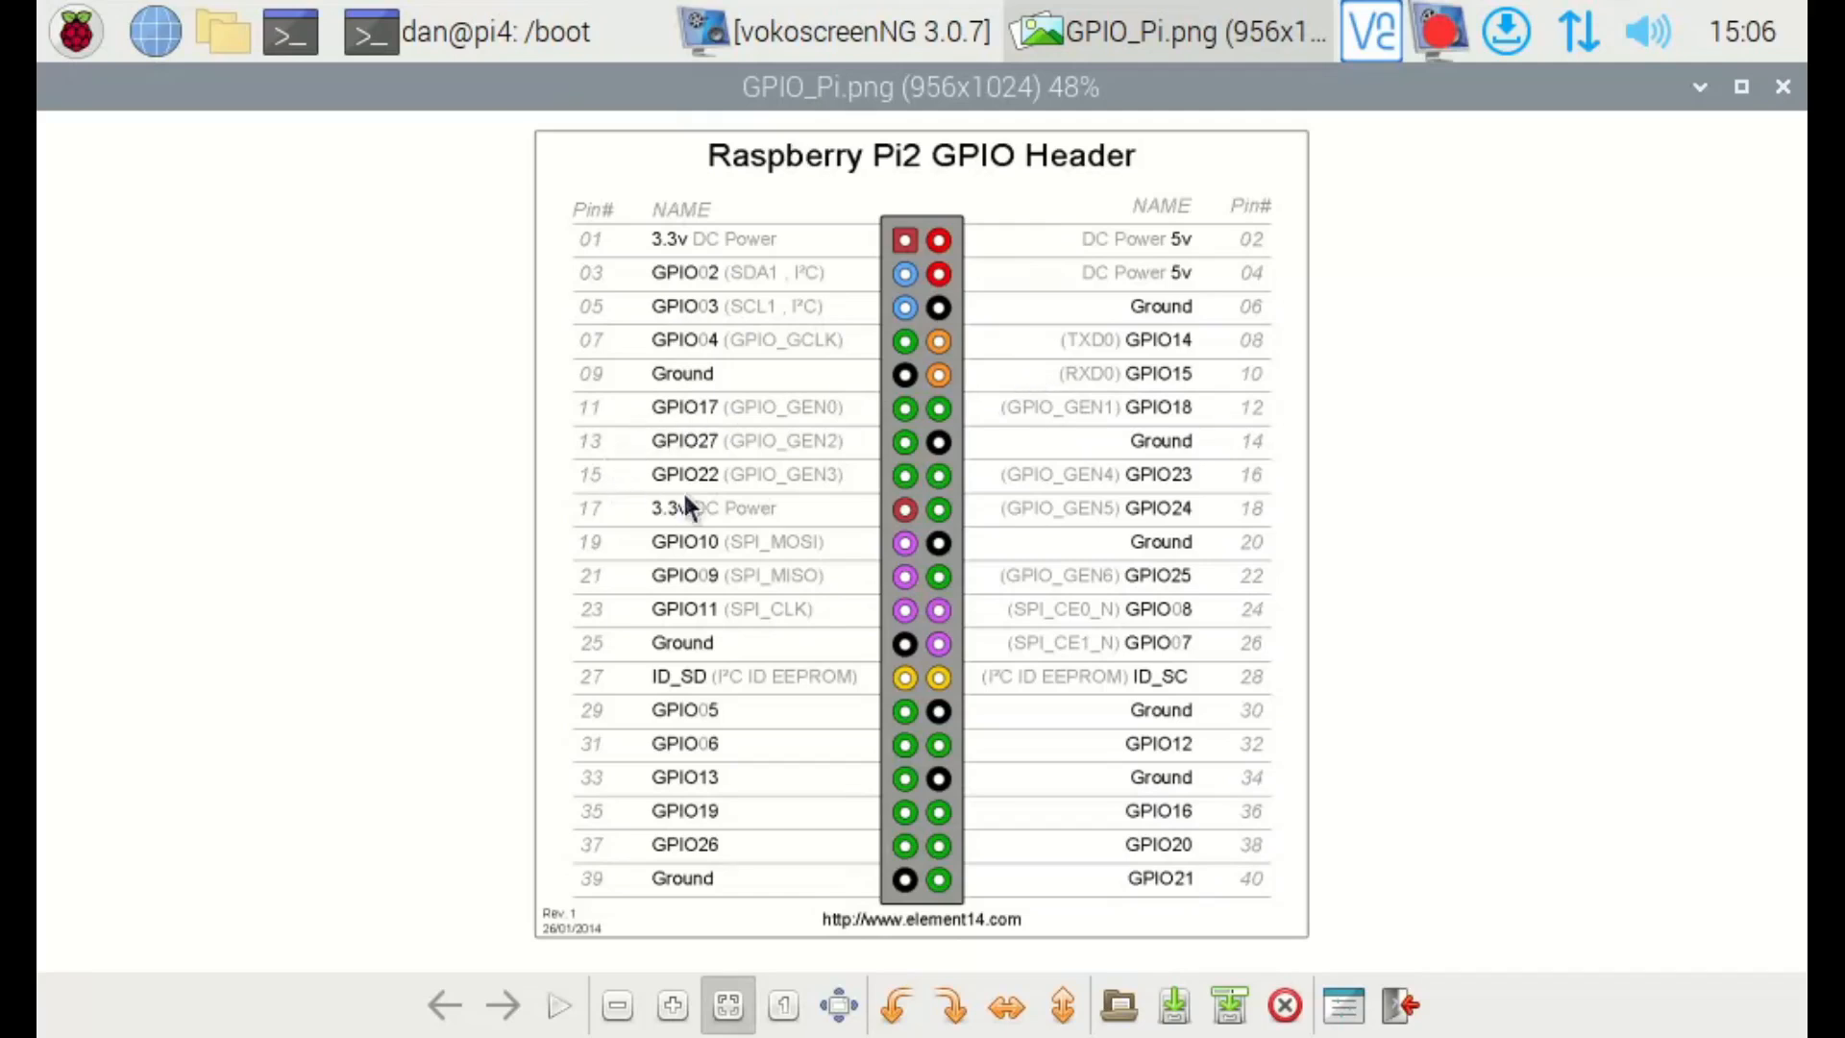
{"action": "mouse_move", "coordinate": [1130, 522]}
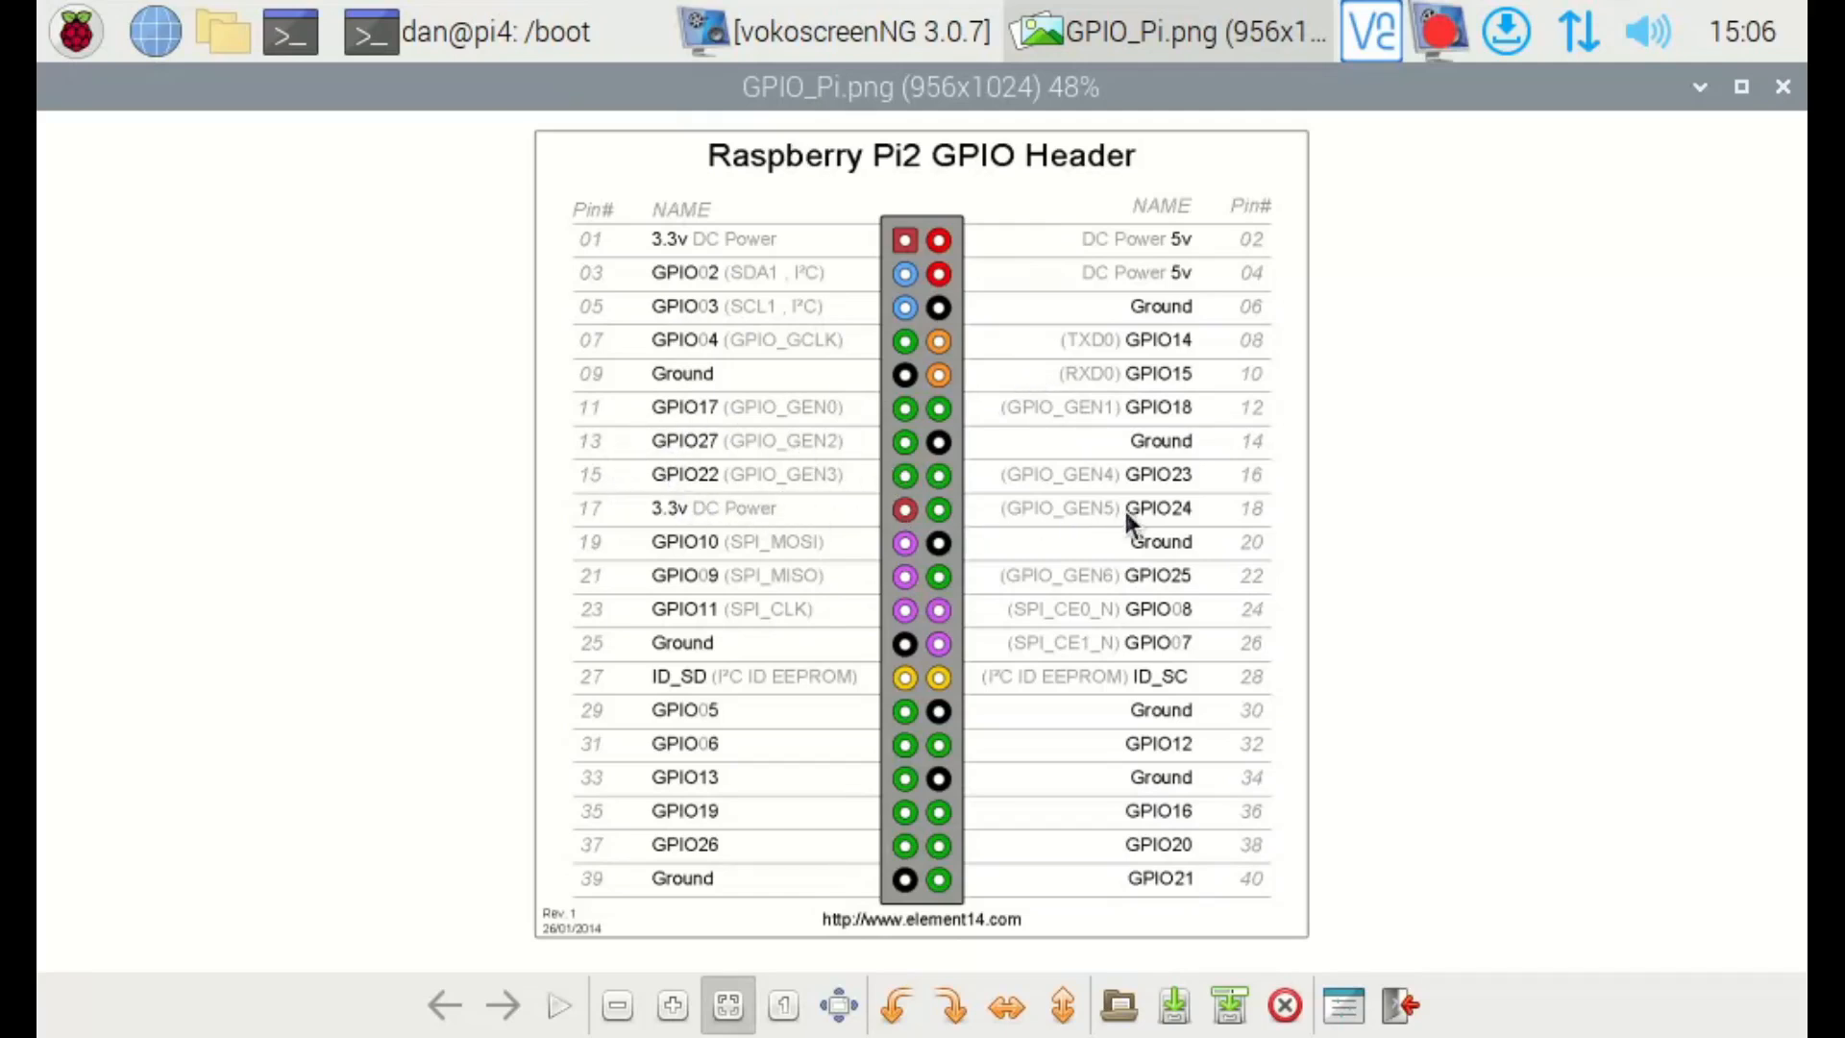
{"action": "mouse_move", "coordinate": [1328, 522]}
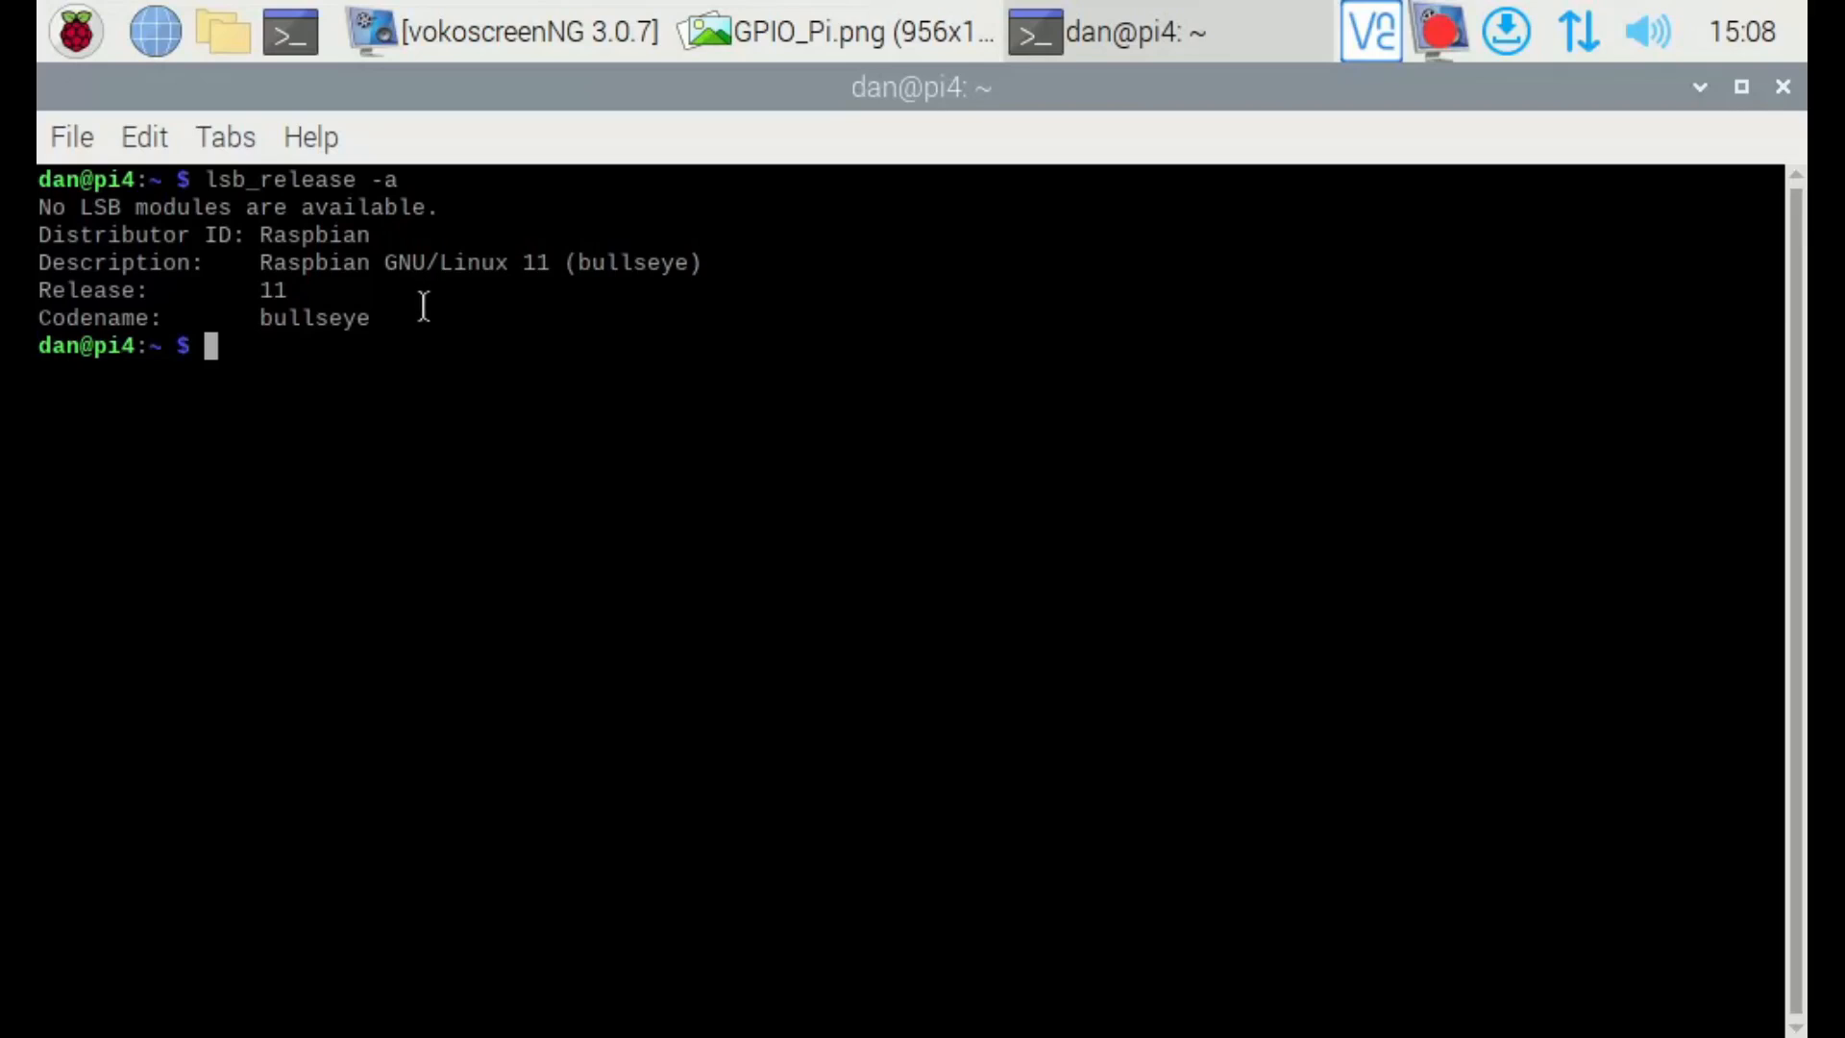
{"action": "mouse_move", "coordinate": [703, 317]}
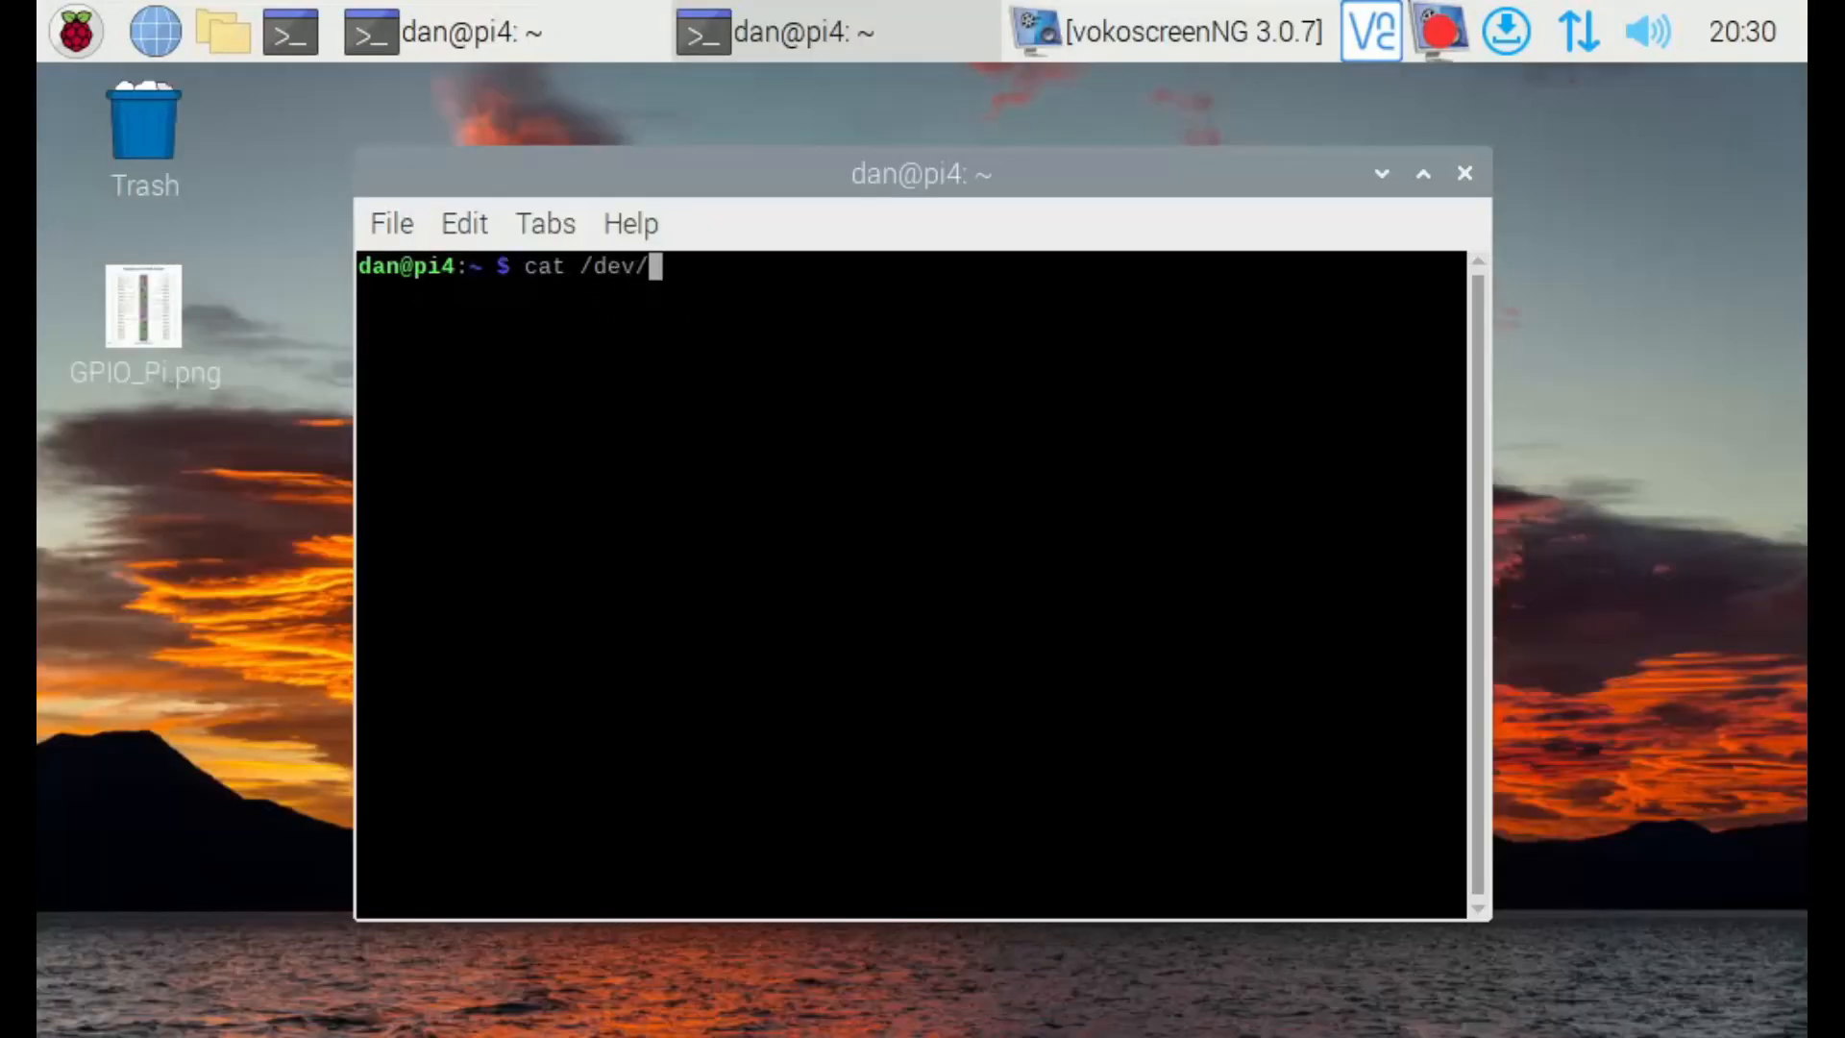
{"action": "type", "text": "ttyAMA0"}
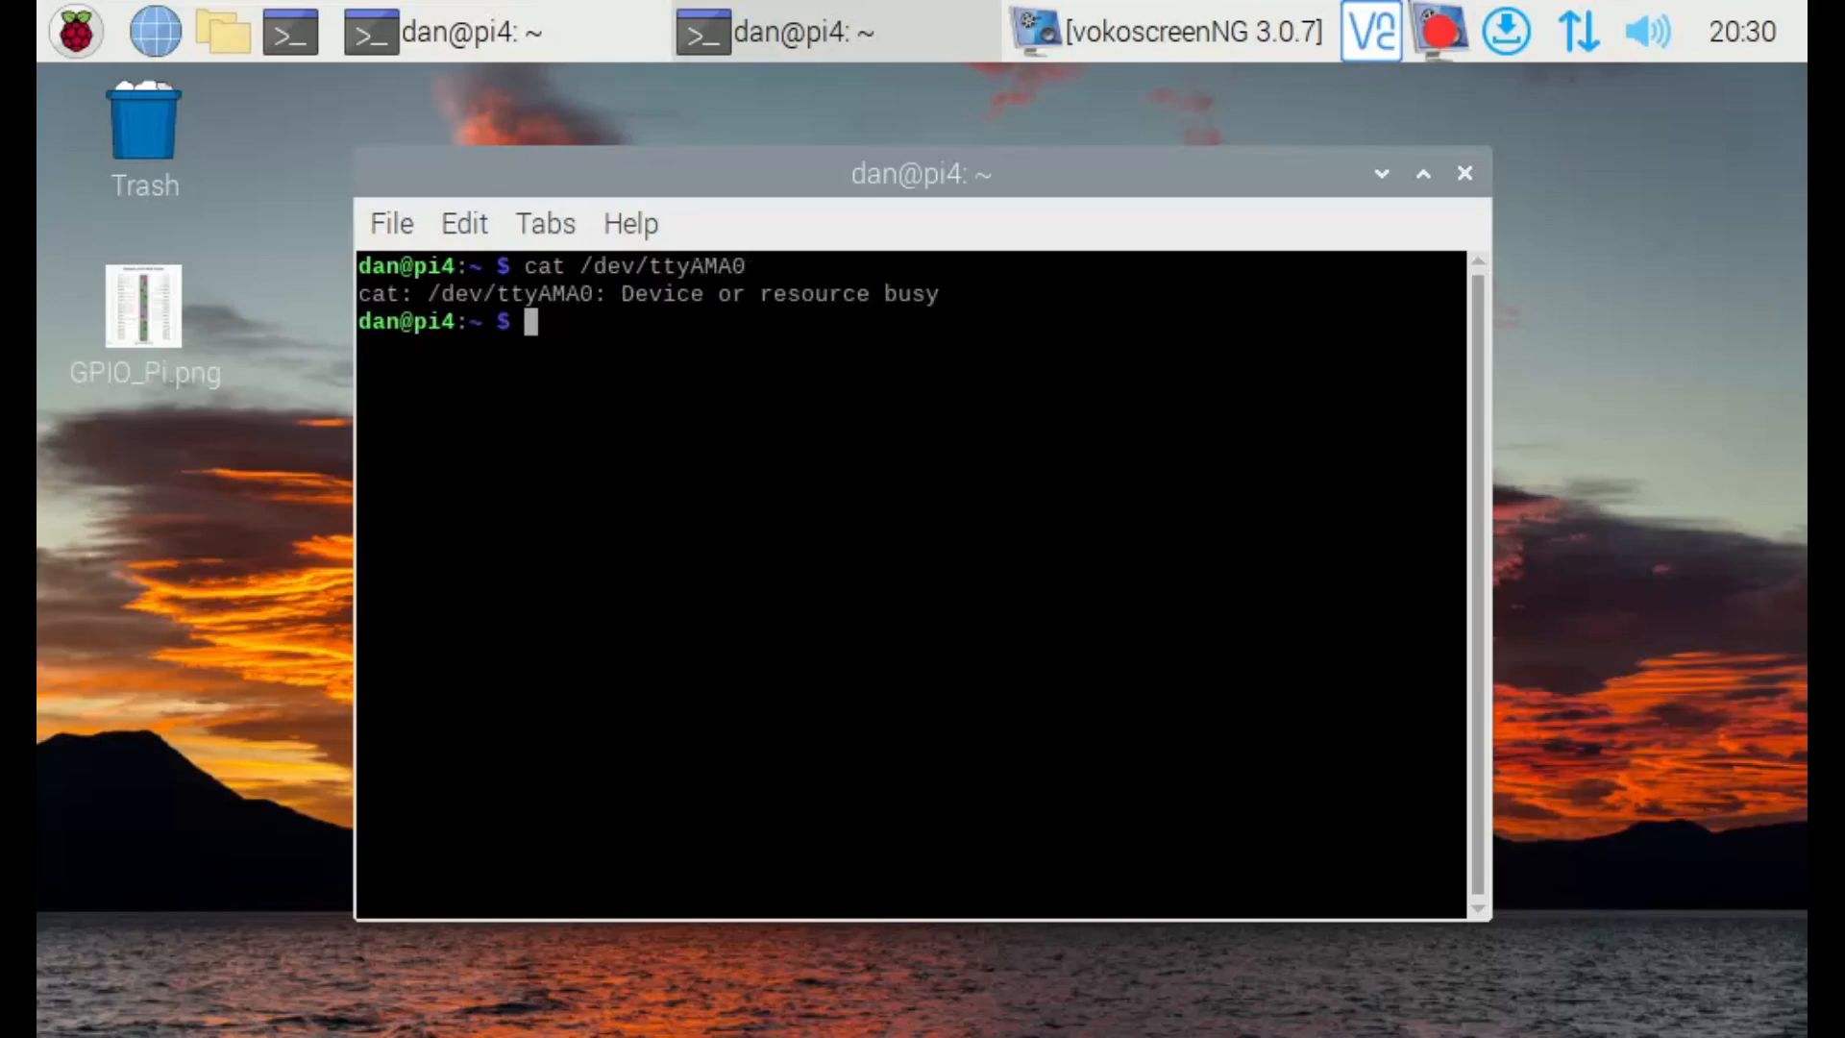
Open Raspberry Pi Configuration from Preferences and review its system settings
{"action": "left_click", "coordinate": [75, 31]}
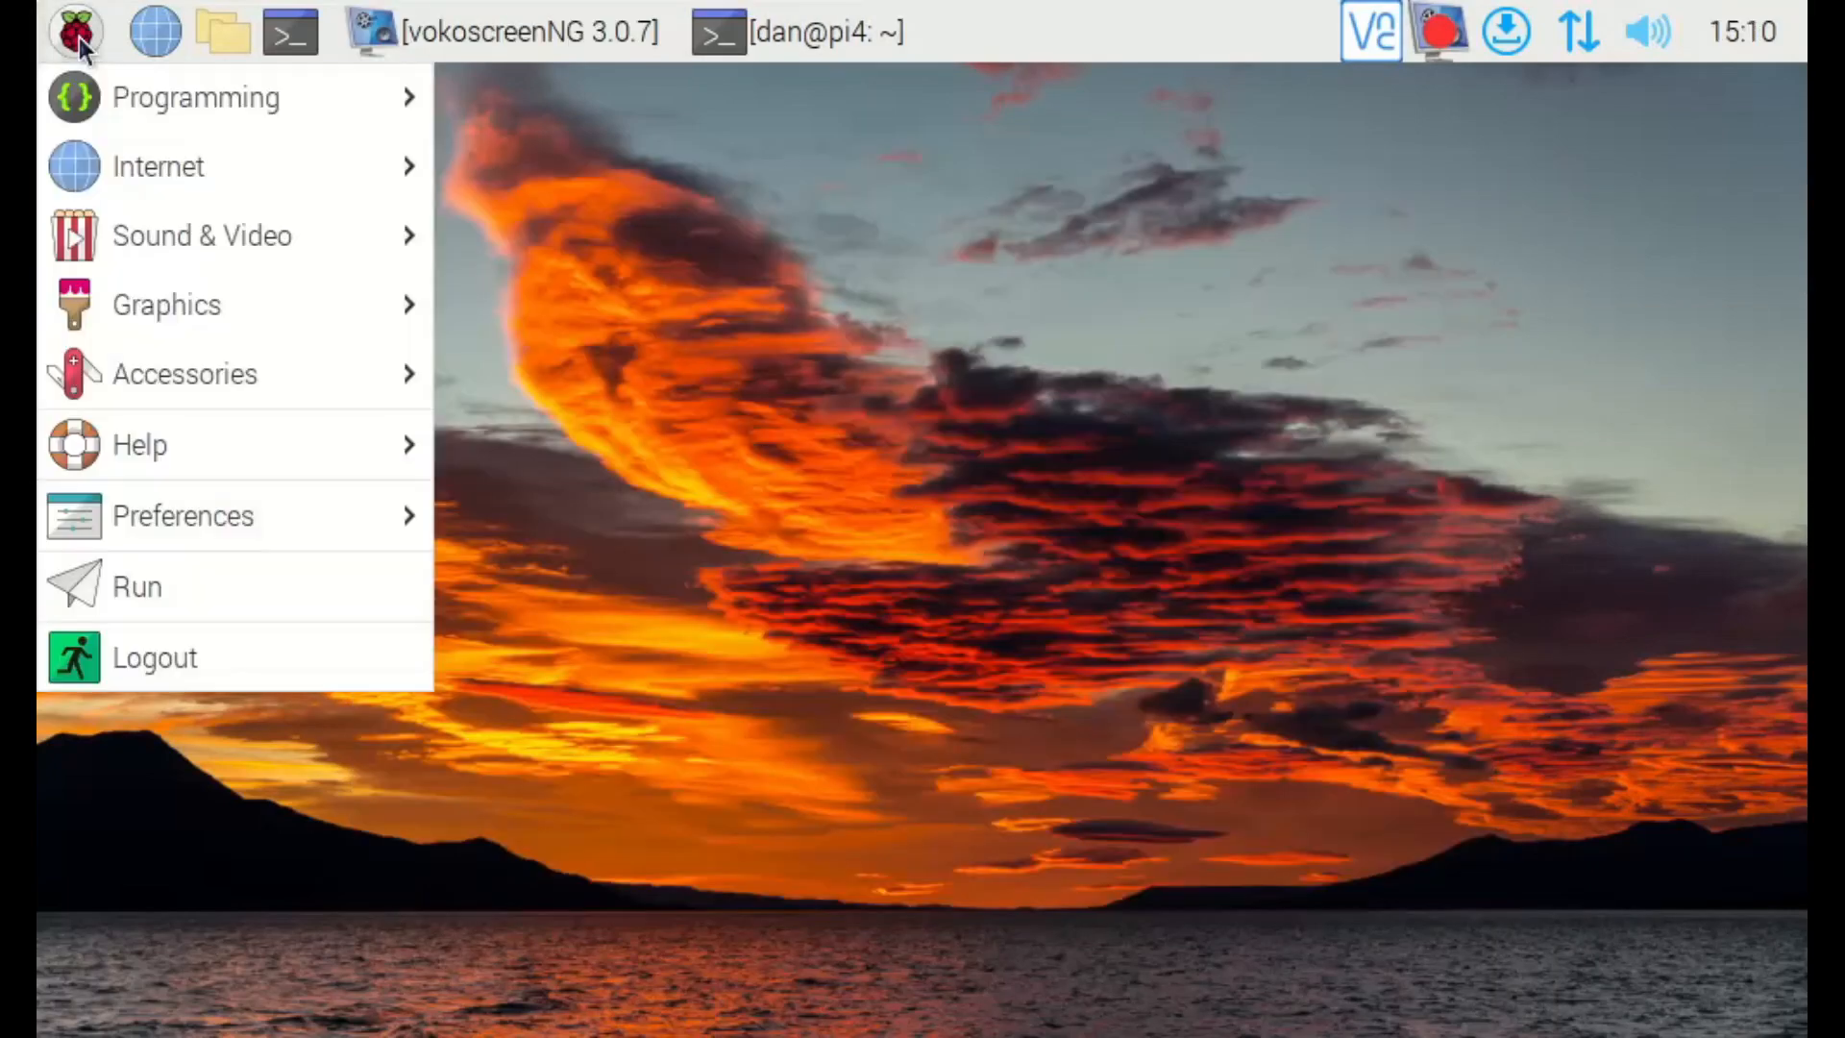
{"action": "left_click", "coordinate": [185, 515]}
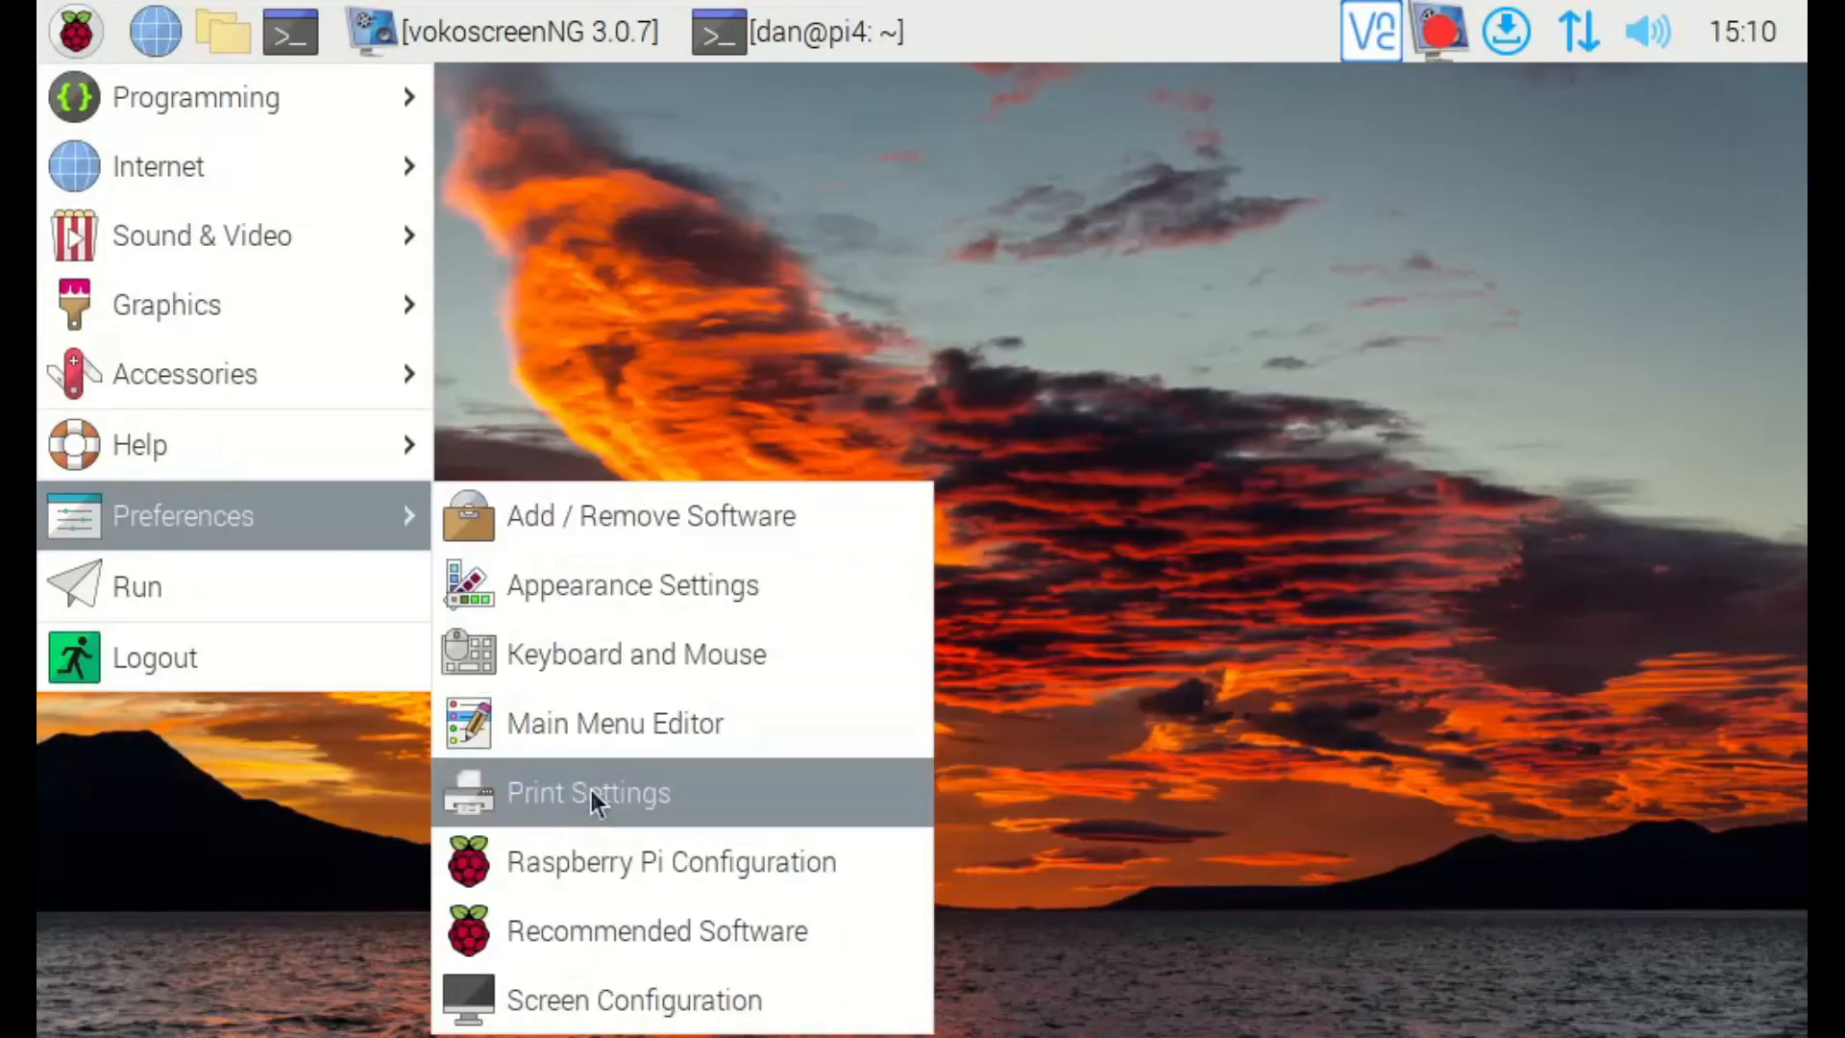
{"action": "left_click", "coordinate": [671, 861]}
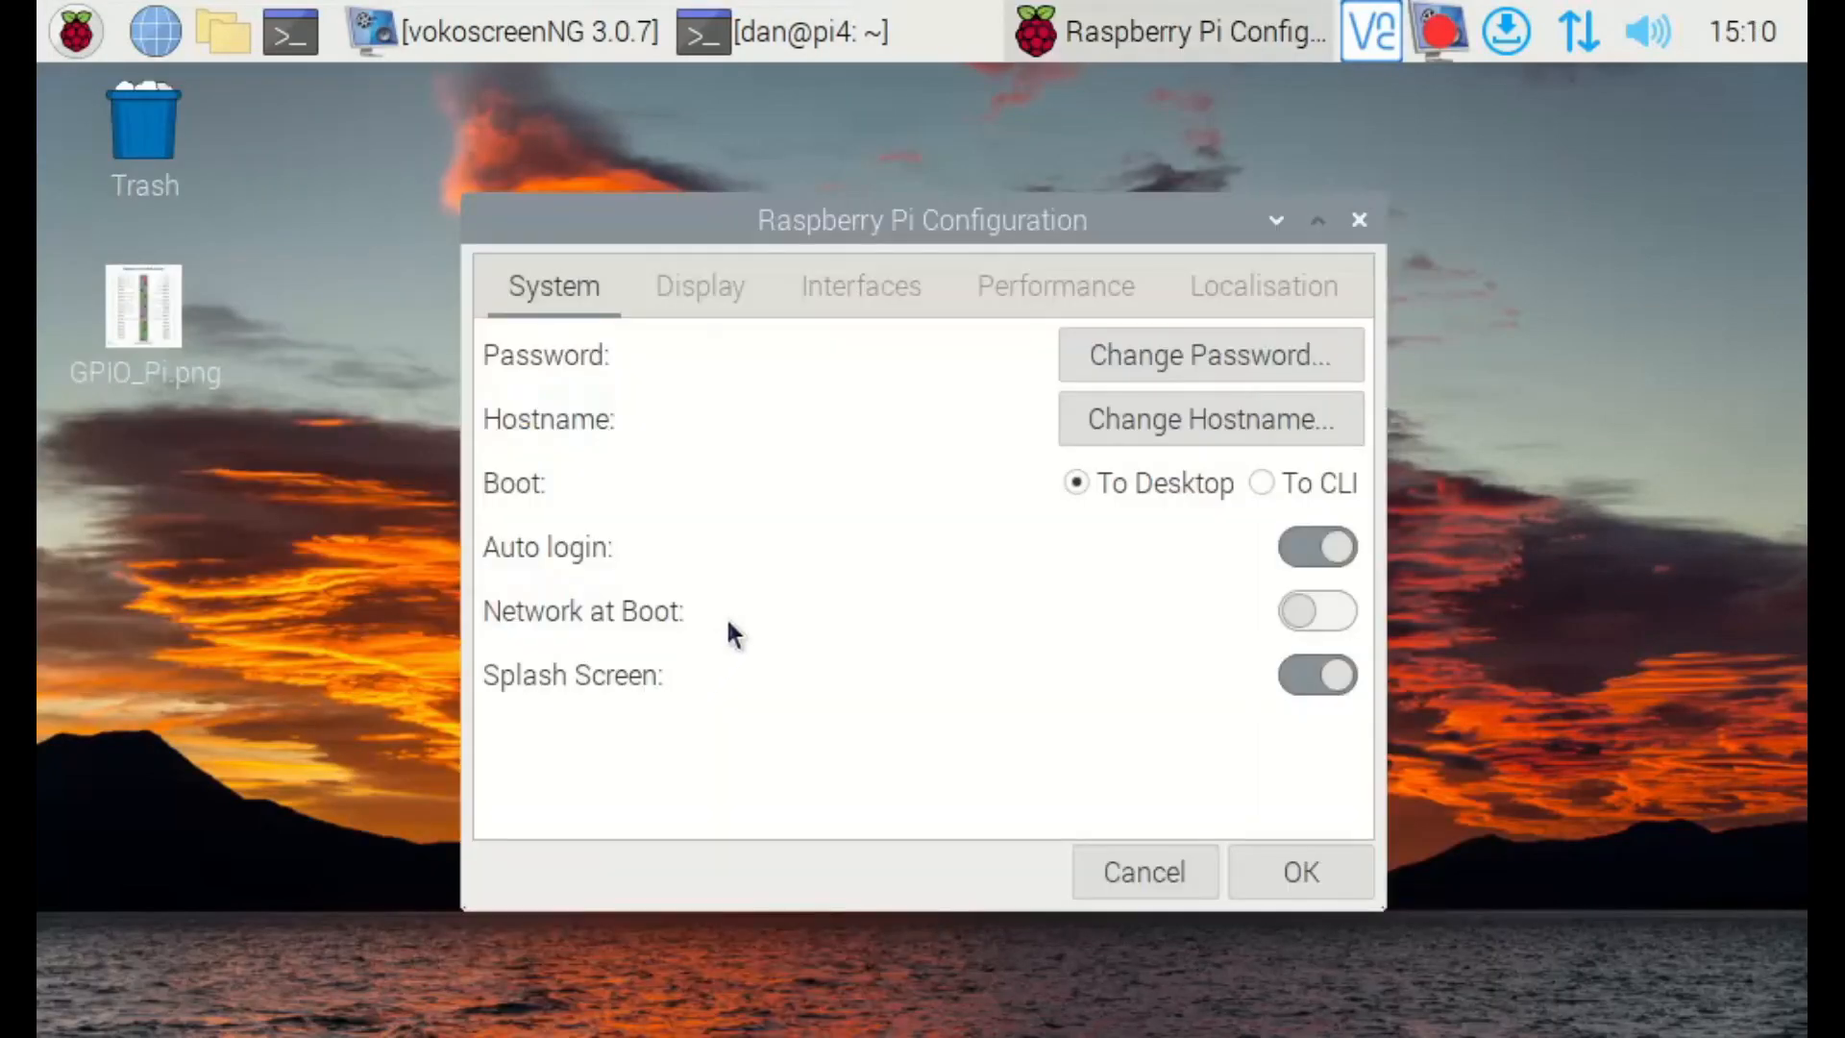
{"action": "left_click", "coordinate": [861, 286]}
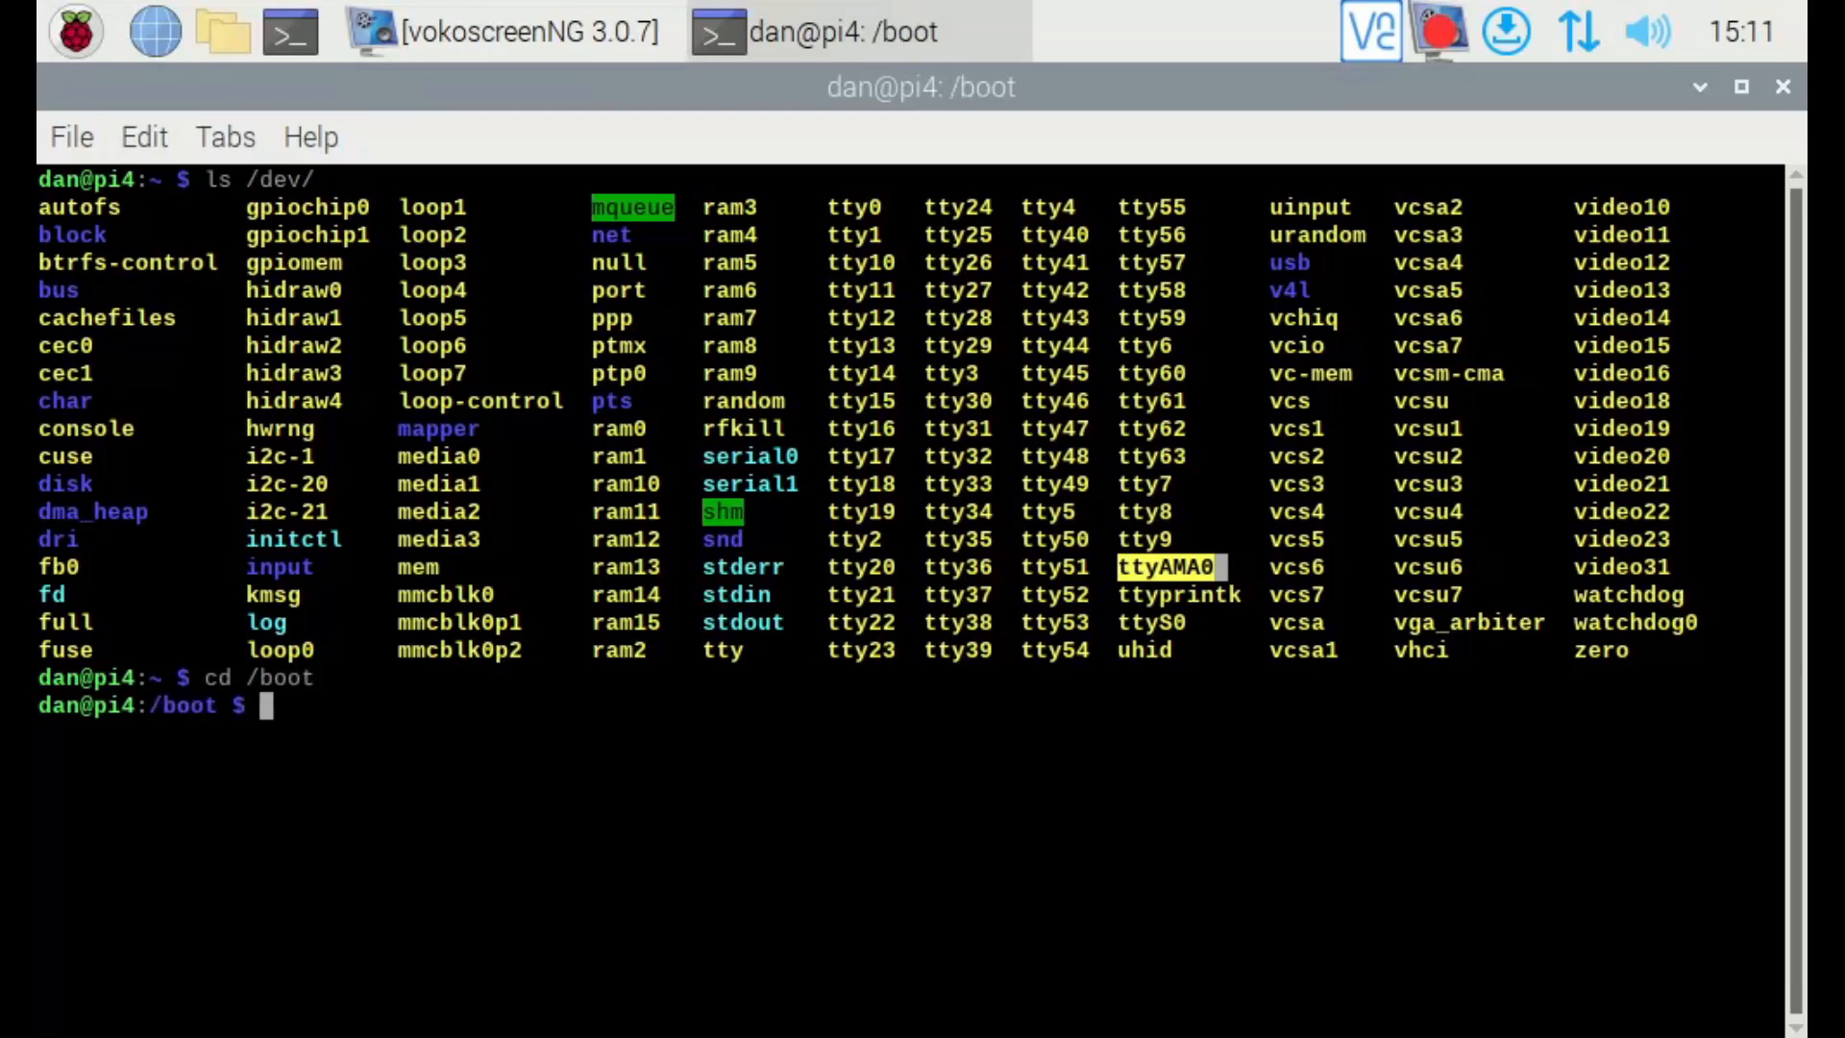
Review enable_uart=1 and dtoverlay=disable-bt at the end of /boot/config.txt in nano, then exit
{"action": "type", "text": "ls"}
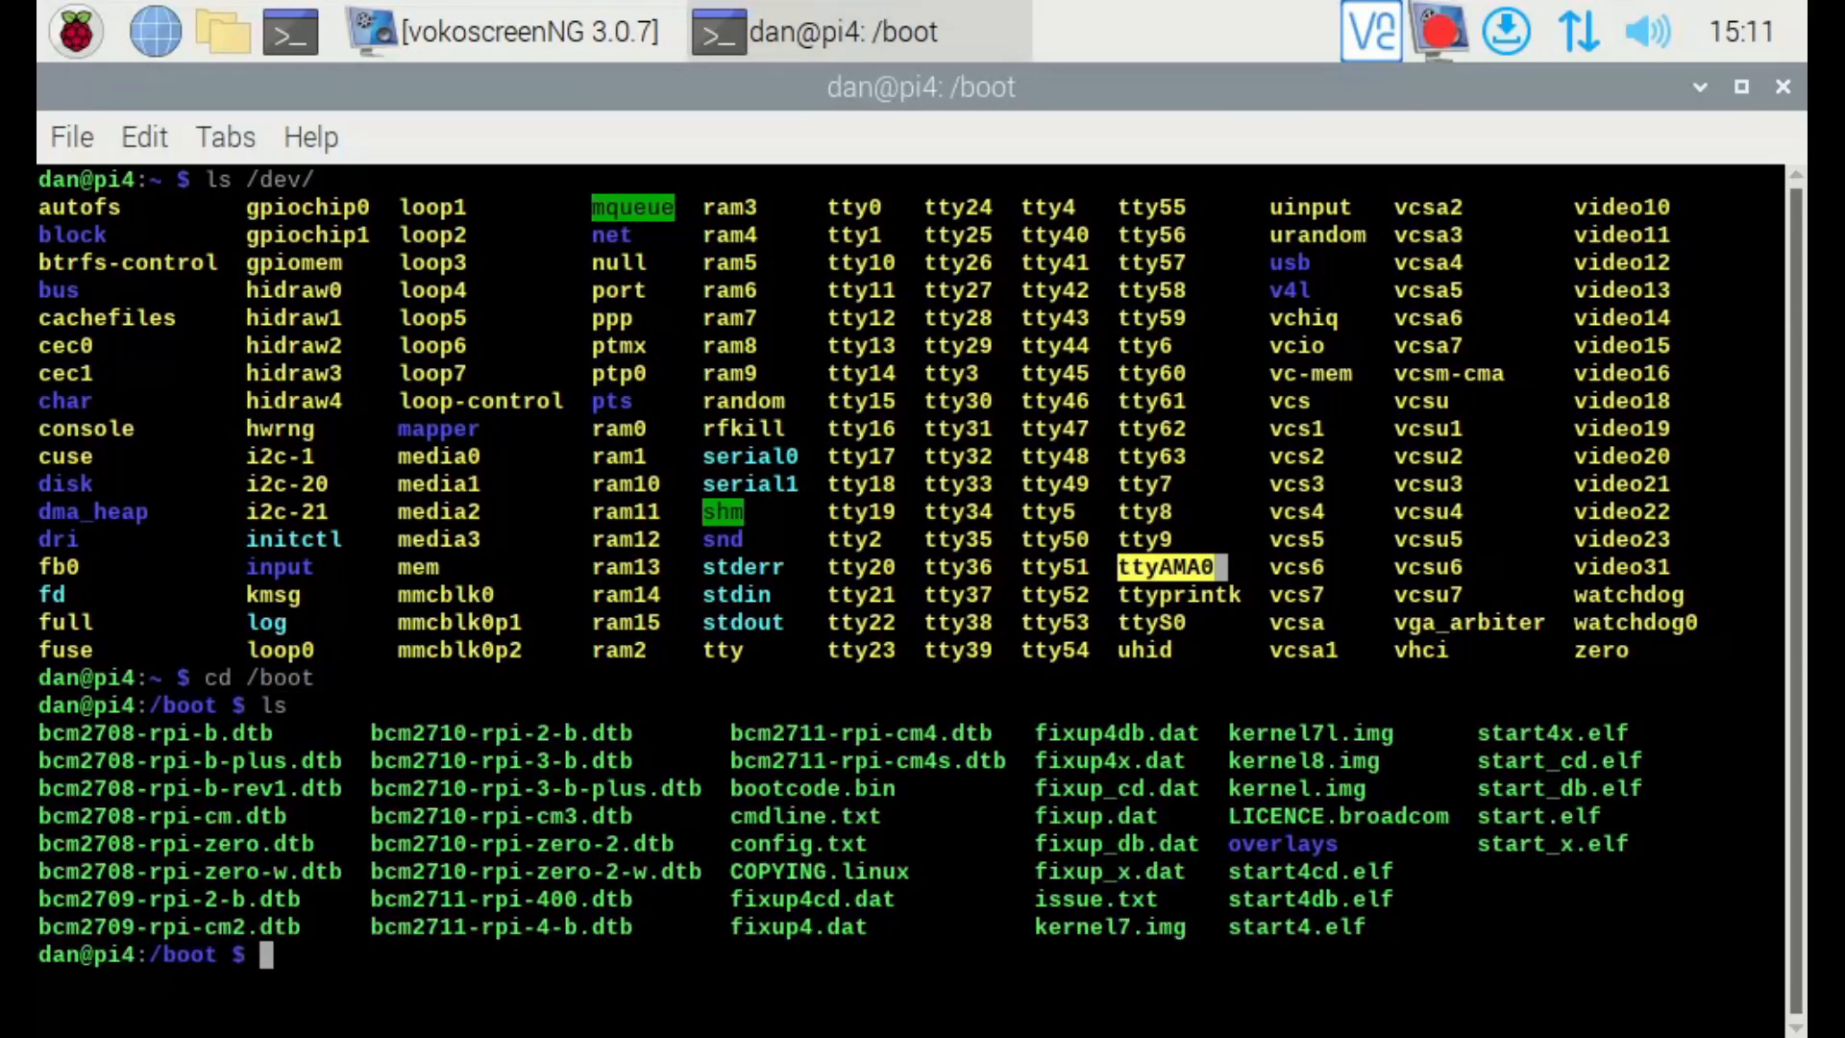
{"action": "type", "text": "s"}
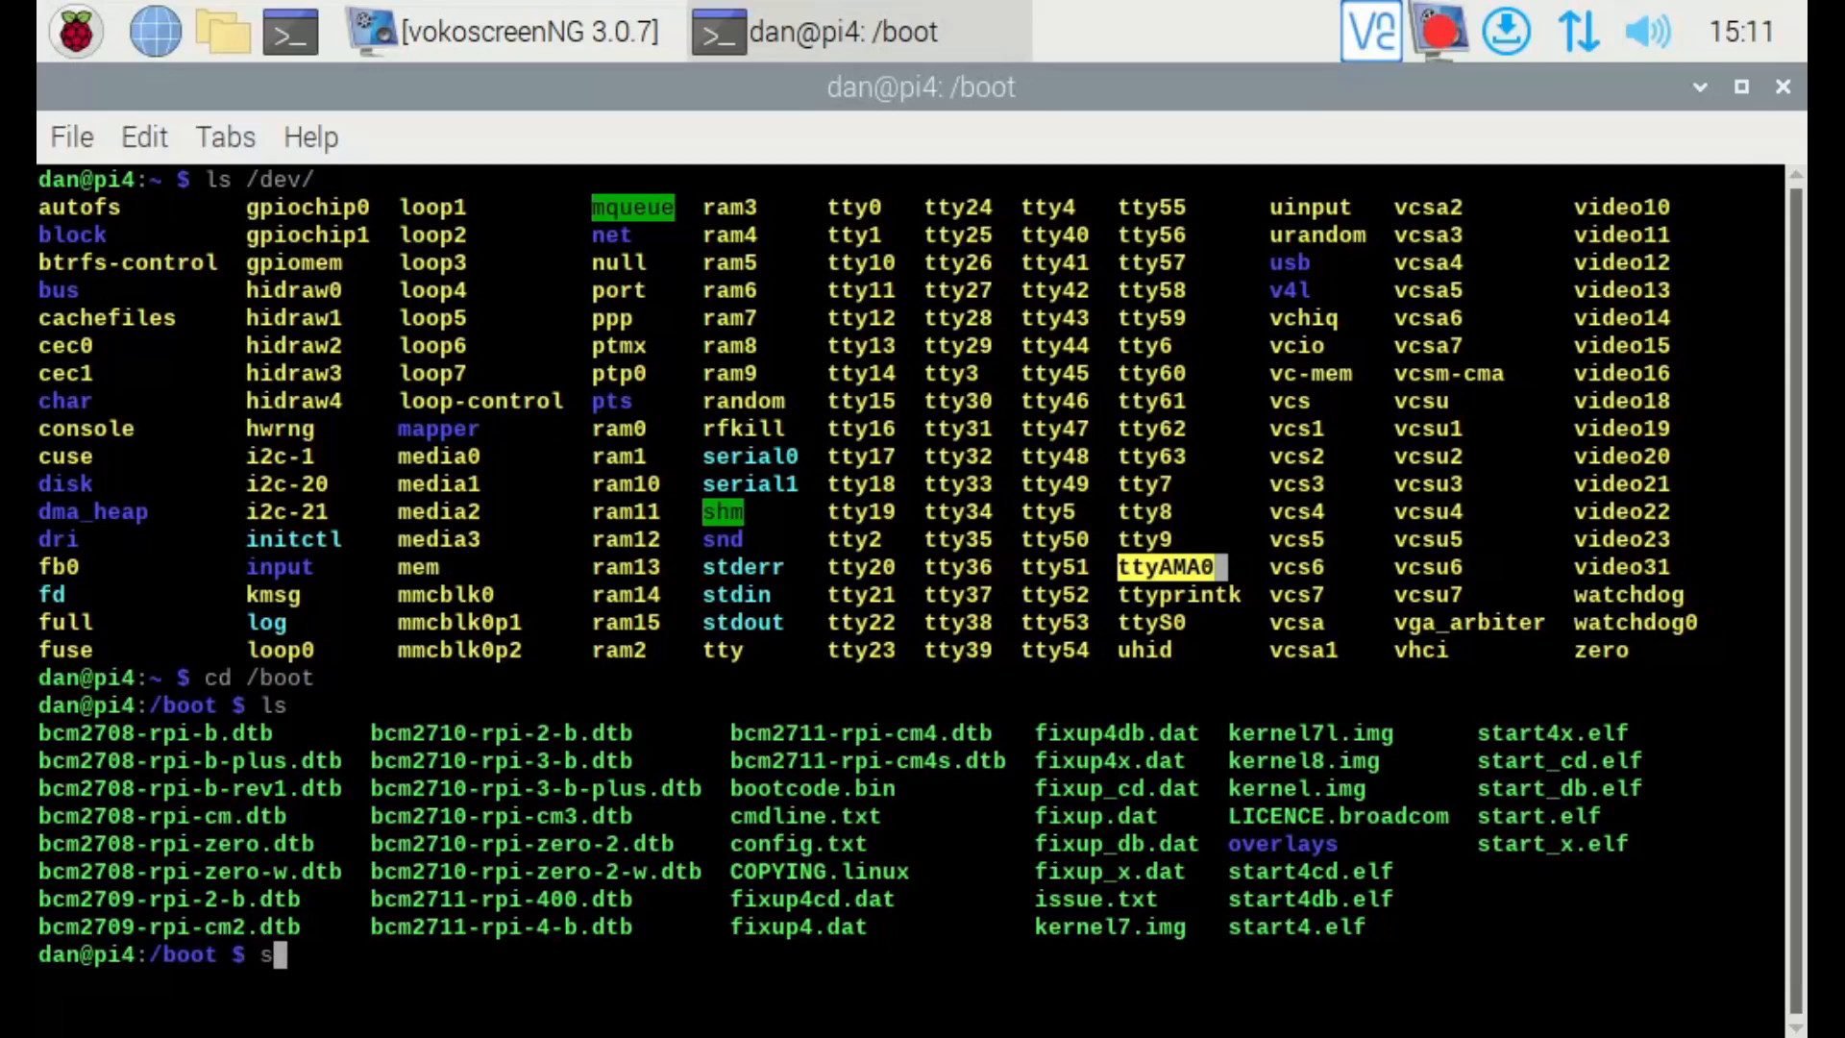
{"action": "type", "text": "udo nano"}
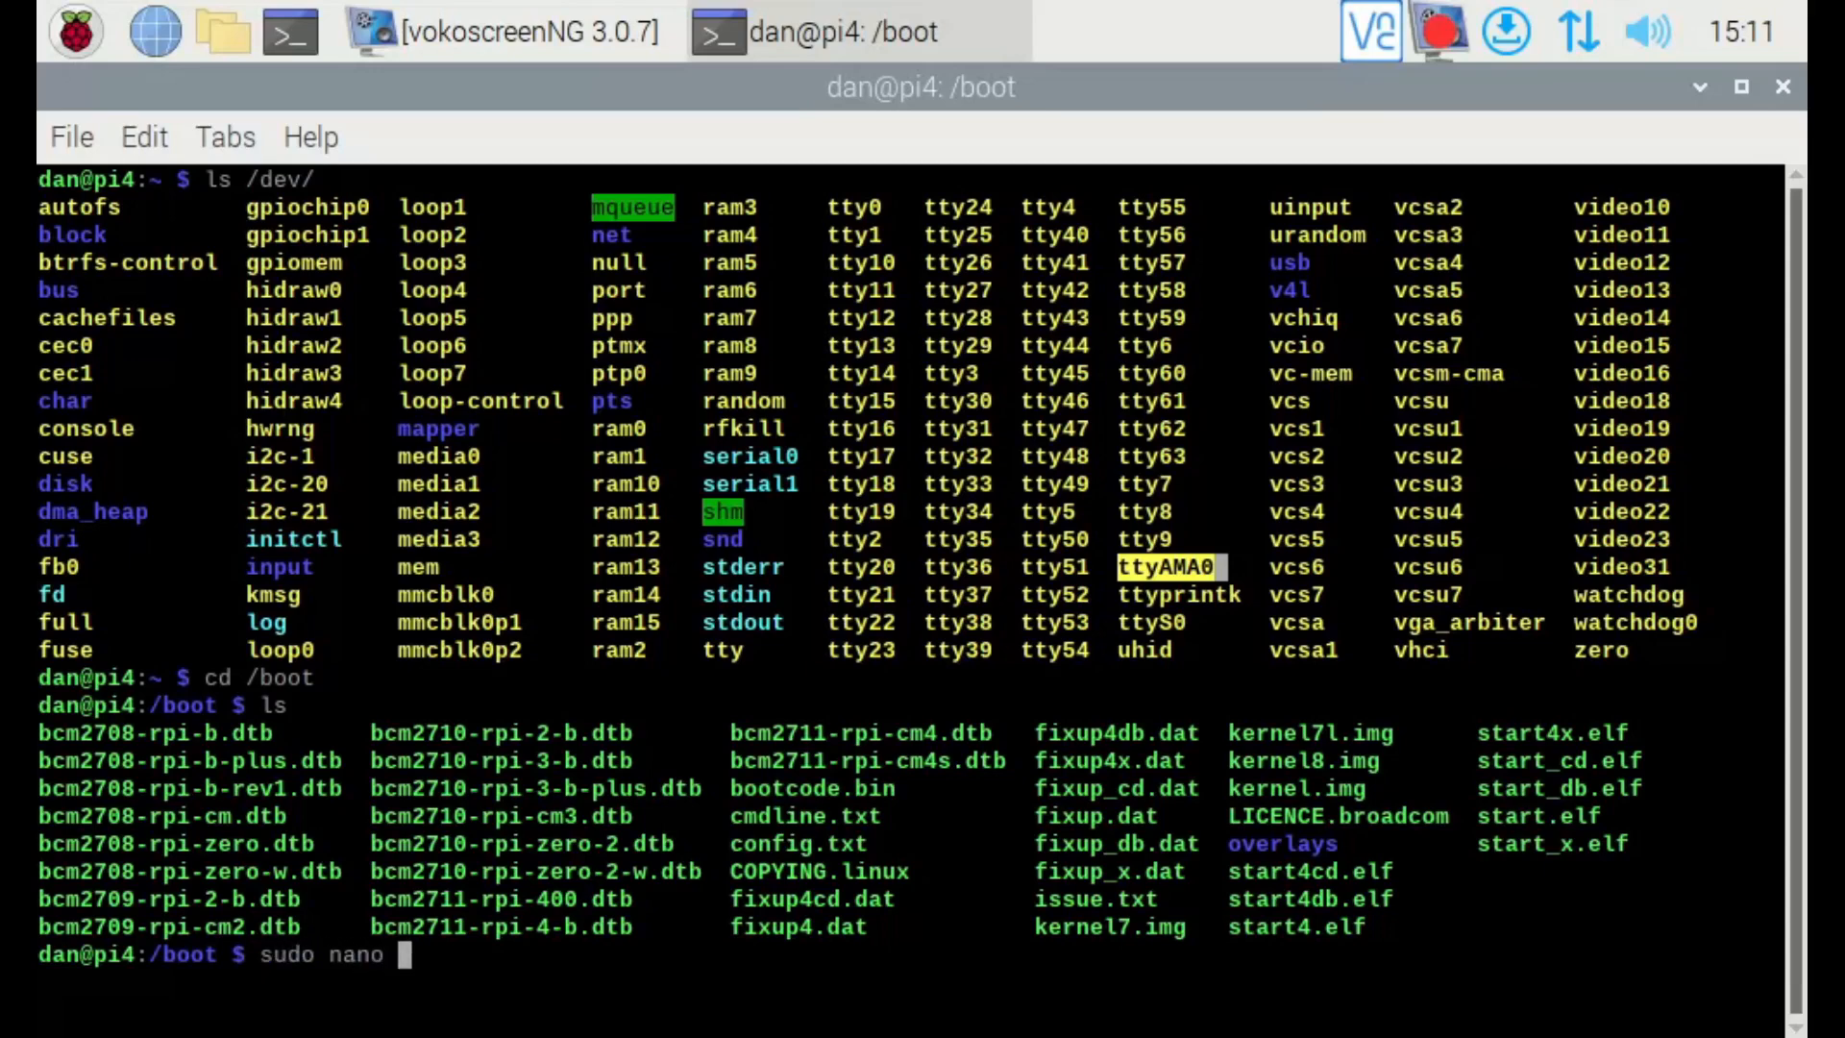
{"action": "type", "text": "config.t"}
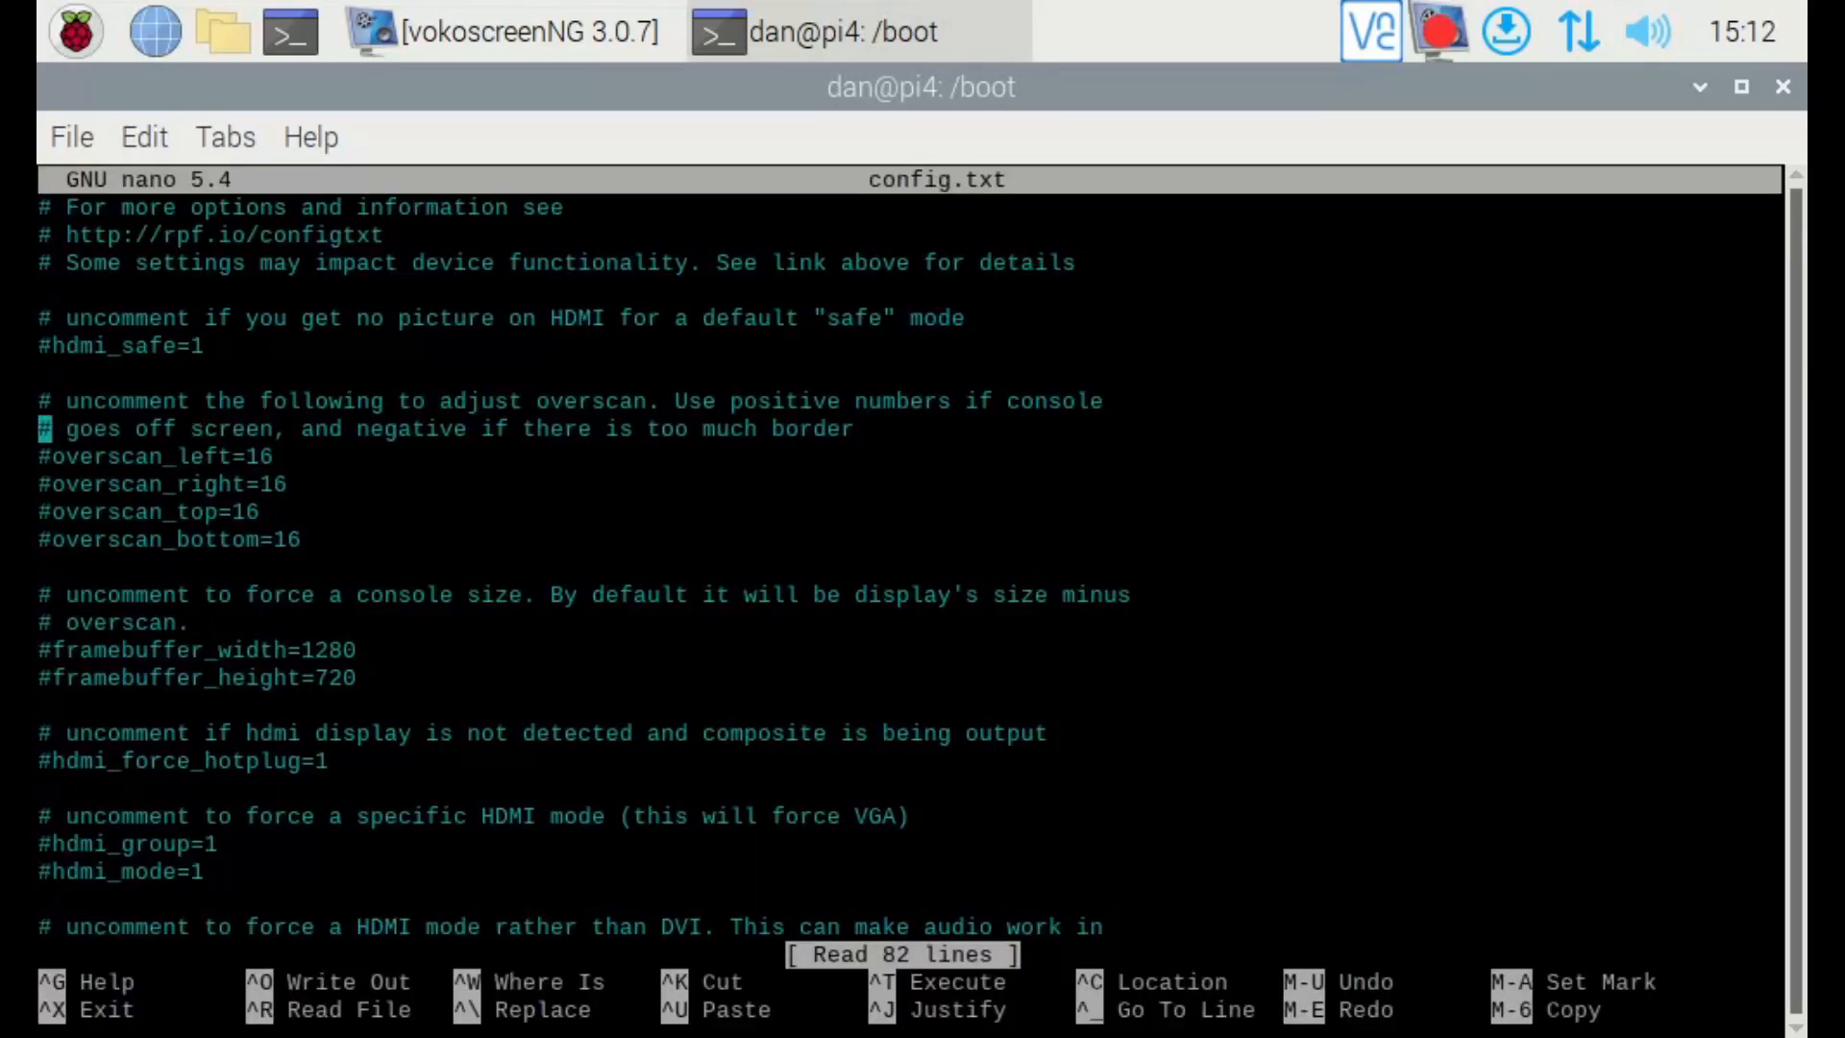
{"action": "scroll", "scroll_direction": "down", "scroll_amount": 3}
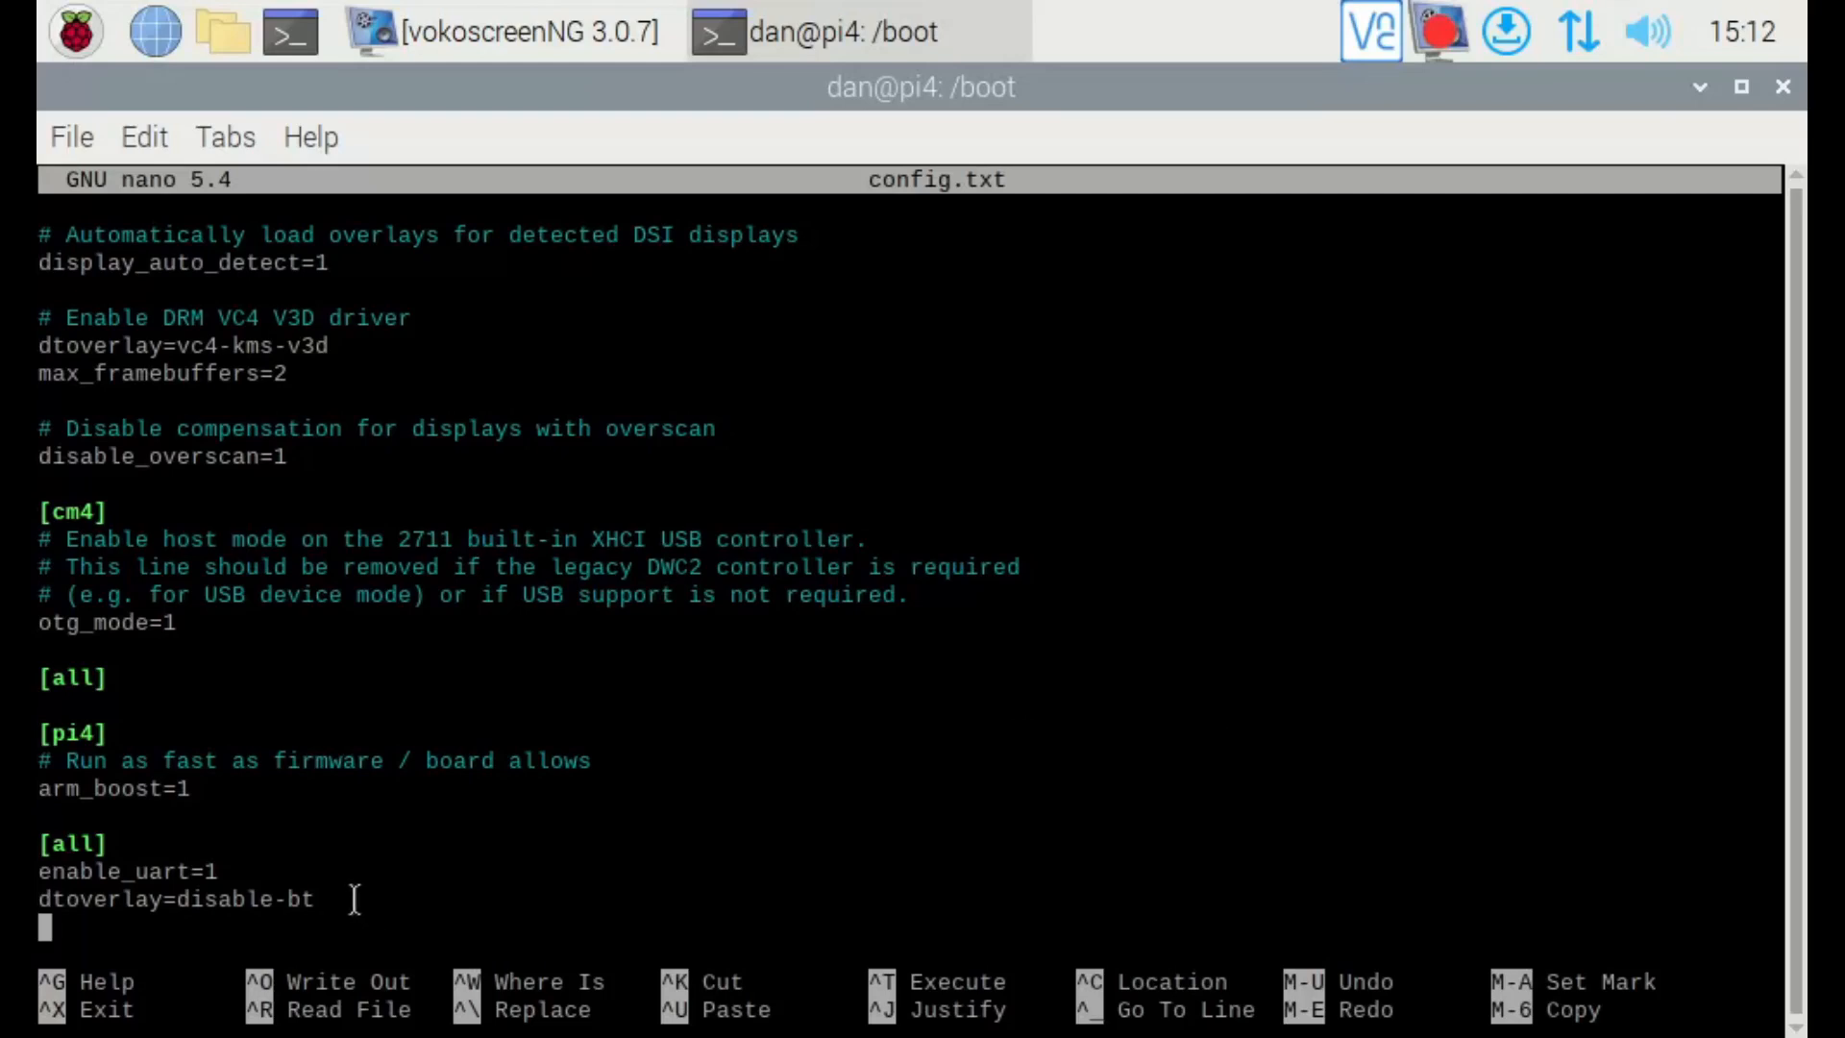
{"action": "mouse_move", "coordinate": [377, 891]}
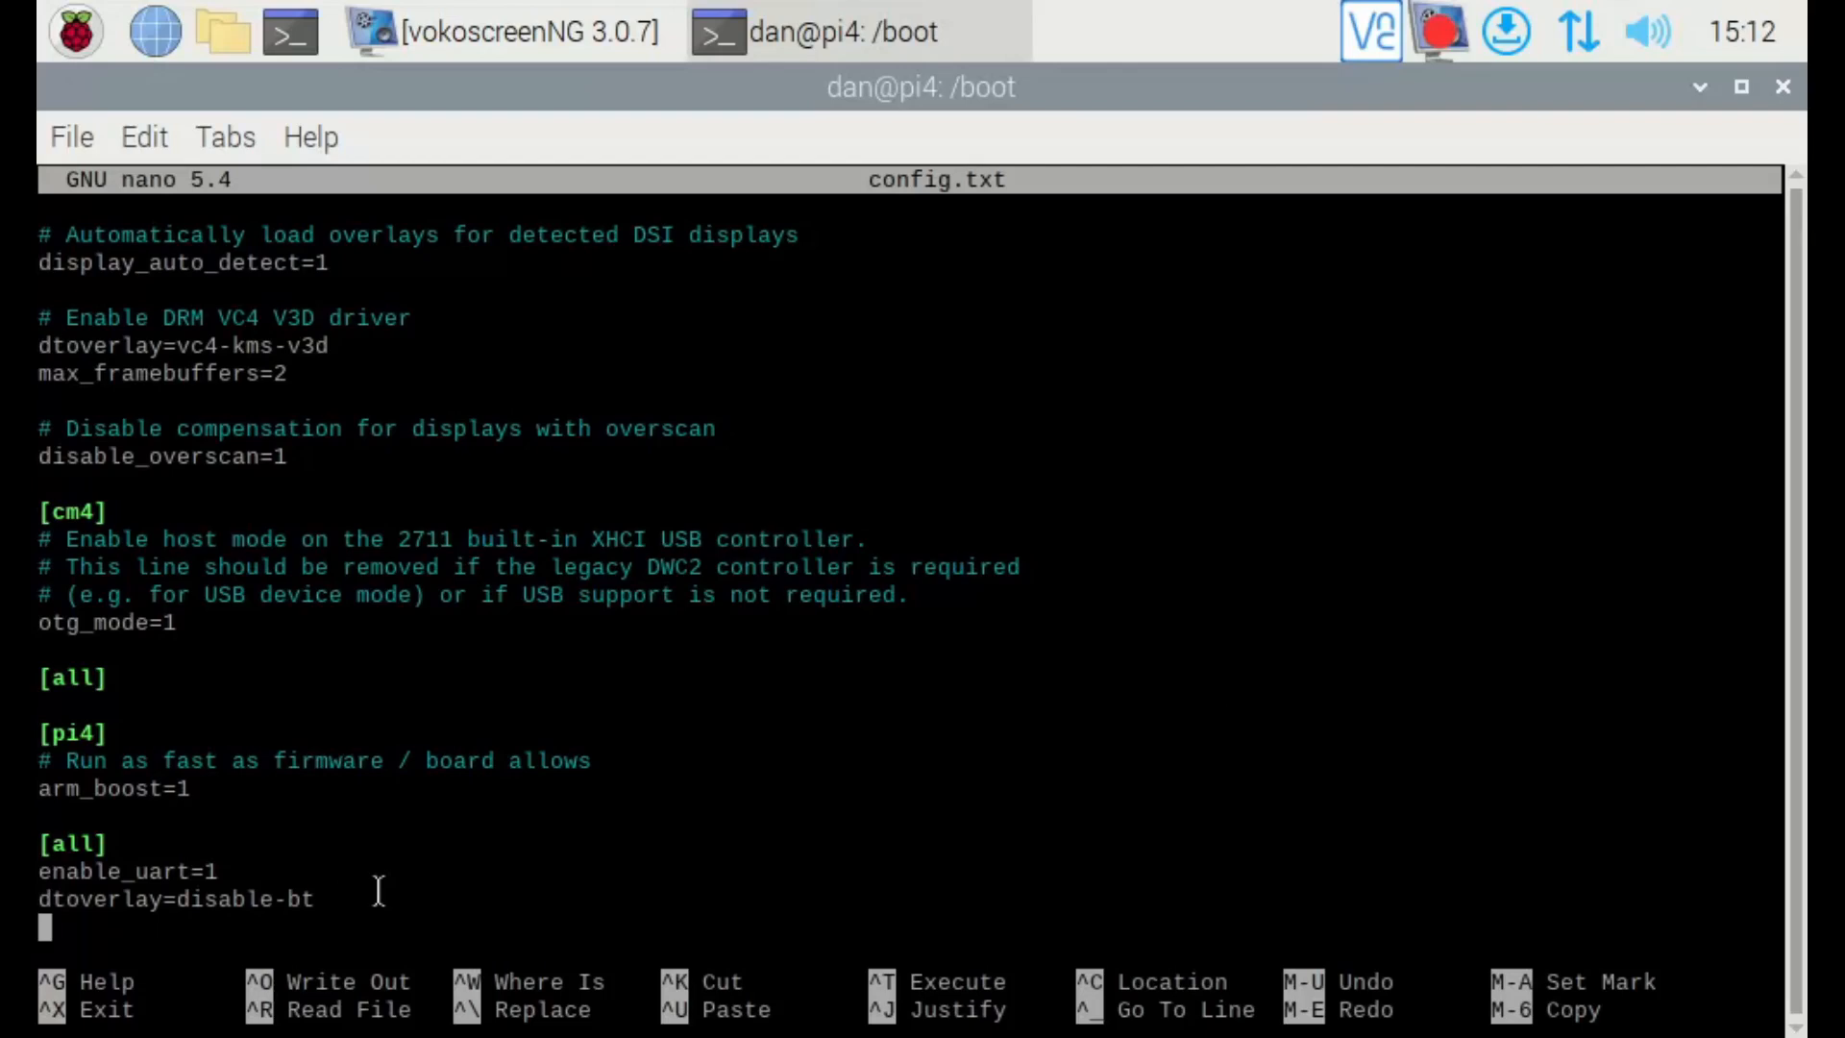
{"action": "key", "text": "ctrl+o"}
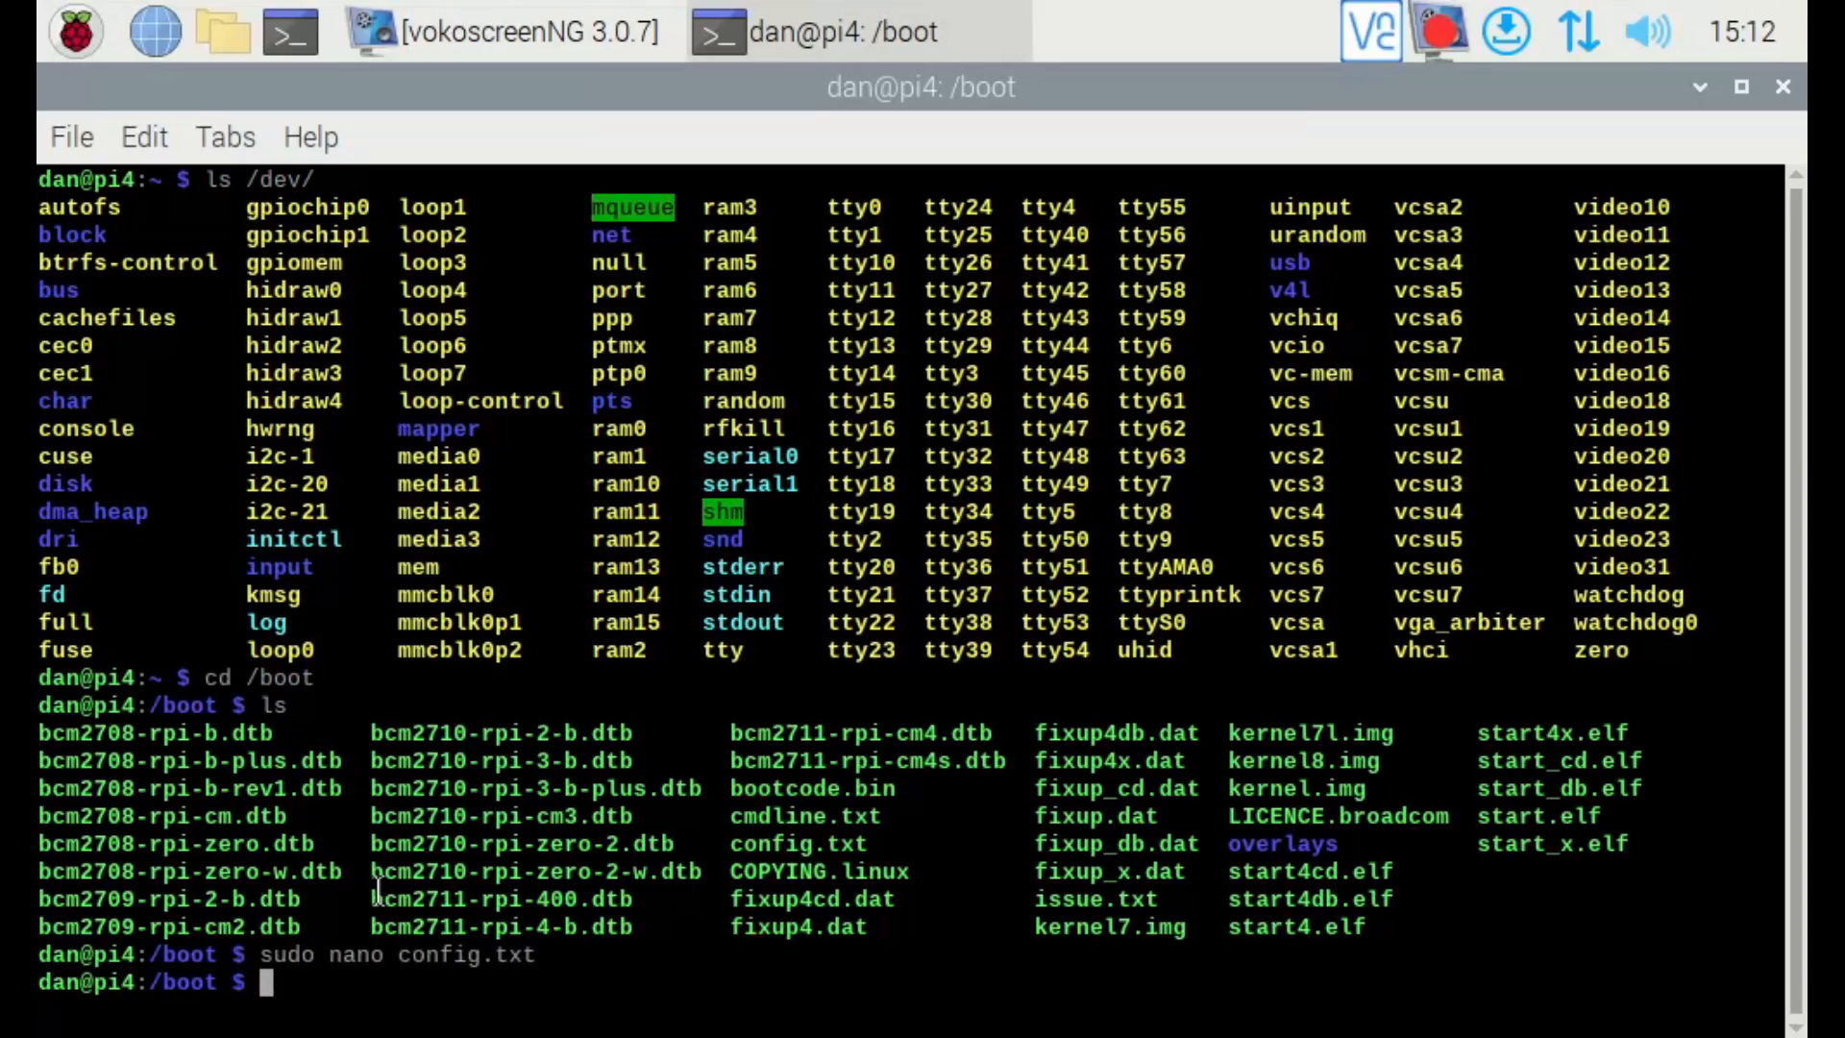
Stop getty.target and disable the hciuart service with sudo systemctl
{"action": "type", "text": "sudo"}
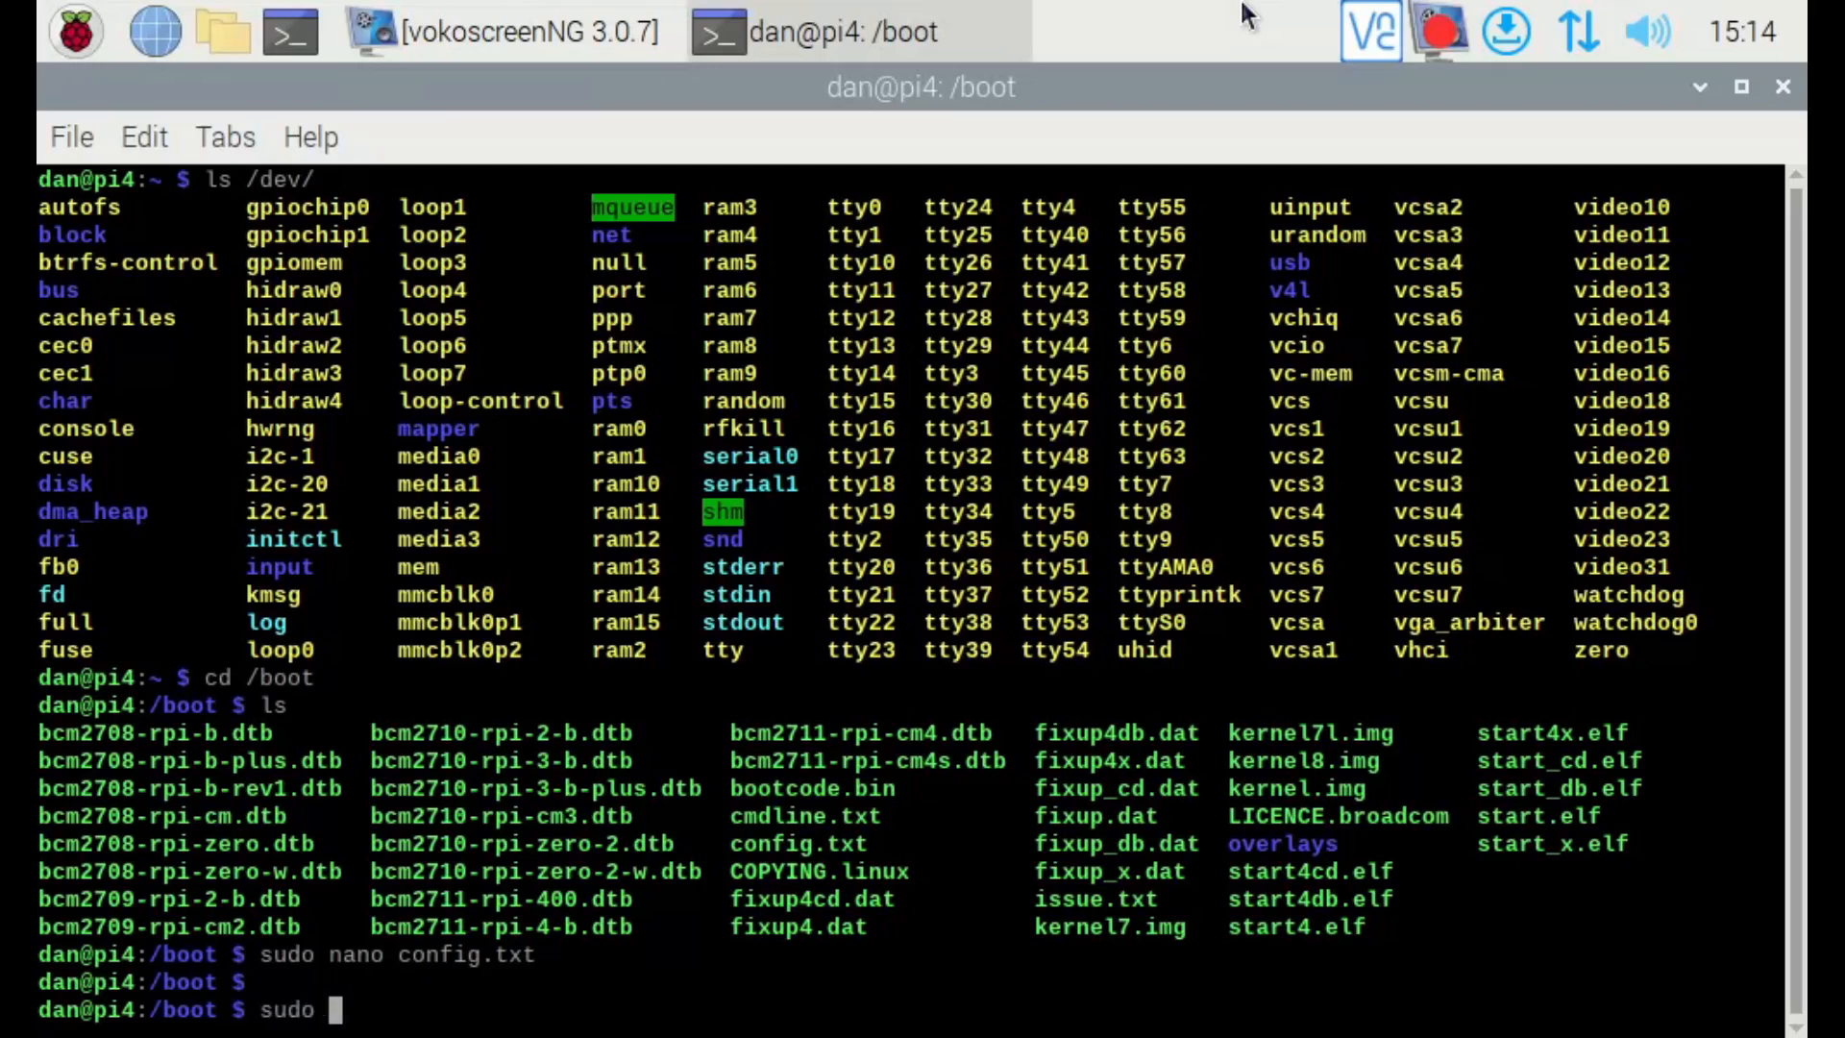
{"action": "type", "text": "system"}
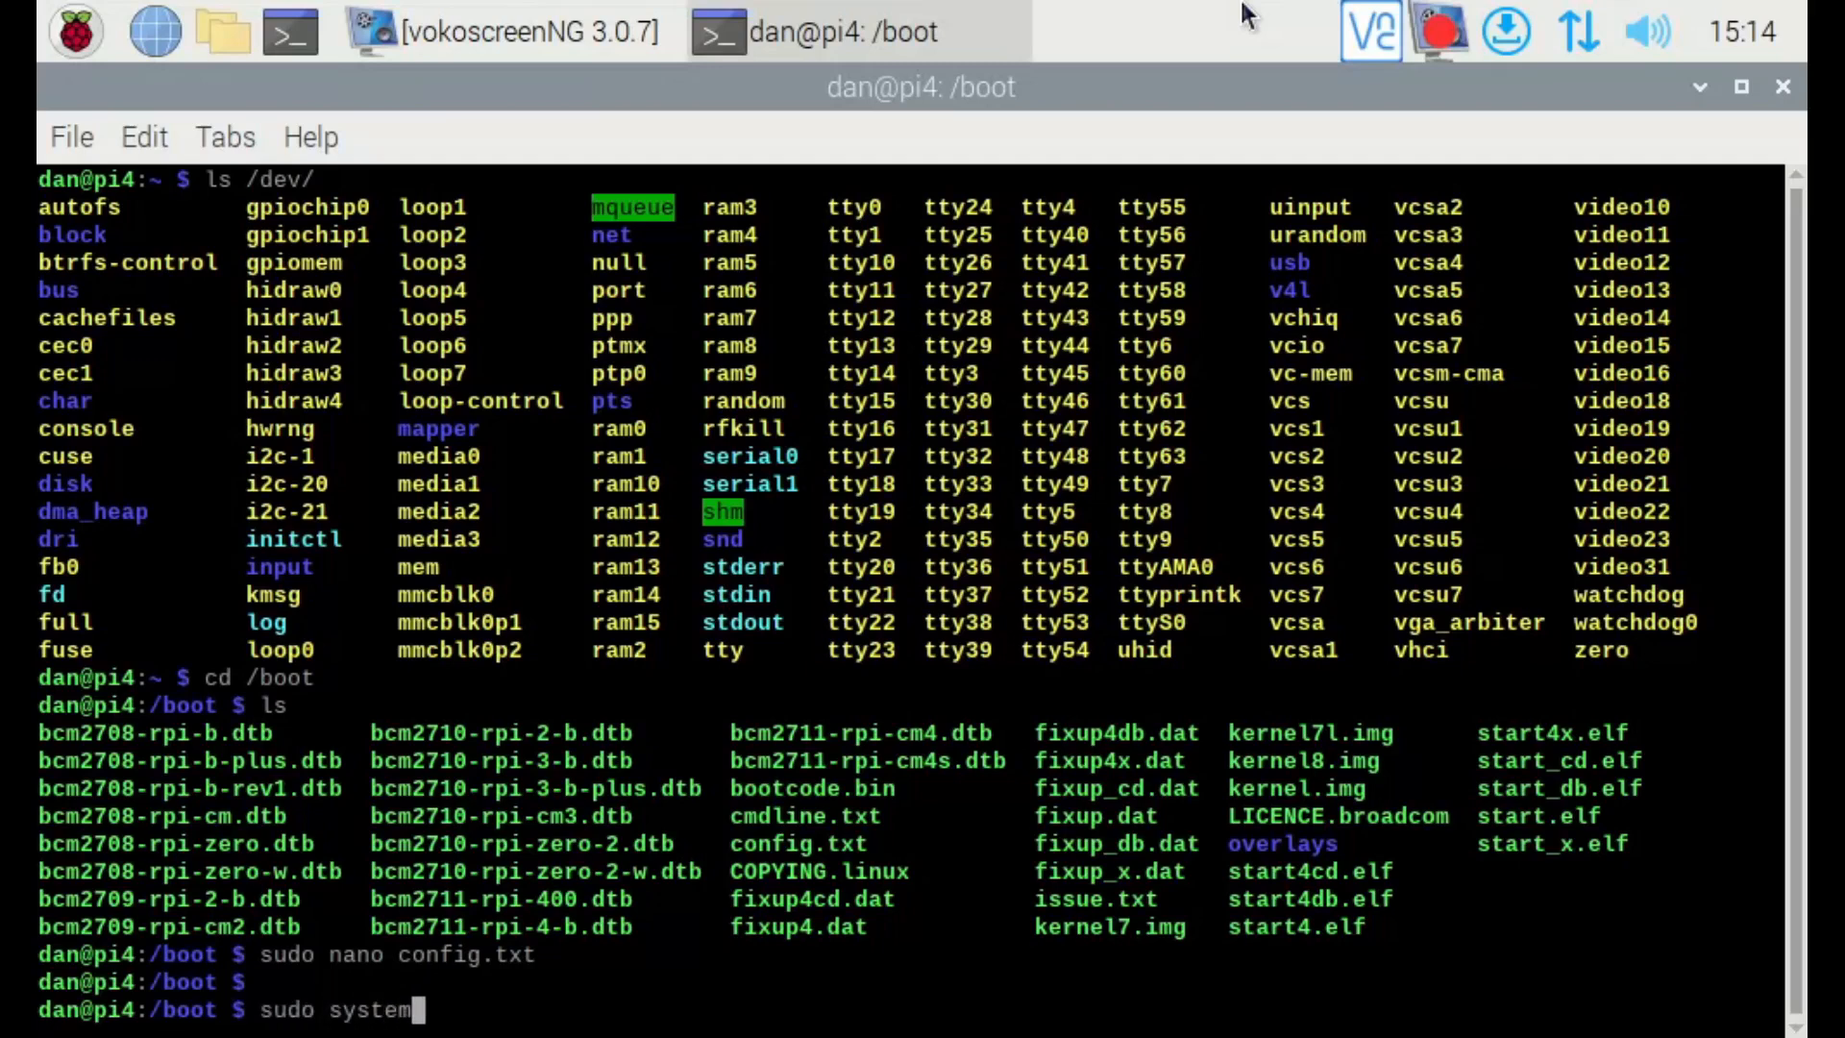
{"action": "type", "text": "ctl stop"}
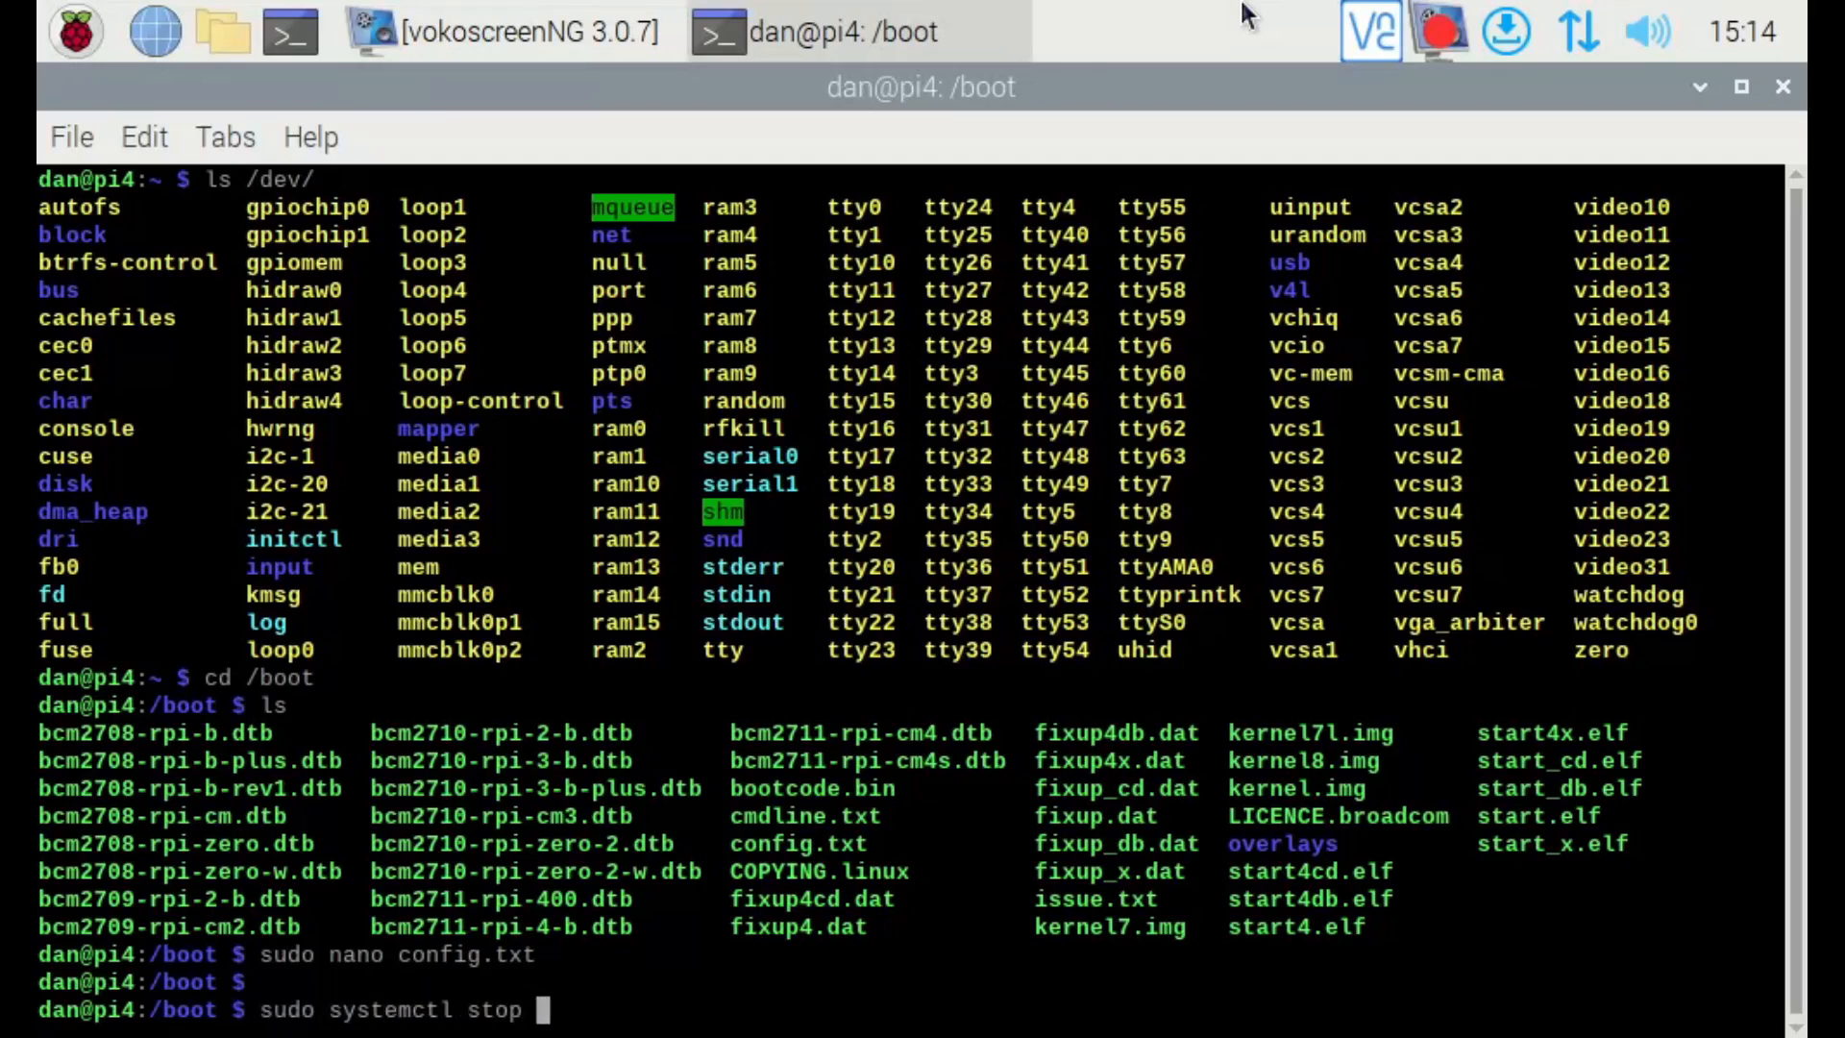
{"action": "type", "text": "getty.target"}
{"action": "type", "text": "sudo s"}
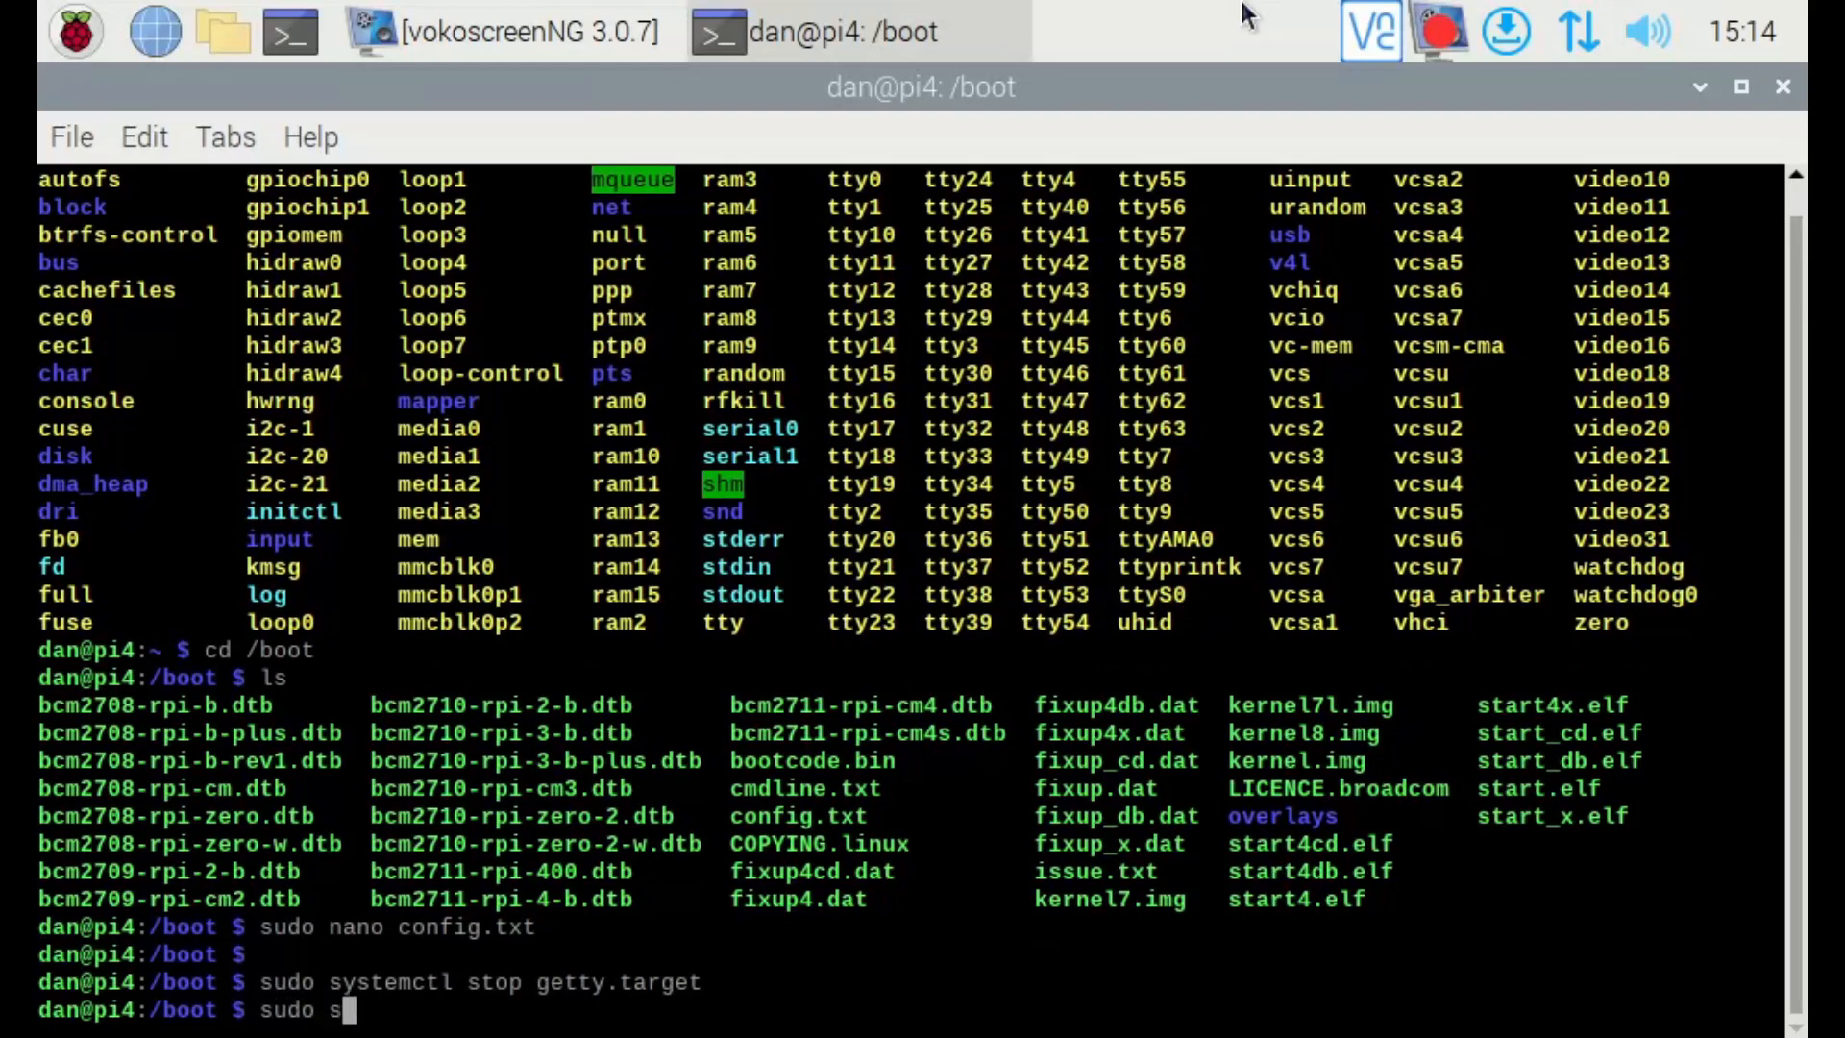
{"action": "type", "text": "ystemctl"}
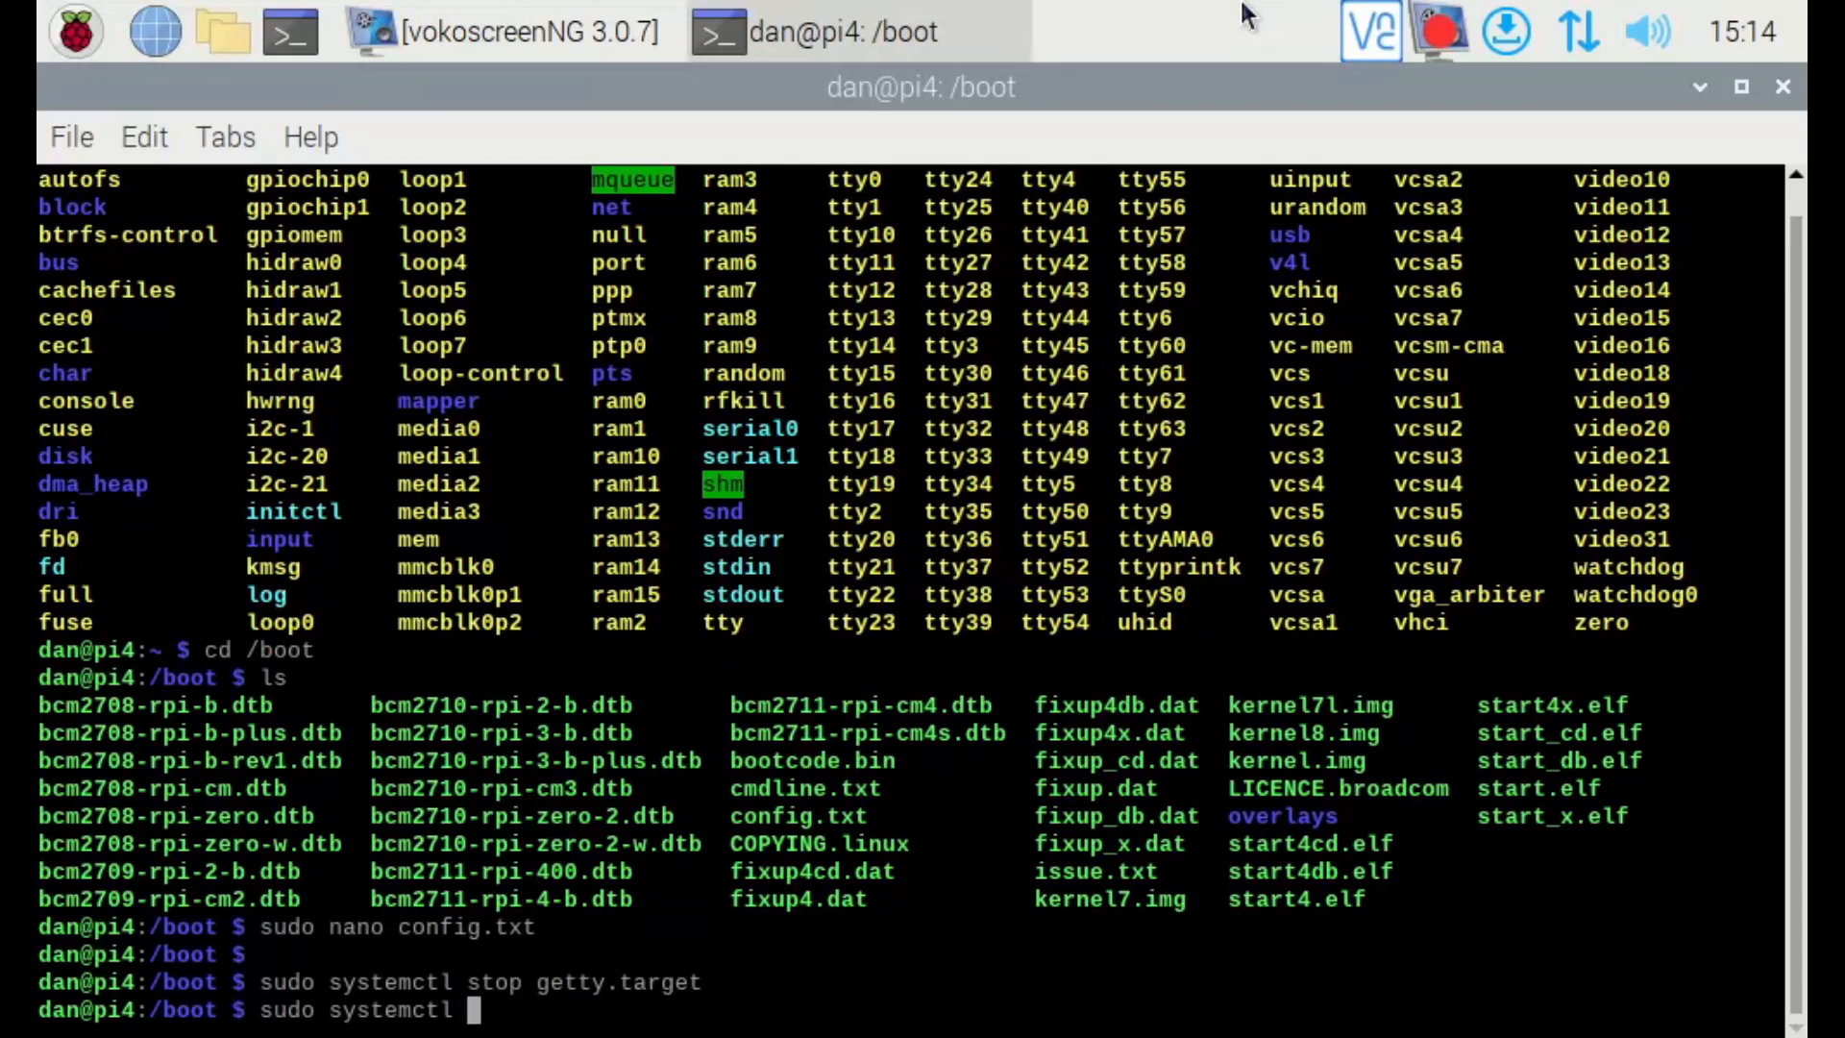
{"action": "type", "text": "disable hciuart"}
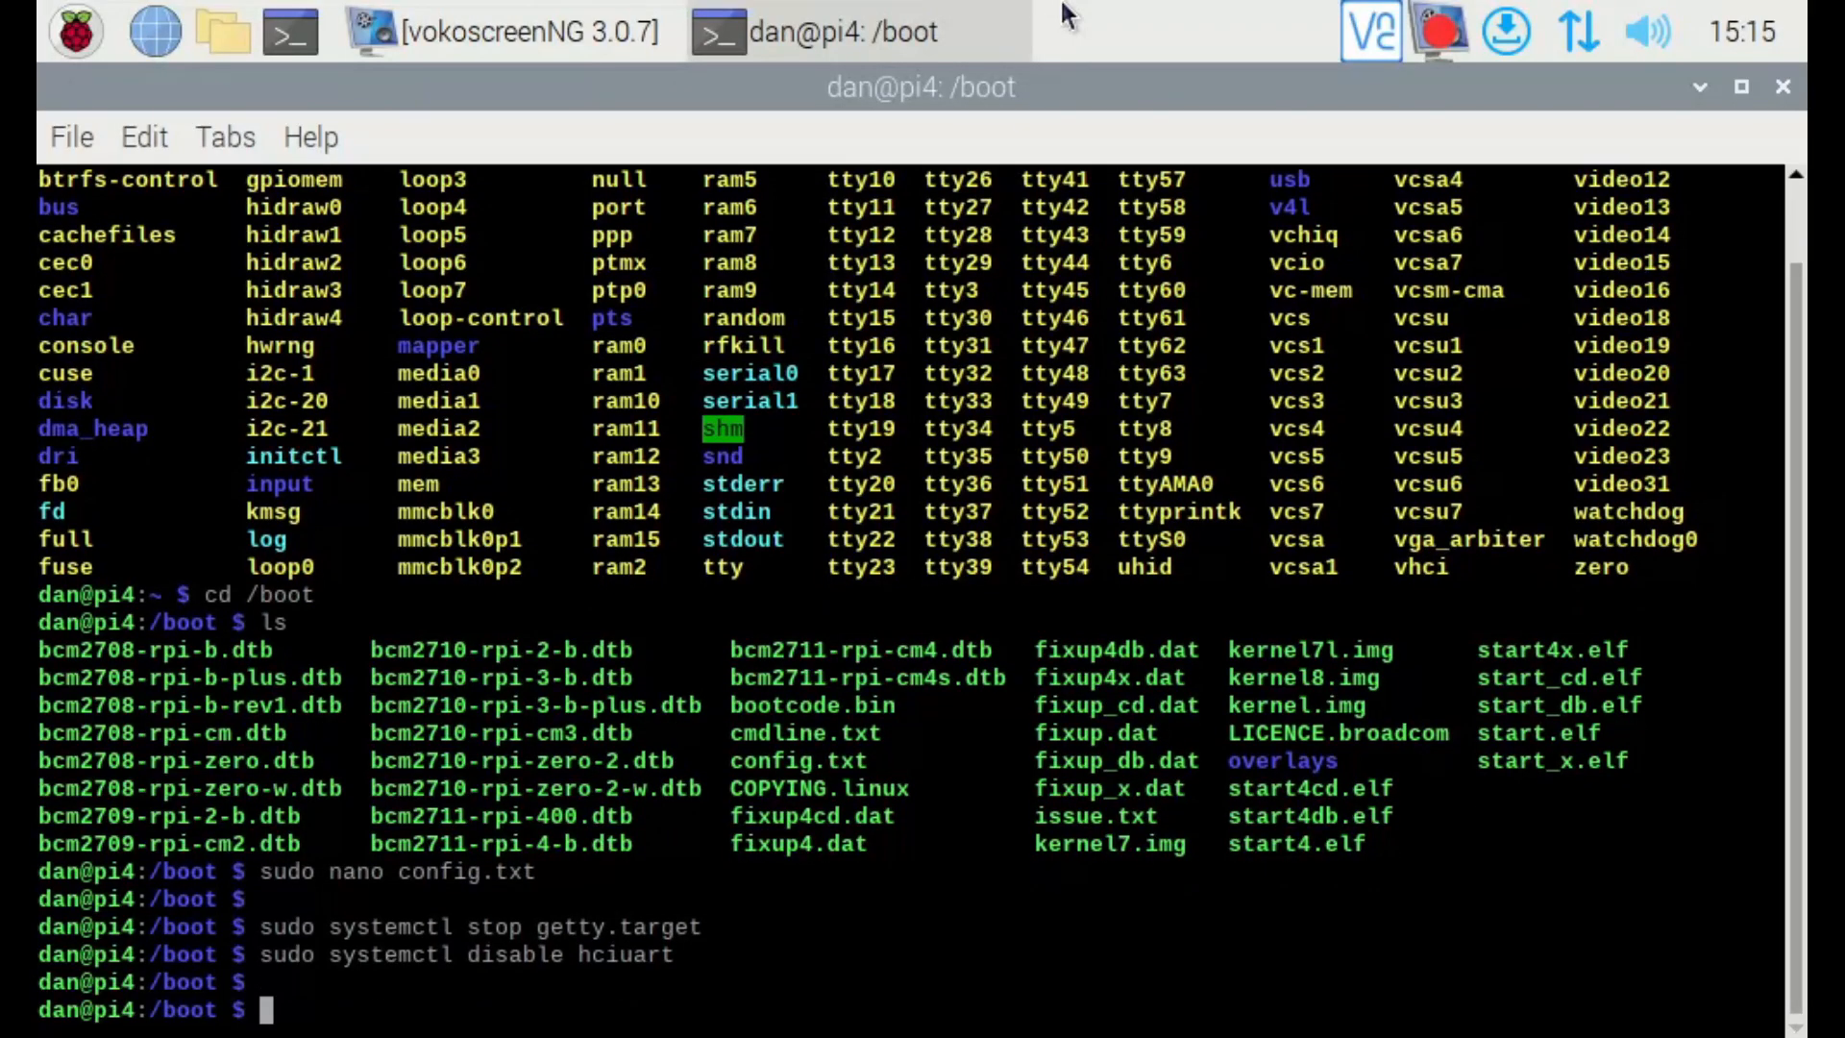
Reboot the Pi with sudo reboot
{"action": "type", "text": "sudo reboo"}
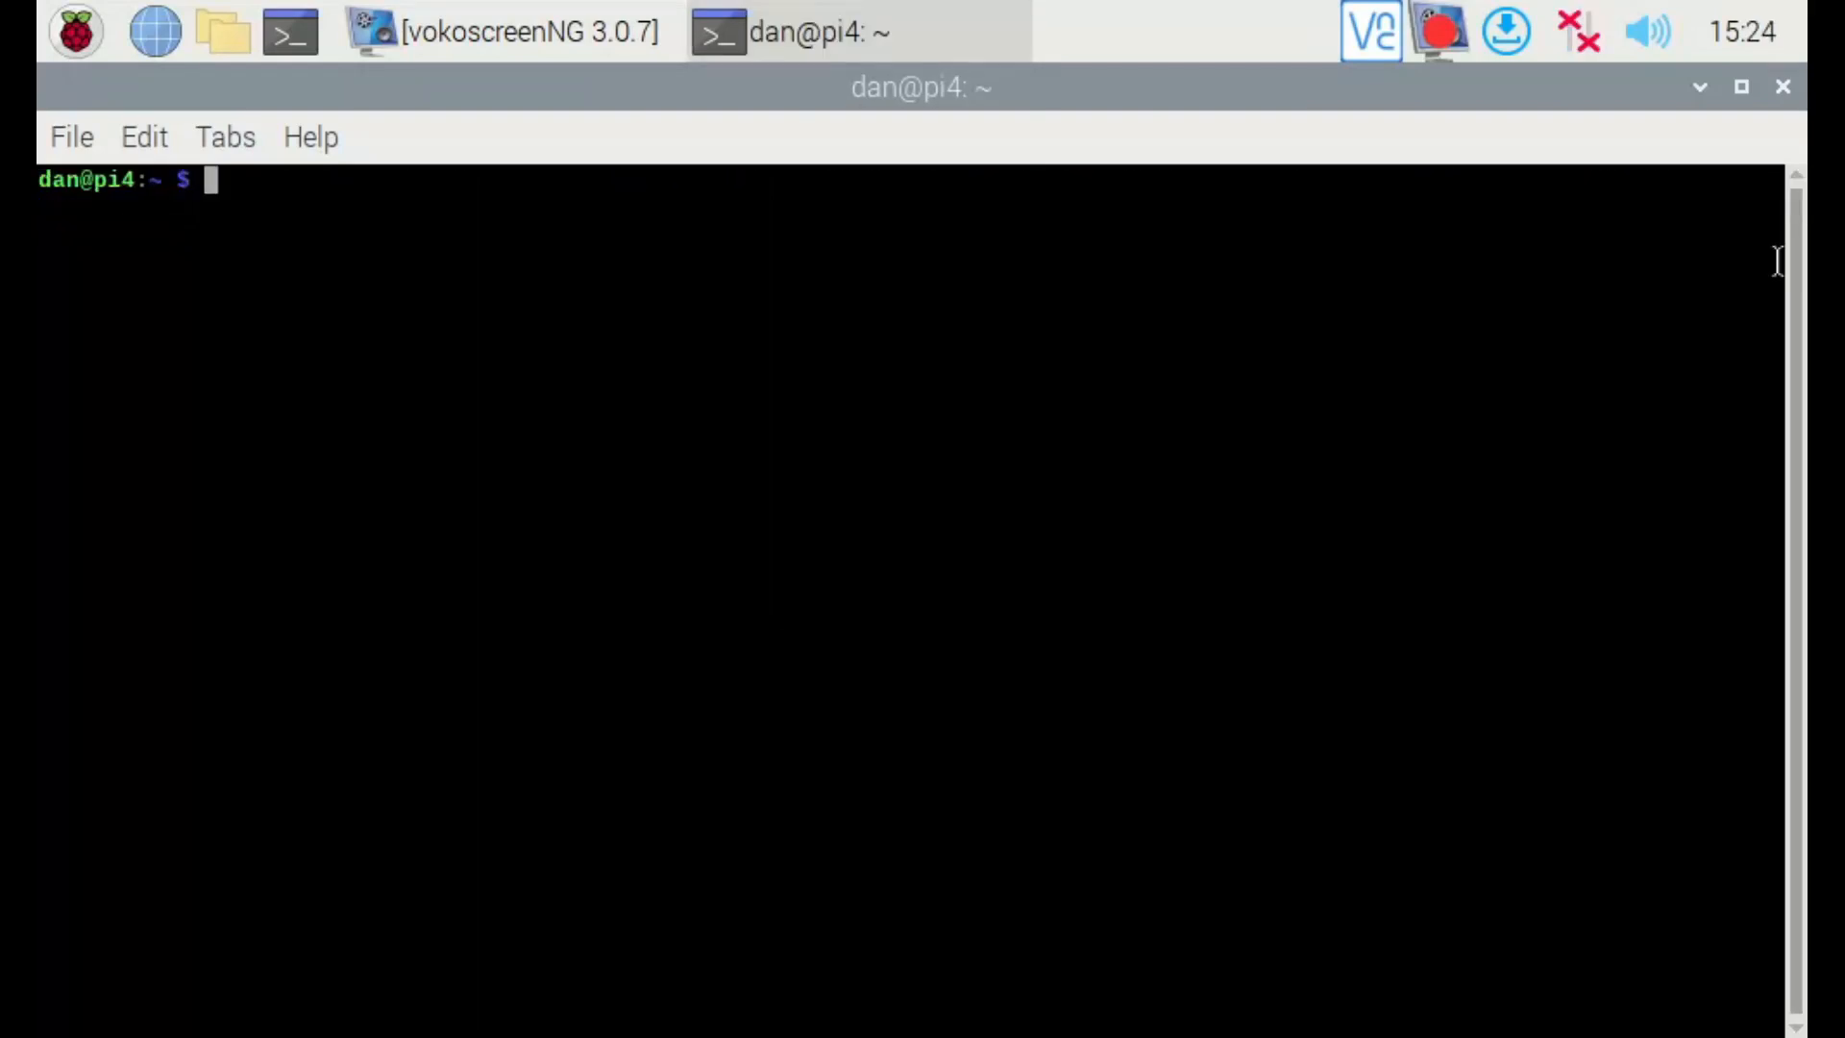
Read the pin table, then set pins 15 and 16 to ALT0 and pins 3 and 4 to ALT3 with gpio mode
{"action": "type", "text": "gpio readall"}
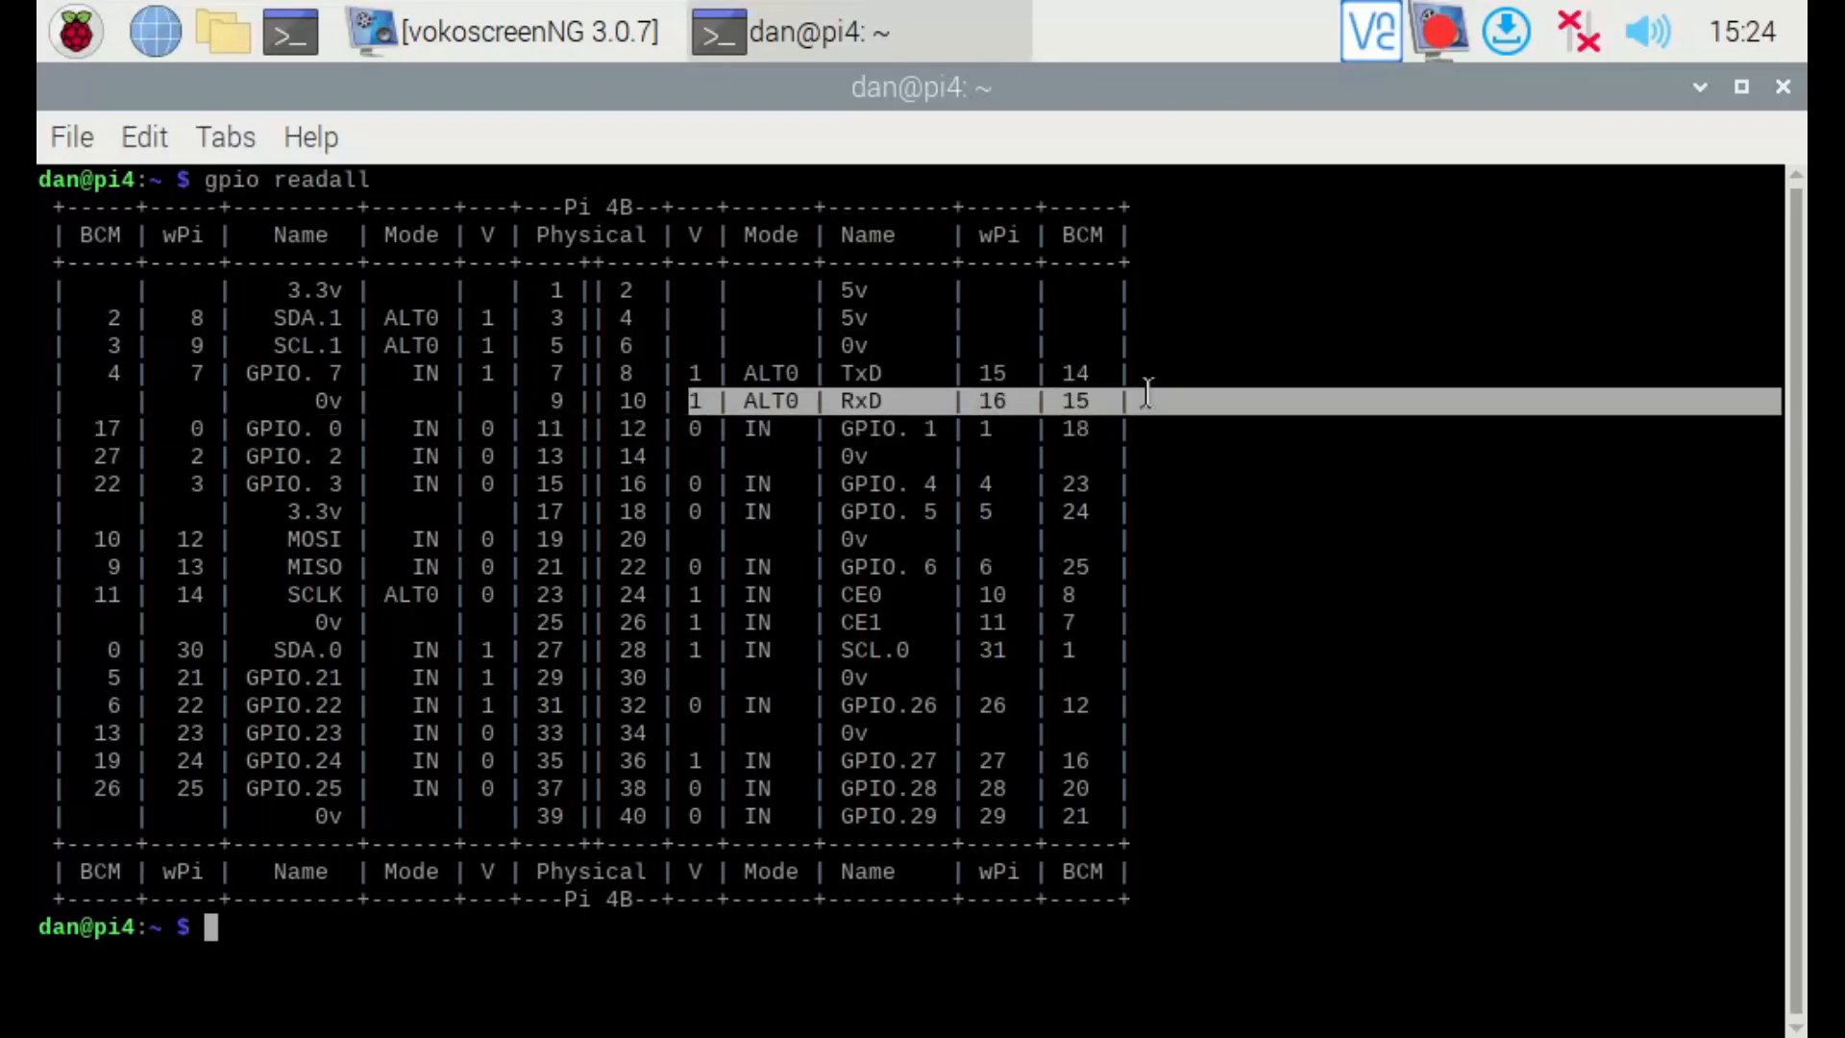
{"action": "mouse_move", "coordinate": [77, 484]}
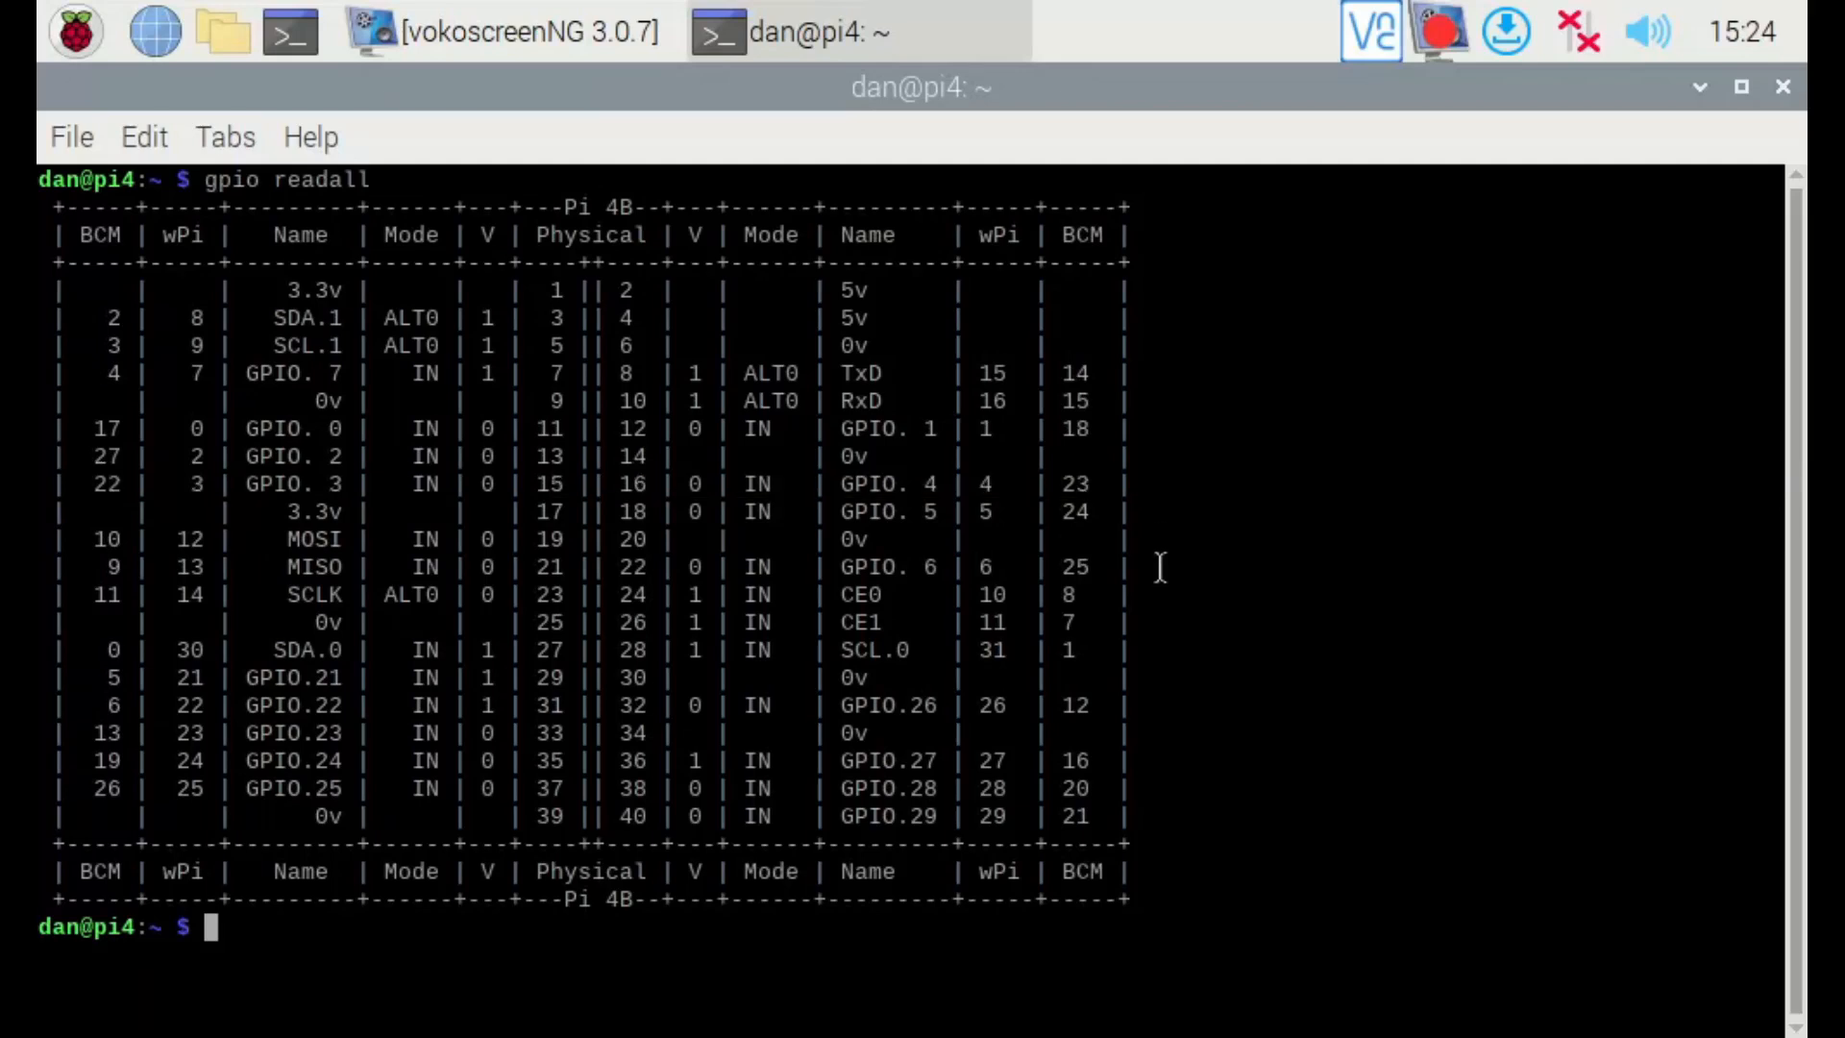
{"action": "type", "text": "gpio"}
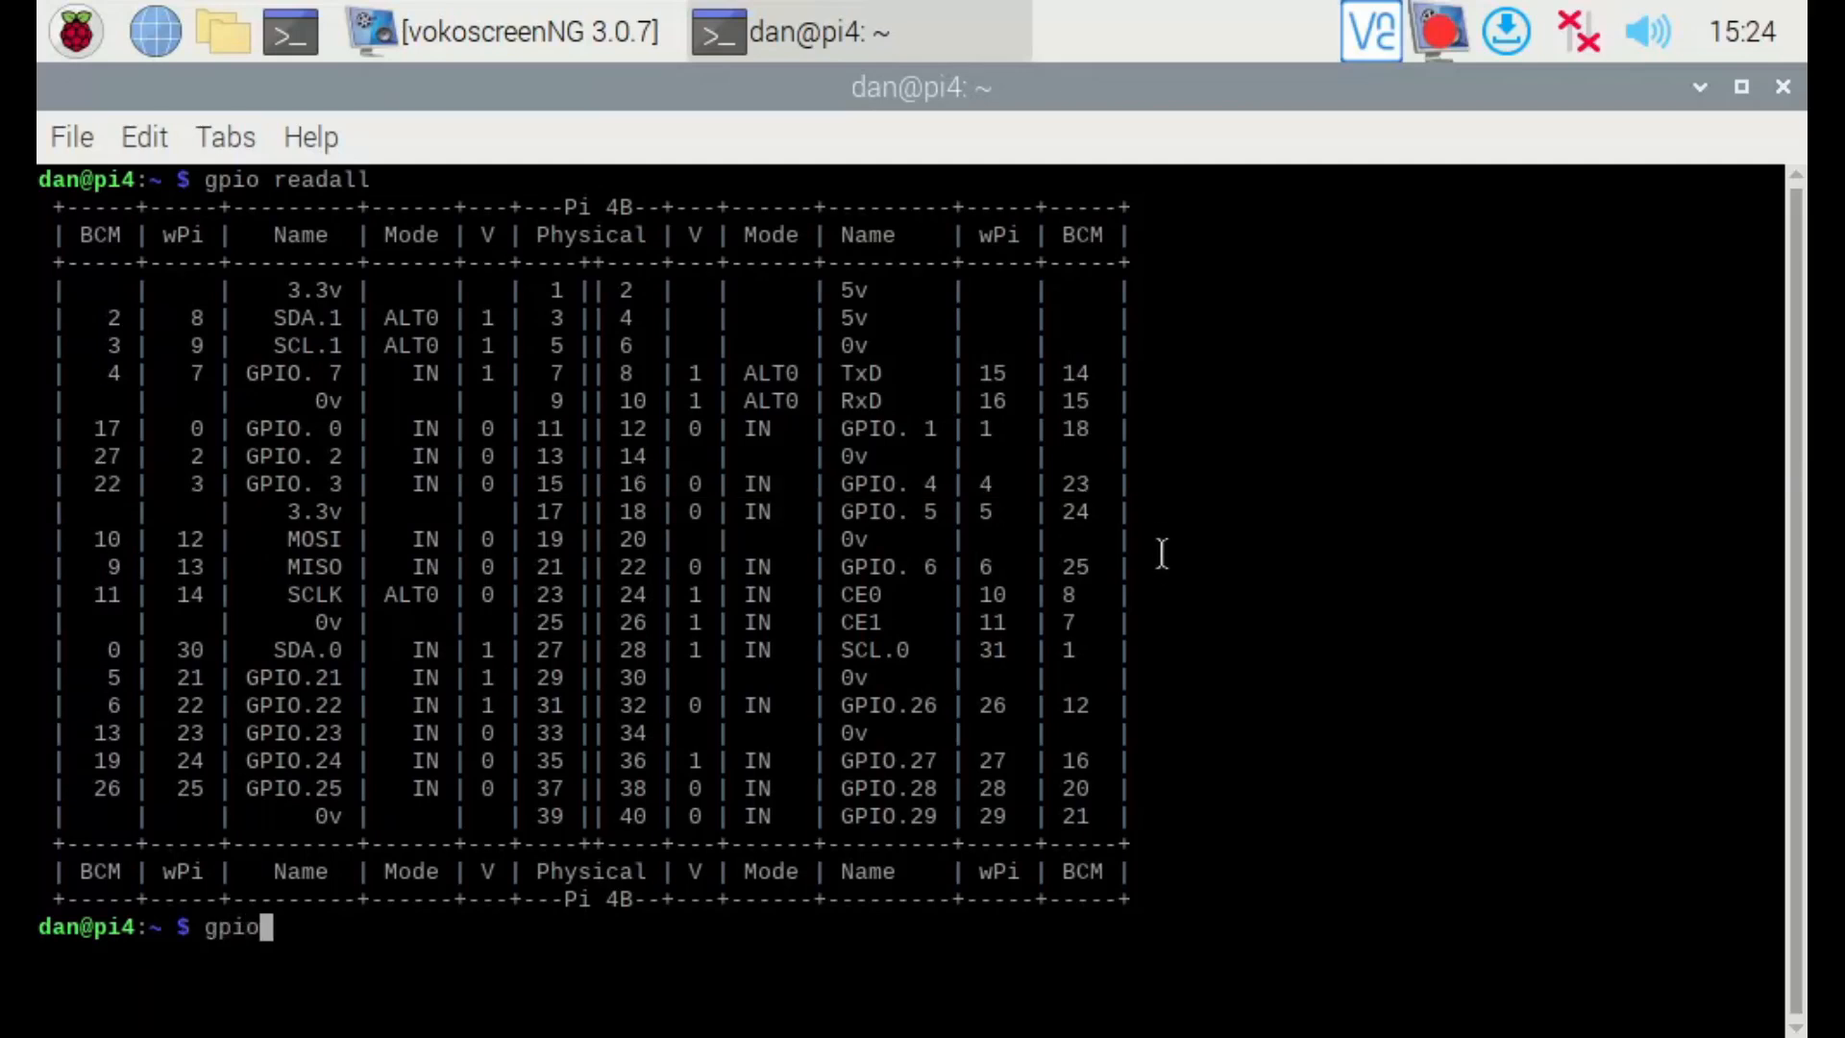
{"action": "type", "text": "mode 15 ALT0"}
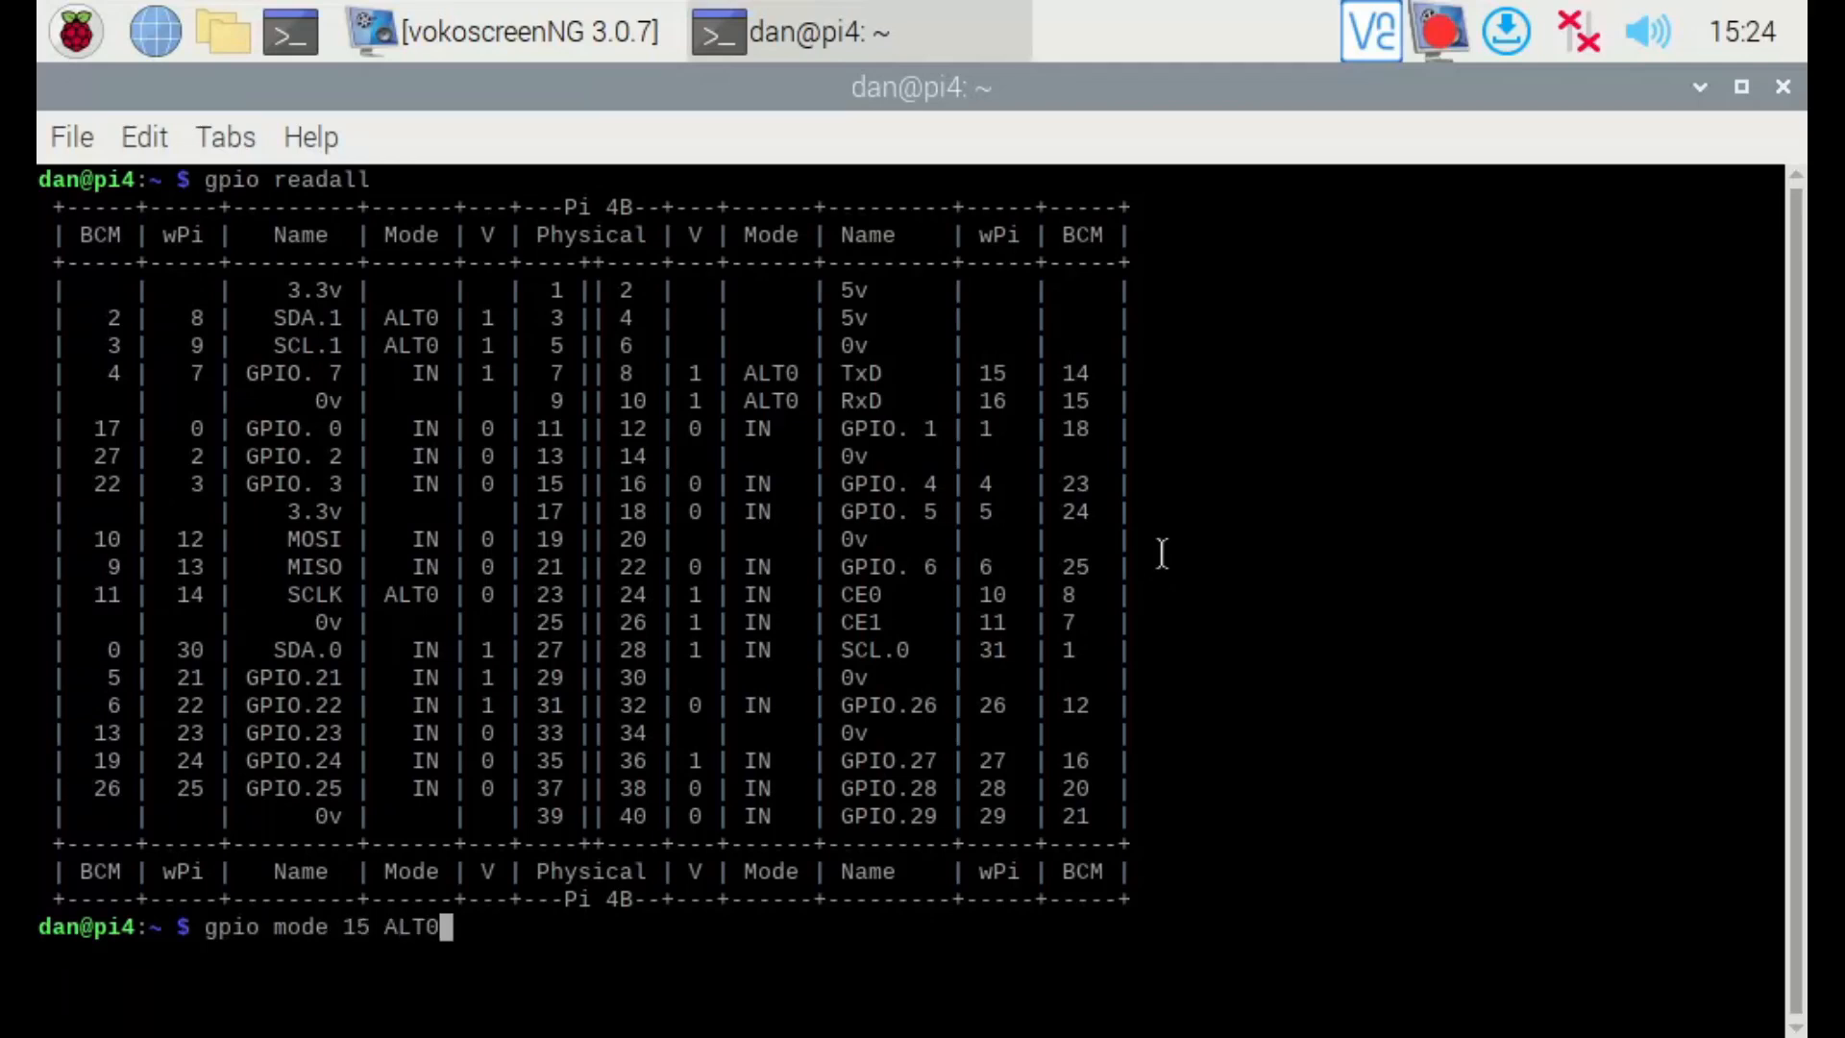
{"action": "type", "text": "gpio mode 1"}
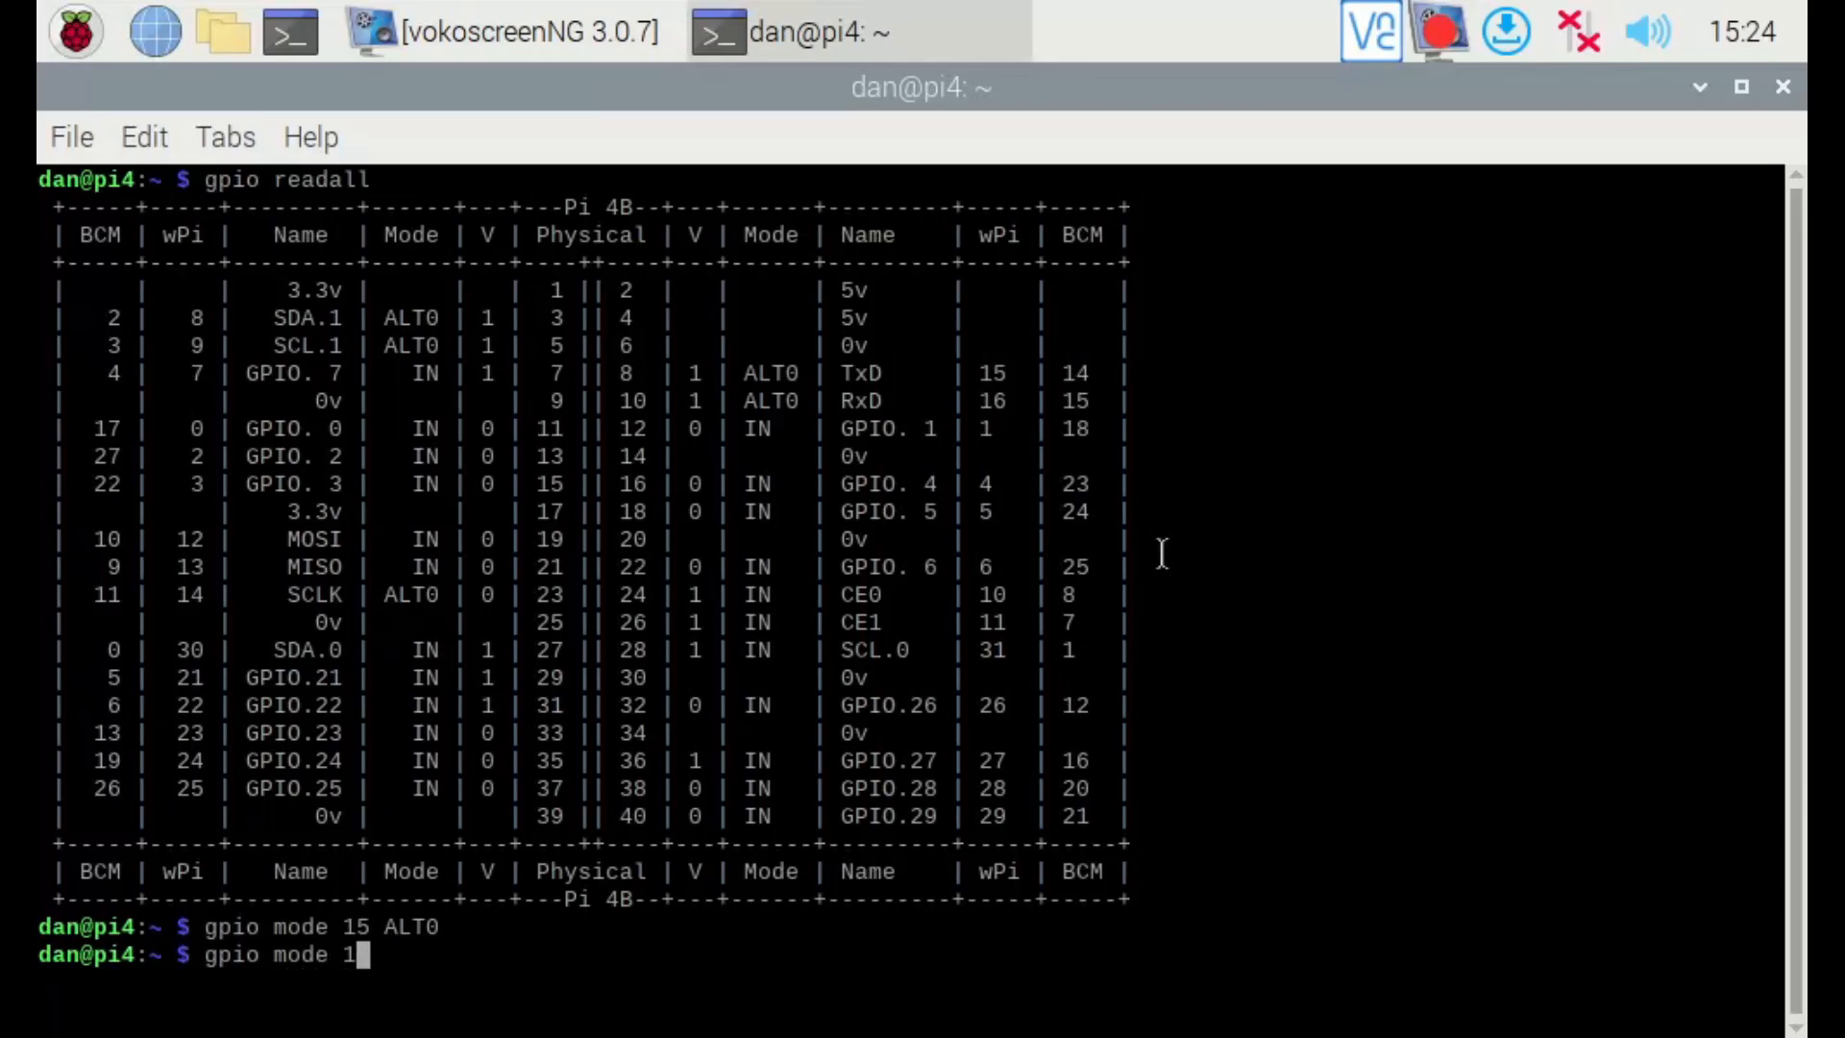
{"action": "type", "text": "6 ALT"}
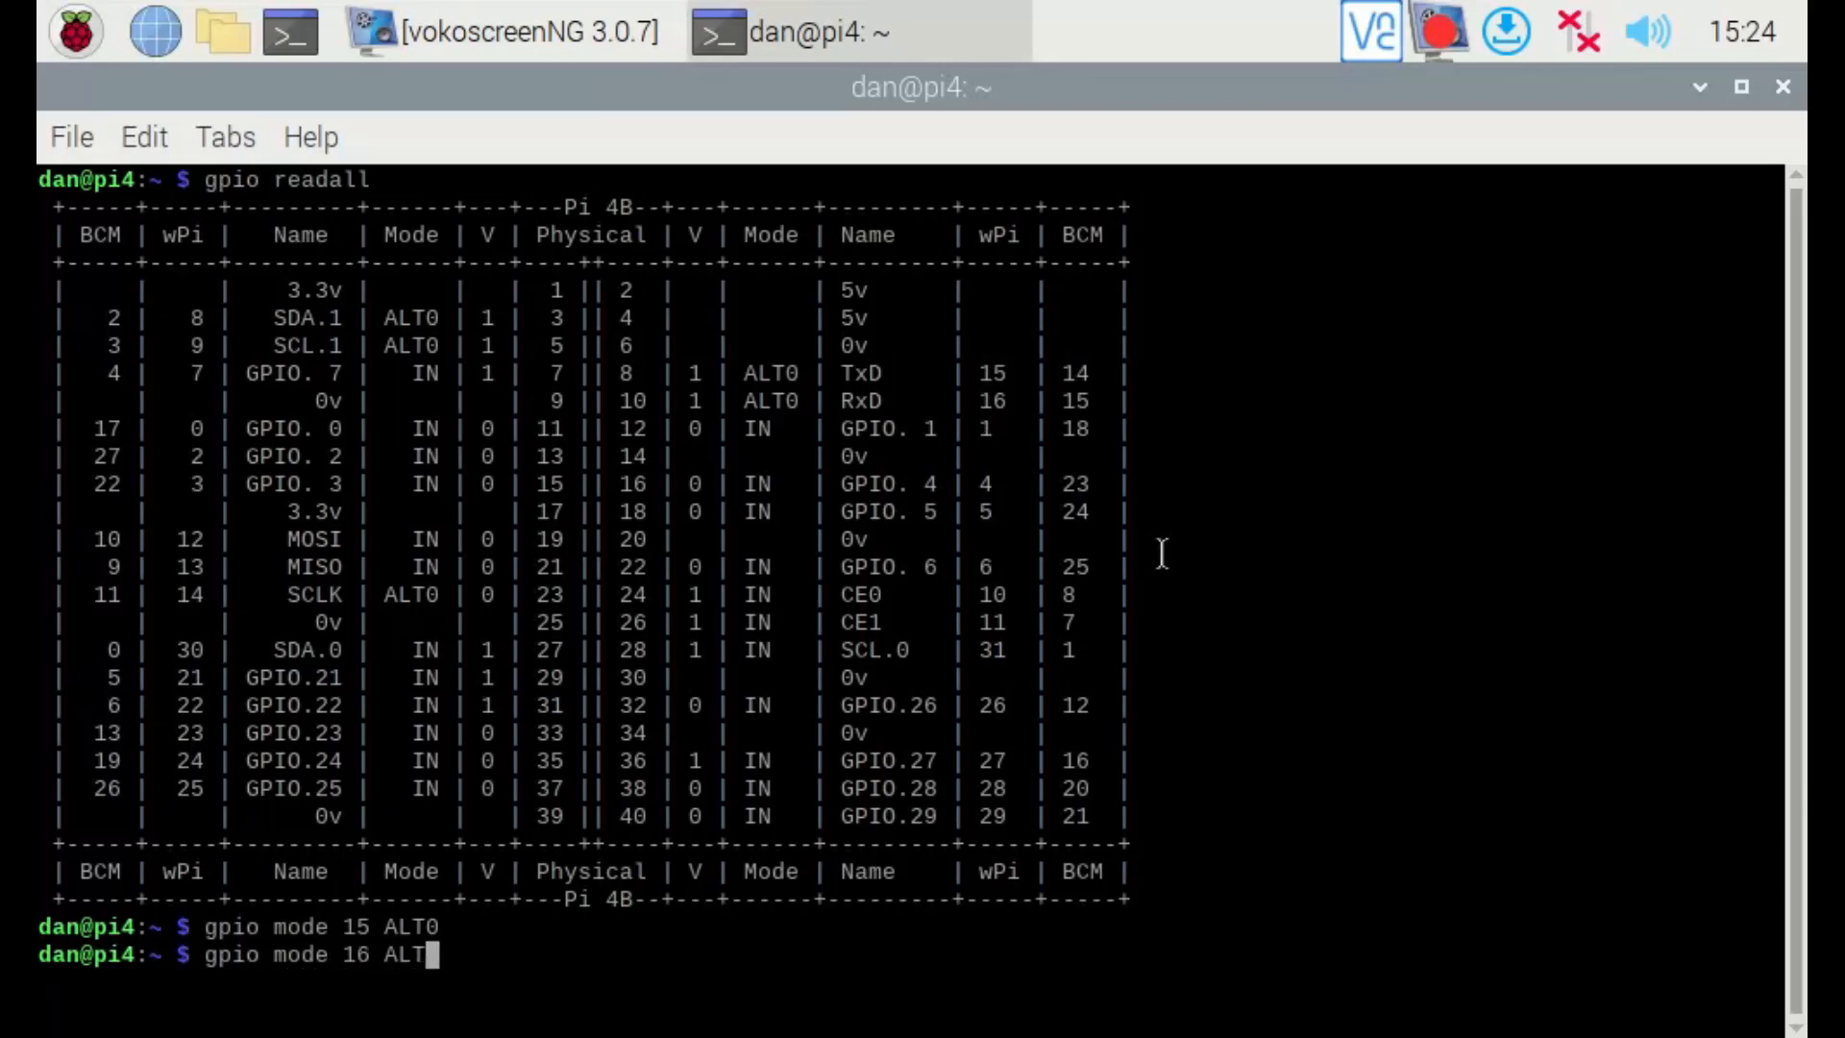
{"action": "type", "text": "gpi"}
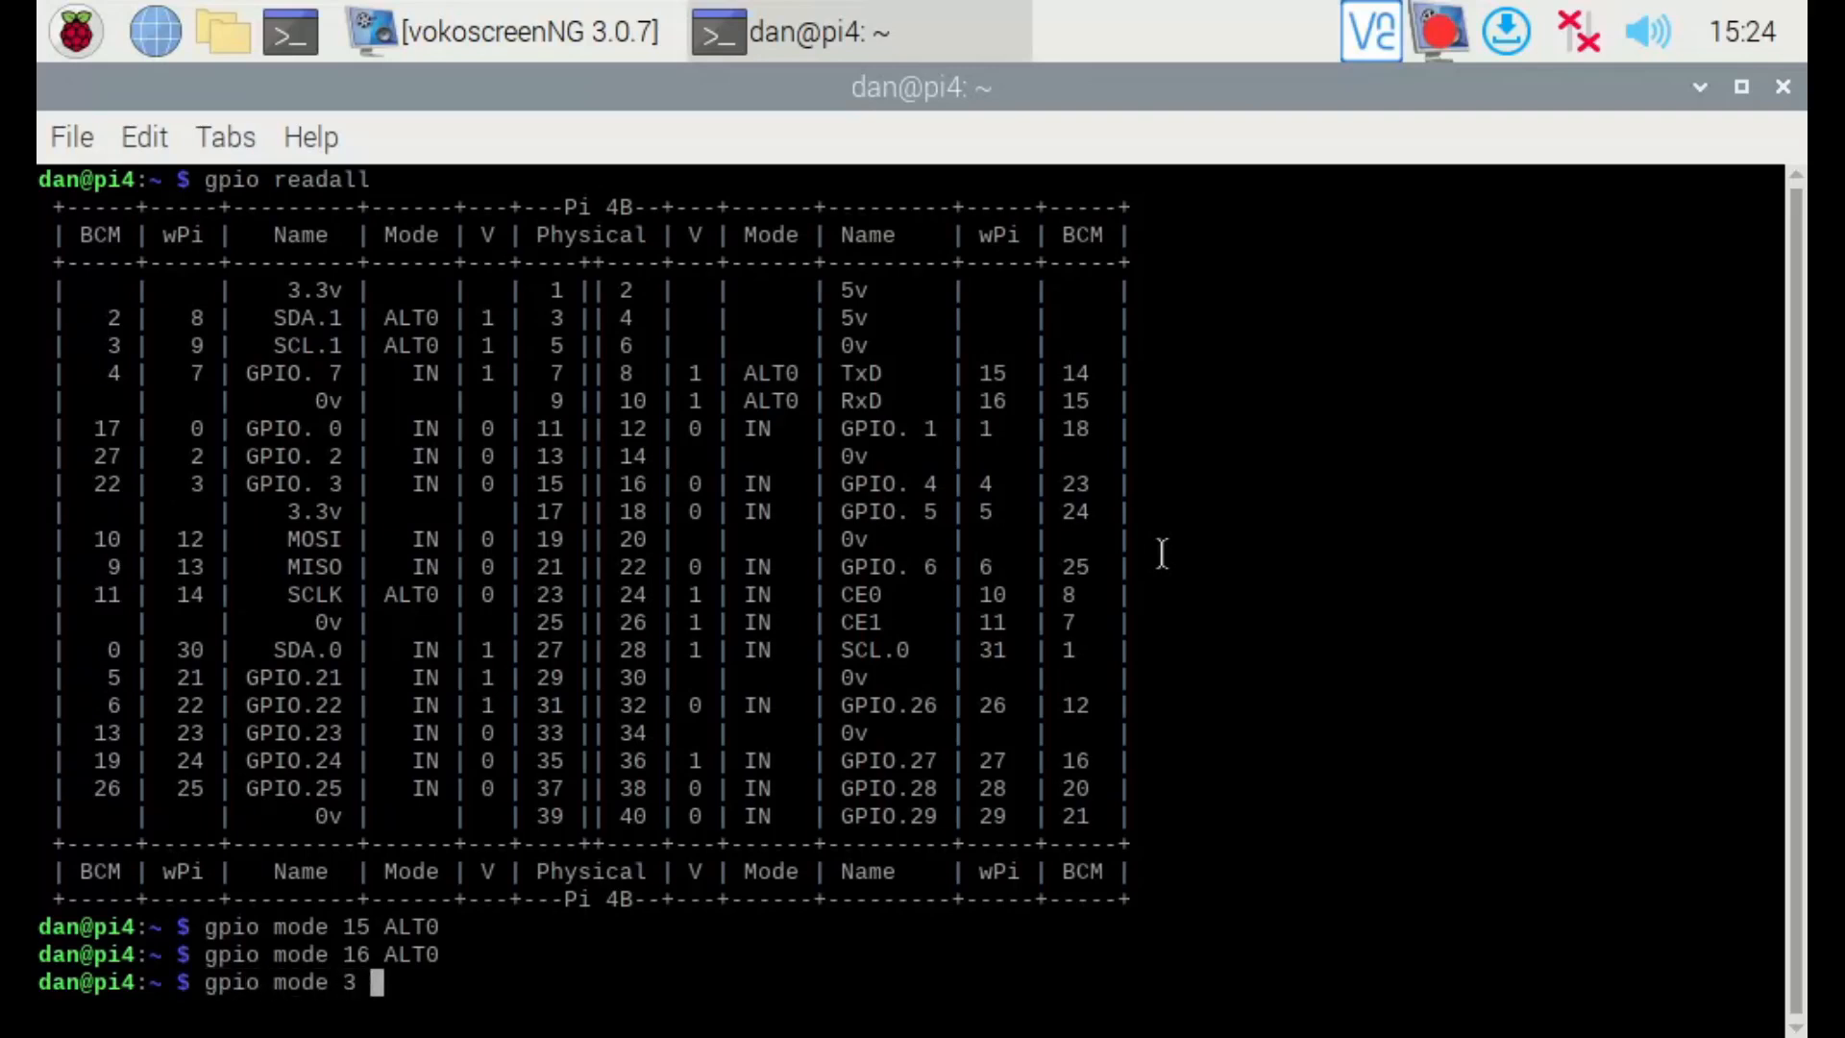
{"action": "type", "text": "ALT3"}
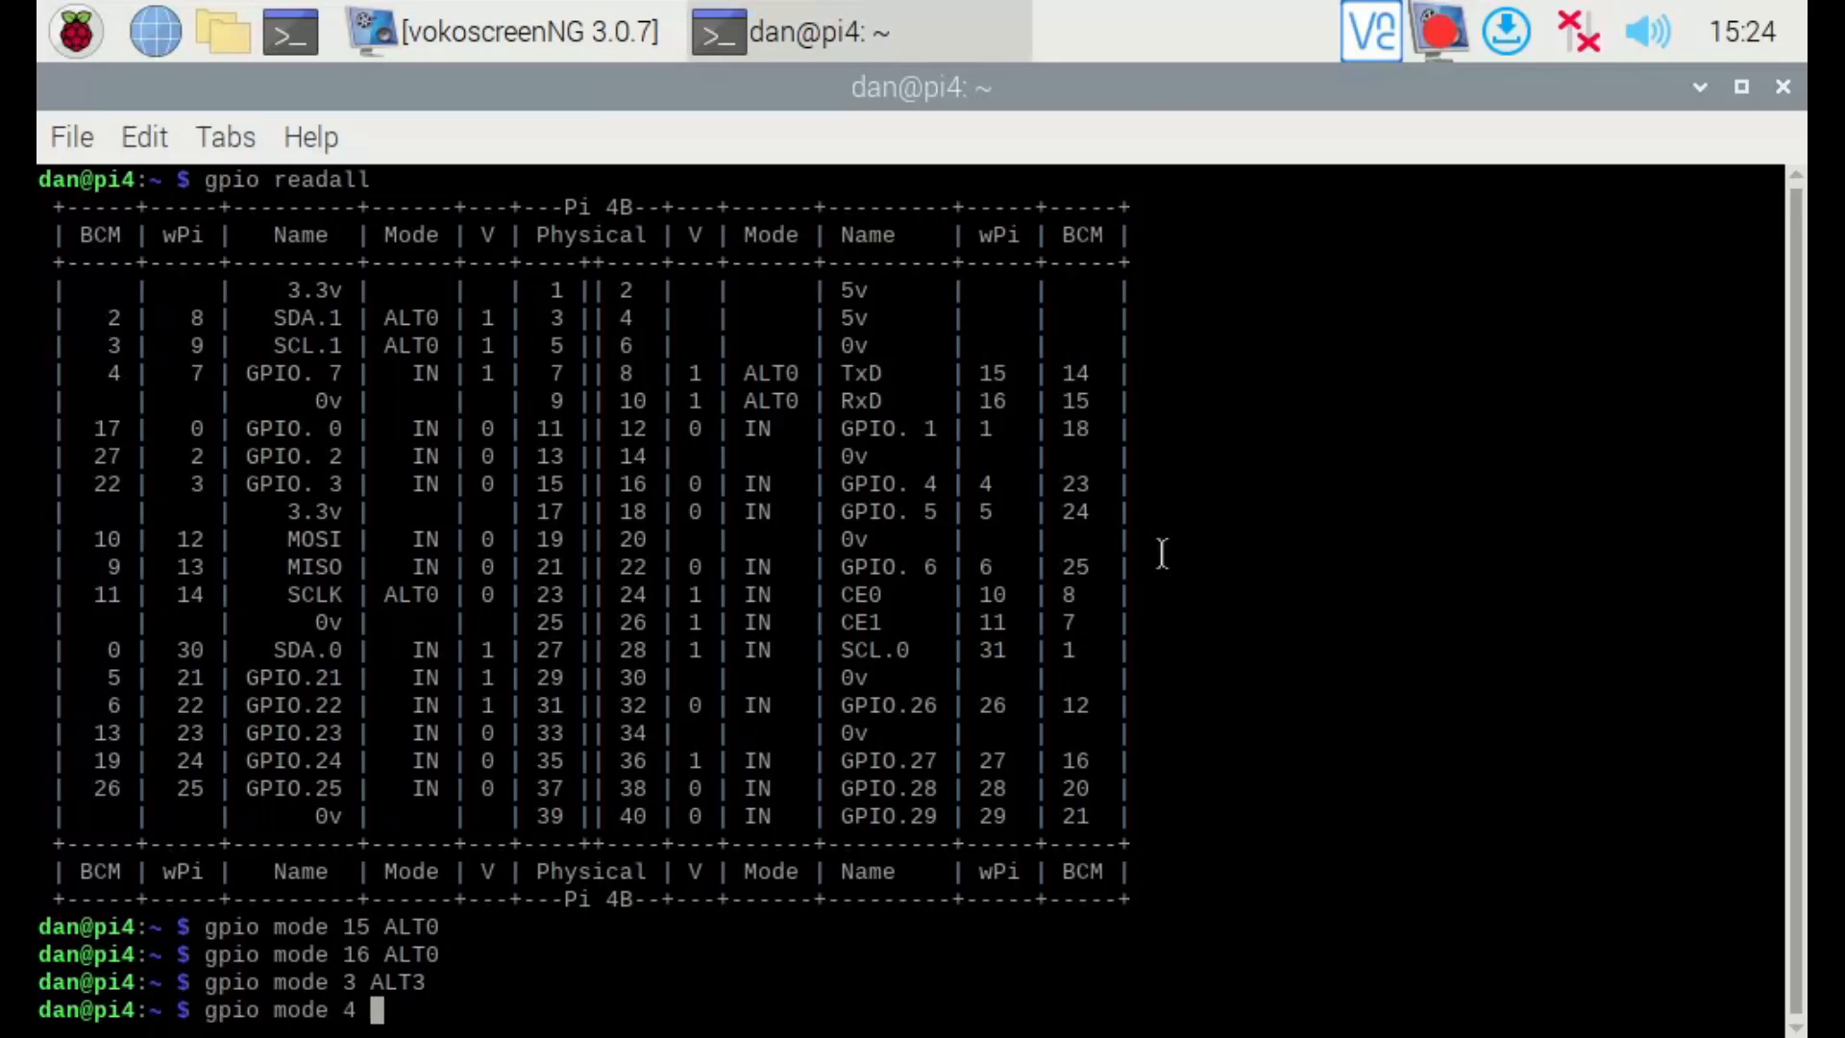
{"action": "type", "text": "ALT3"}
{"action": "type", "text": "gpio readall"}
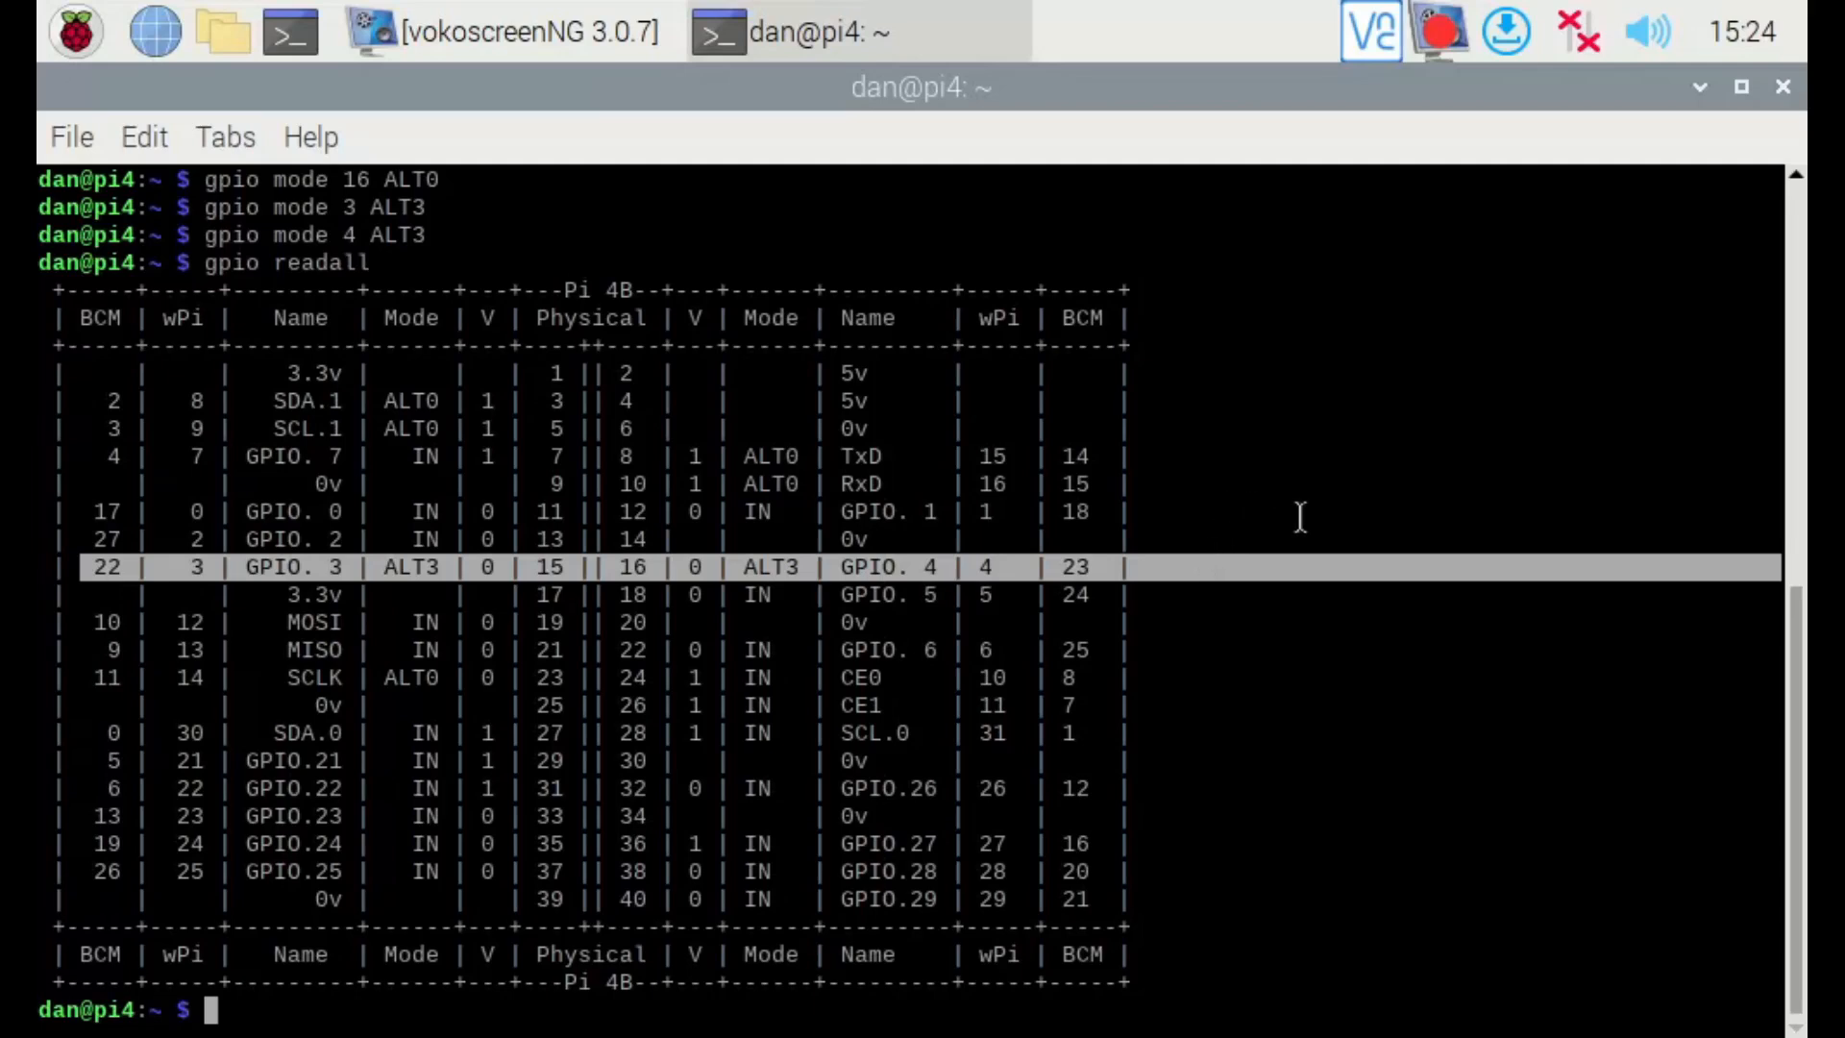
{"action": "mouse_move", "coordinate": [1285, 515]}
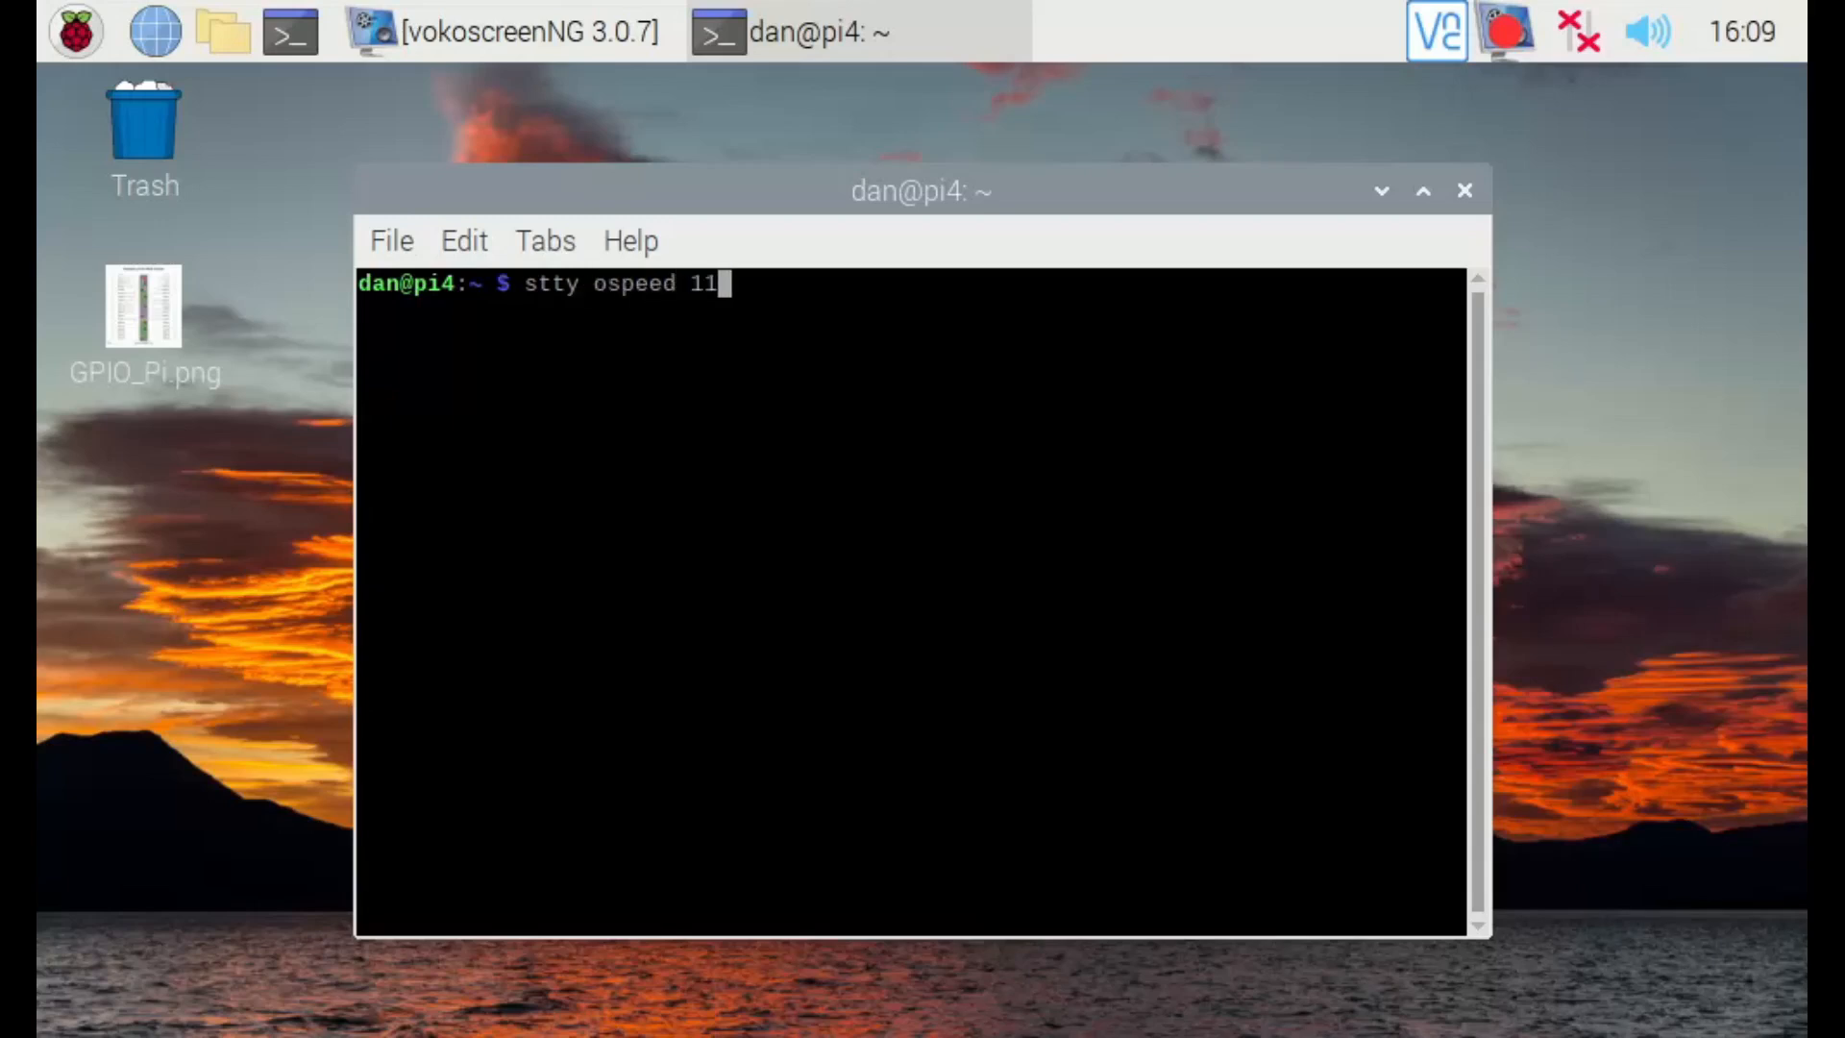
Set the output speed to 115200 with stty ospeed 115200 --file /dev/ttyAMA0
{"action": "type", "text": "5200"}
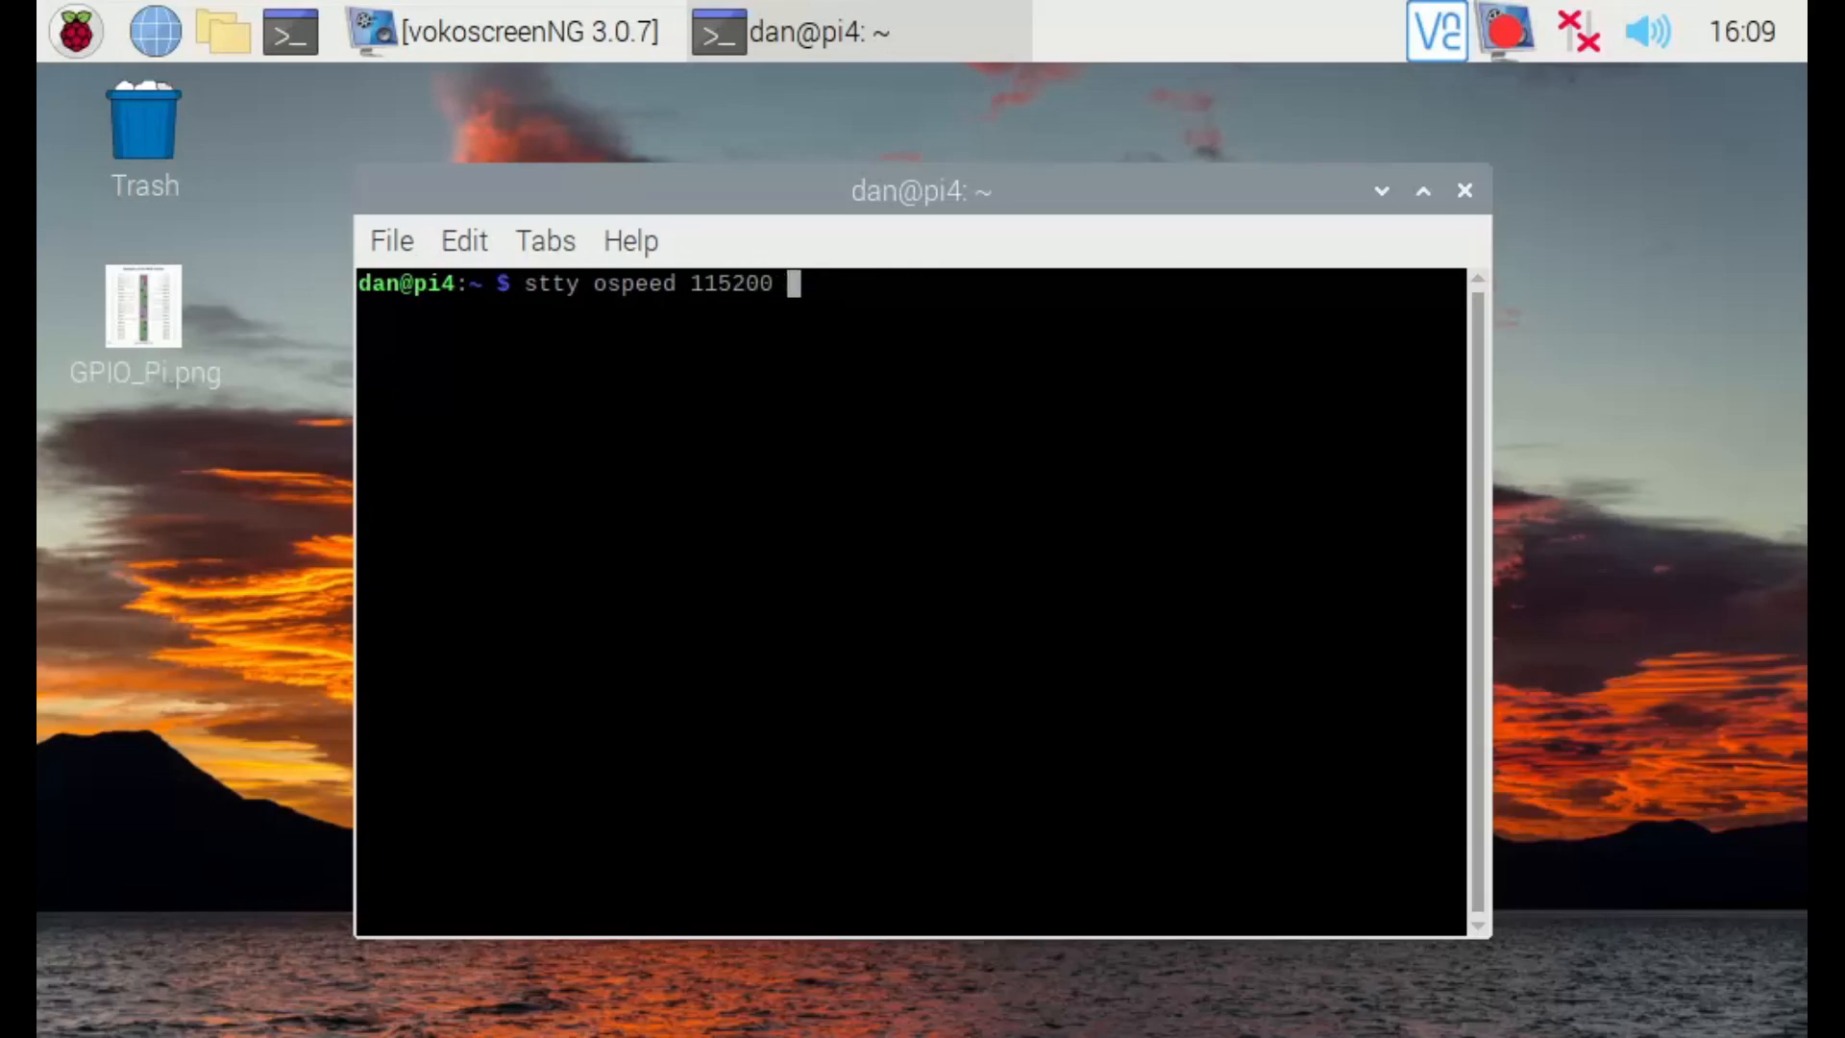
{"action": "type", "text": "--file"}
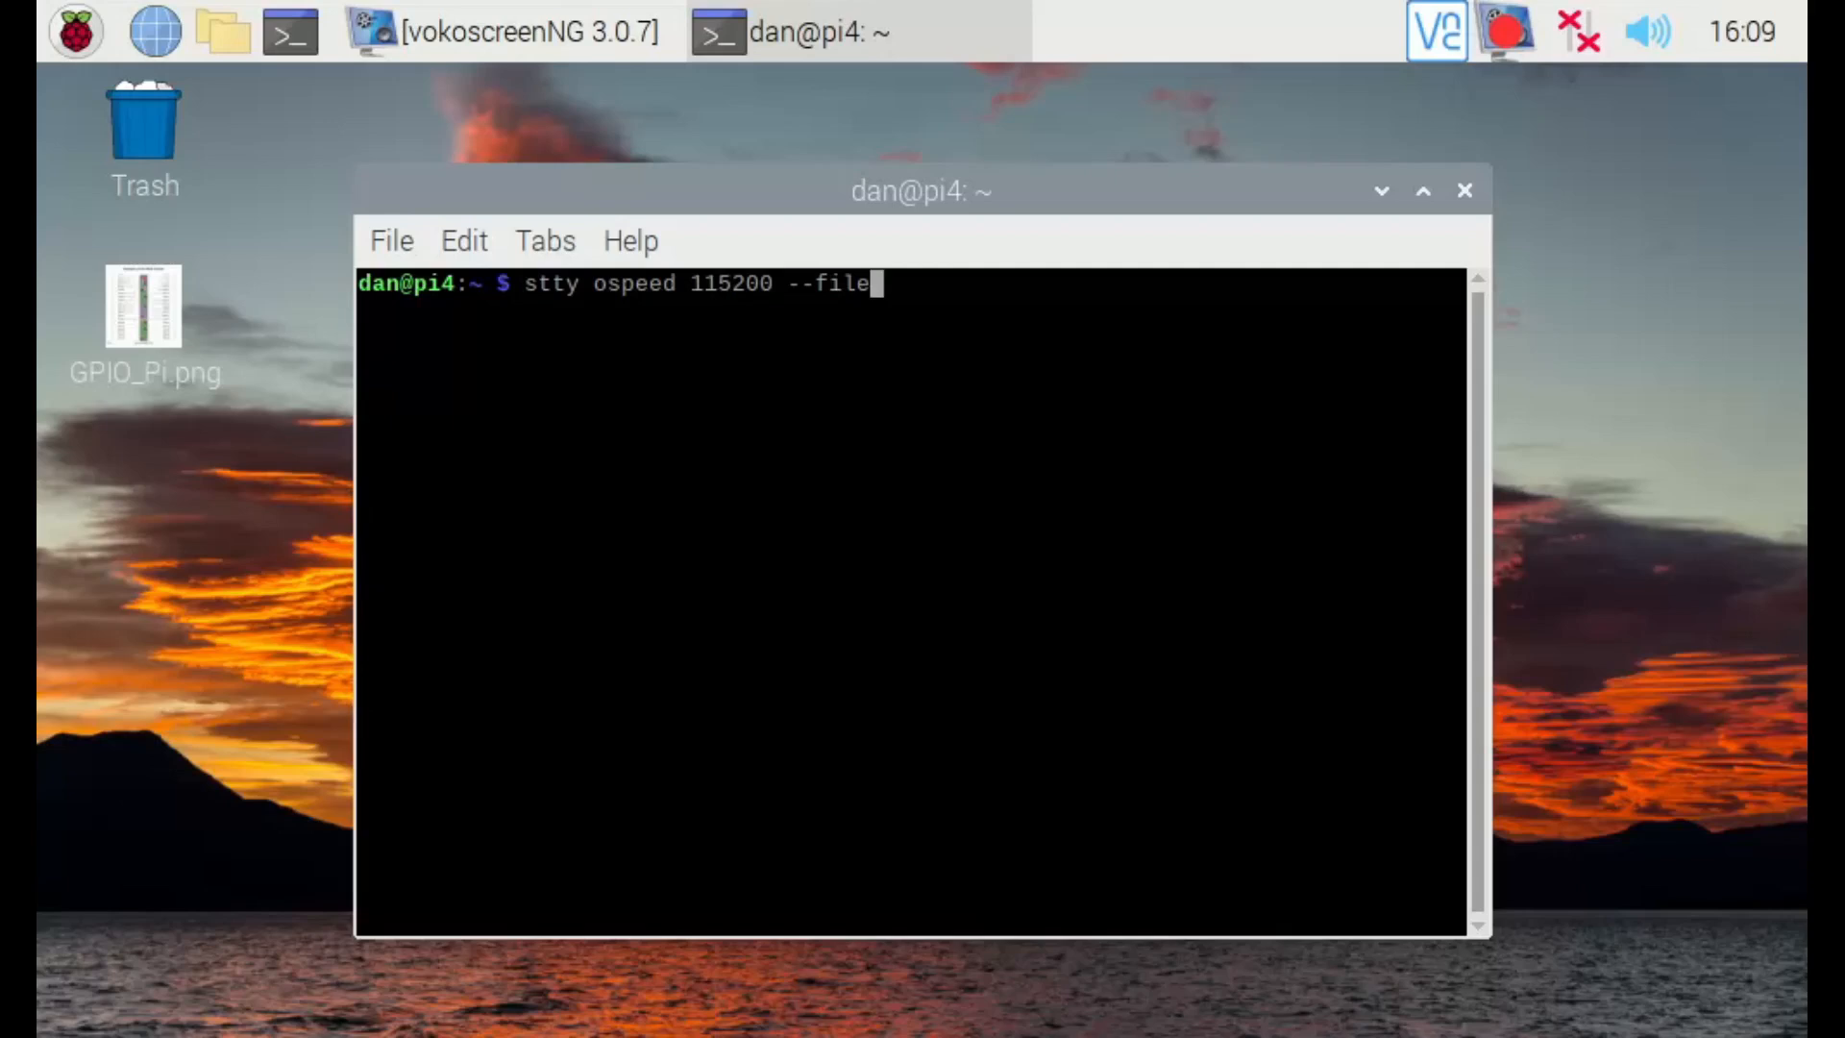
{"action": "type", "text": "/dev"}
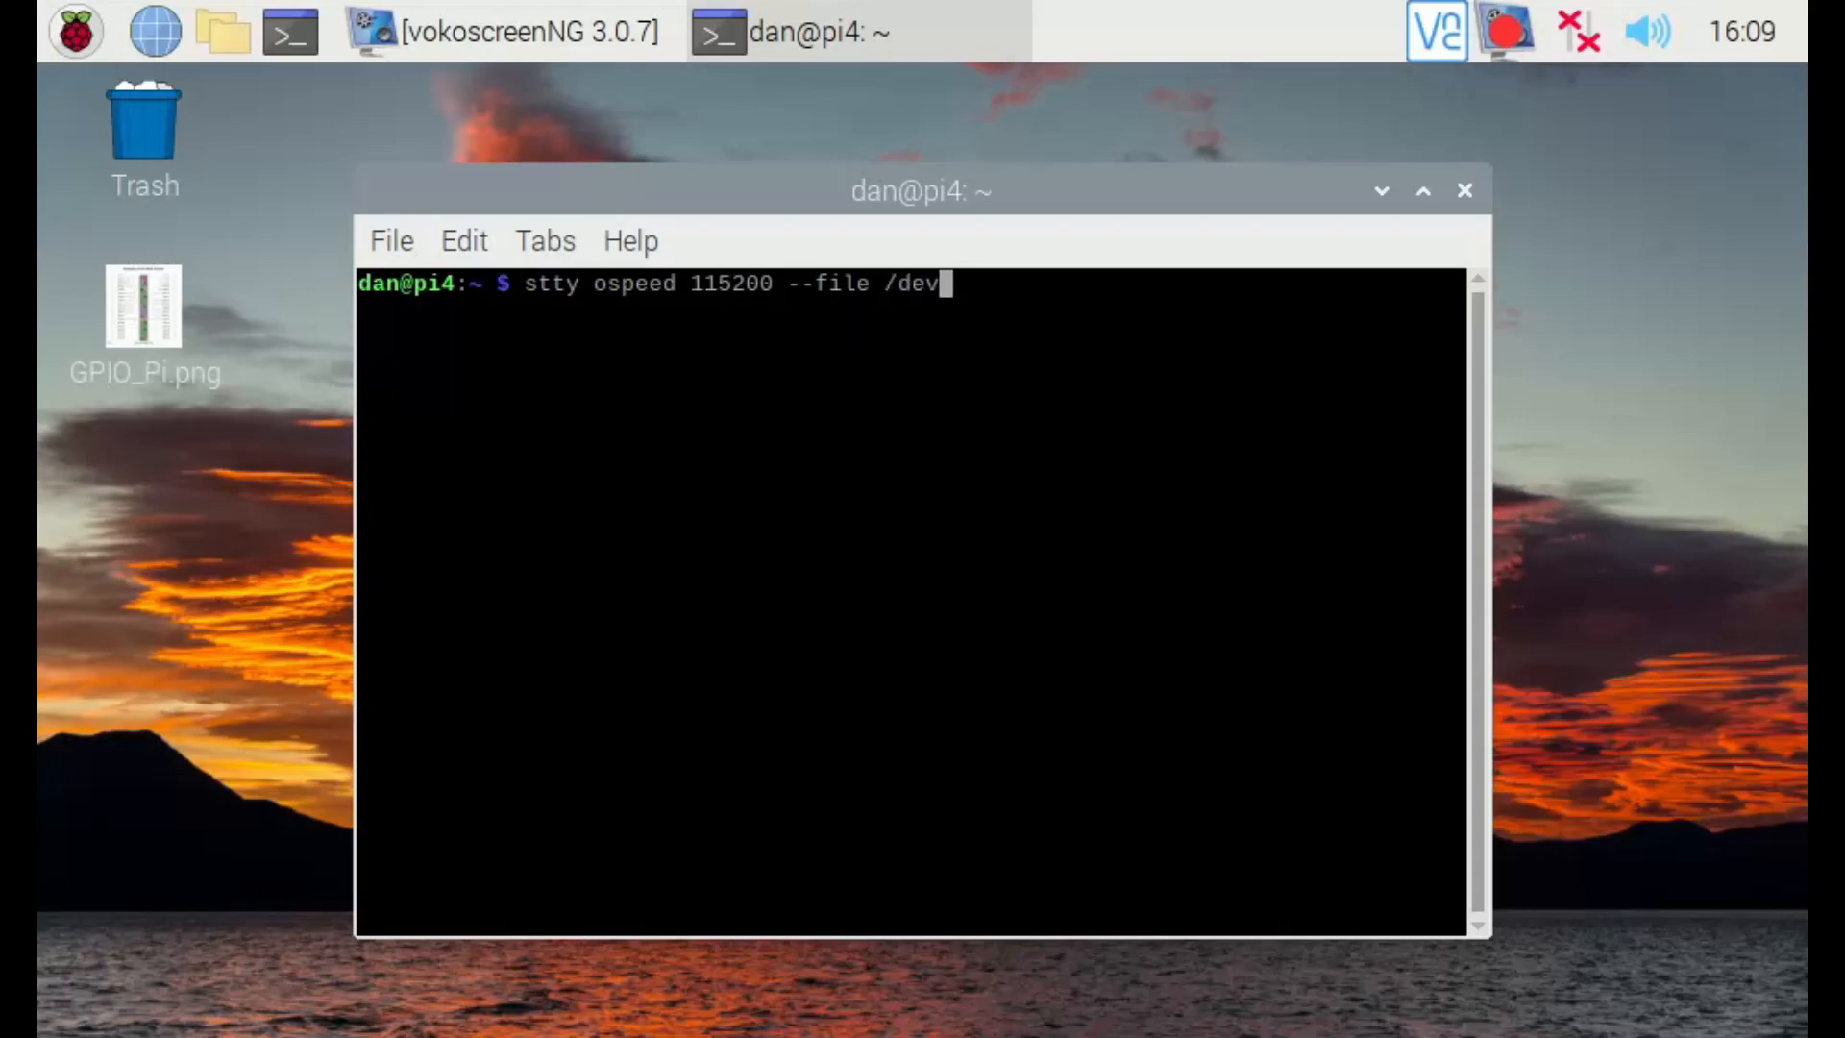
{"action": "type", "text": "tty"}
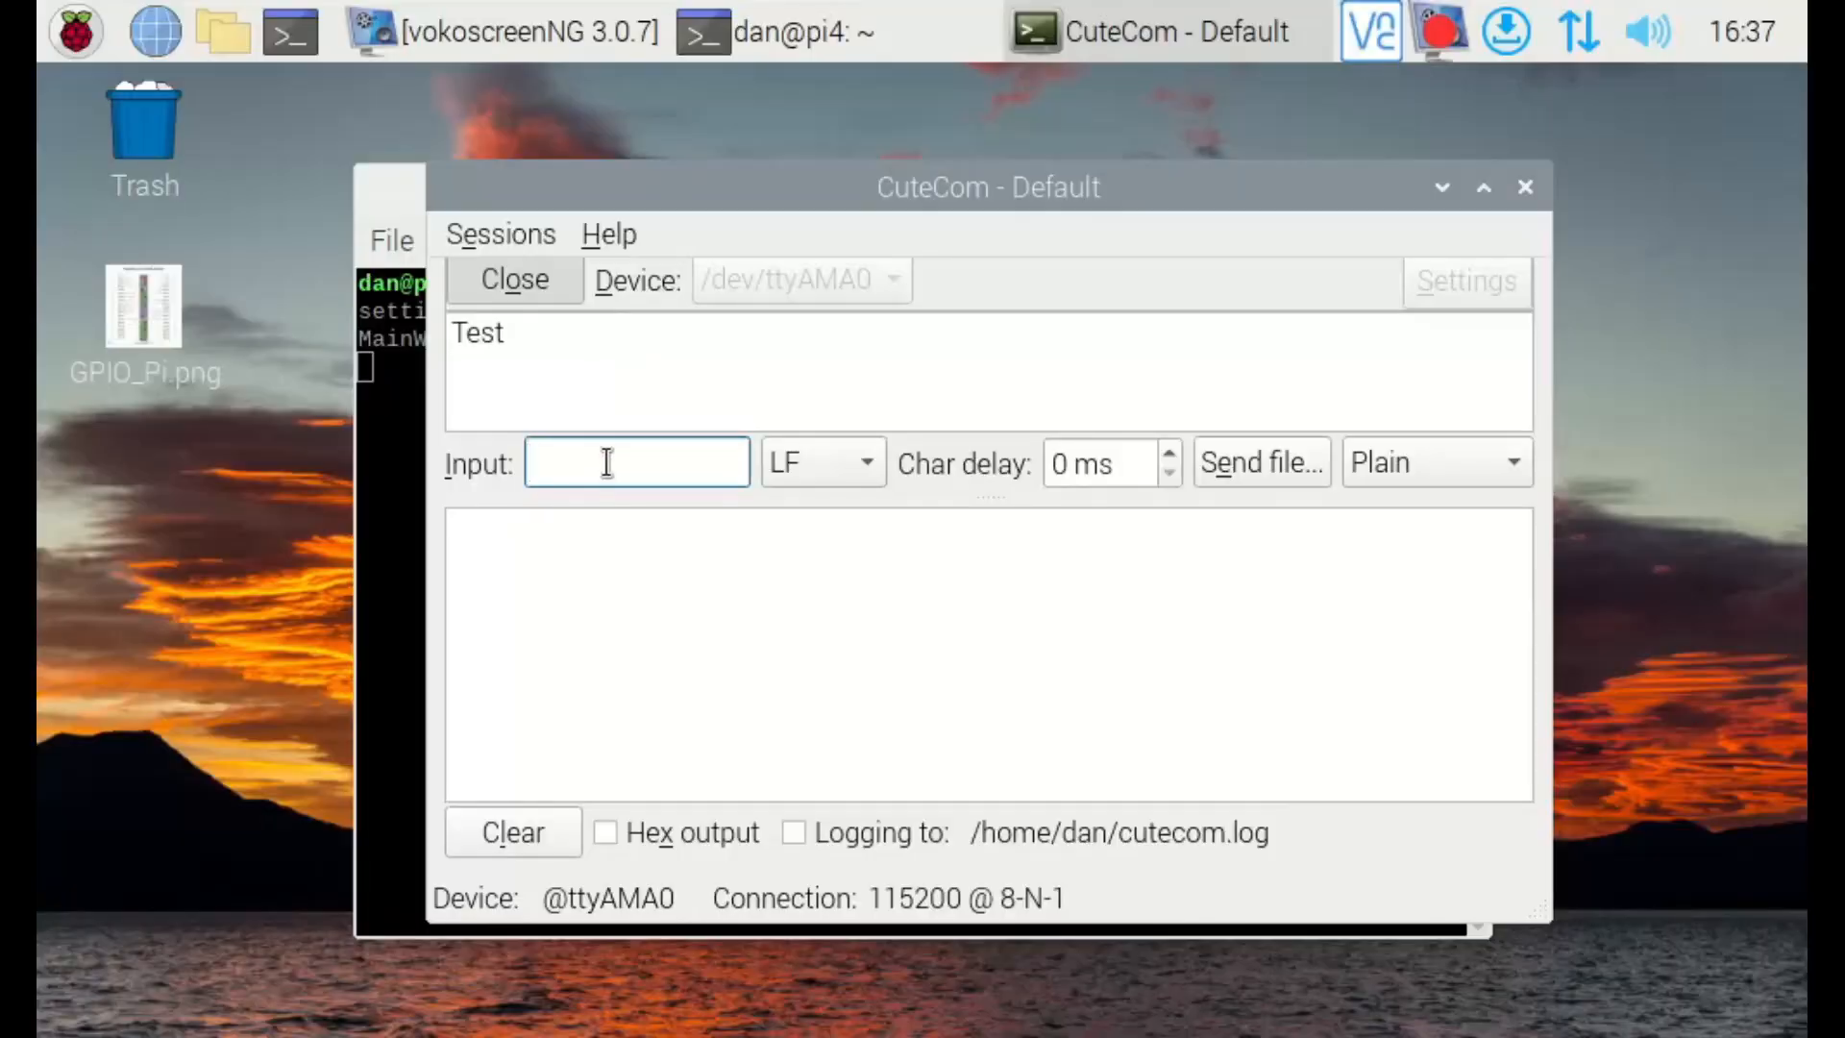
Send Test from CuteCom, then prepare echo "Test" > /dev/ in the terminal
{"action": "type", "text": "Test"}
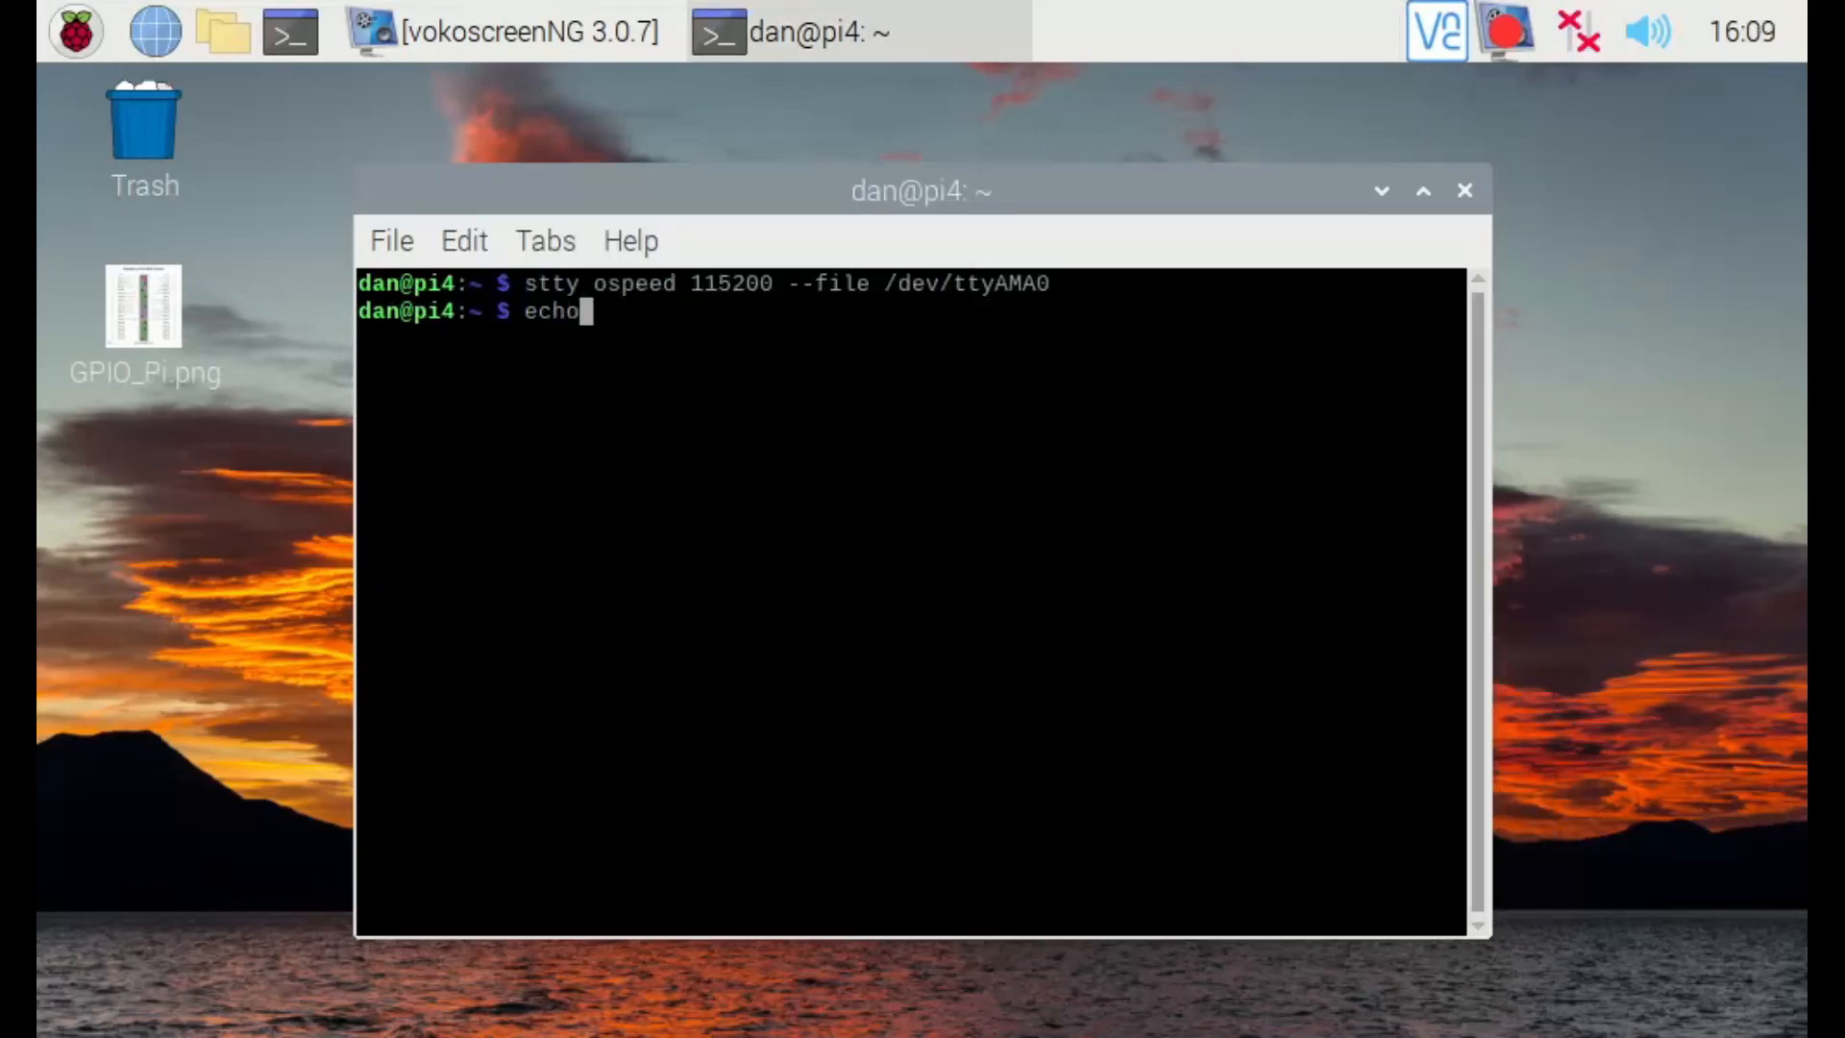
{"action": "type", "text": "\"Test\""}
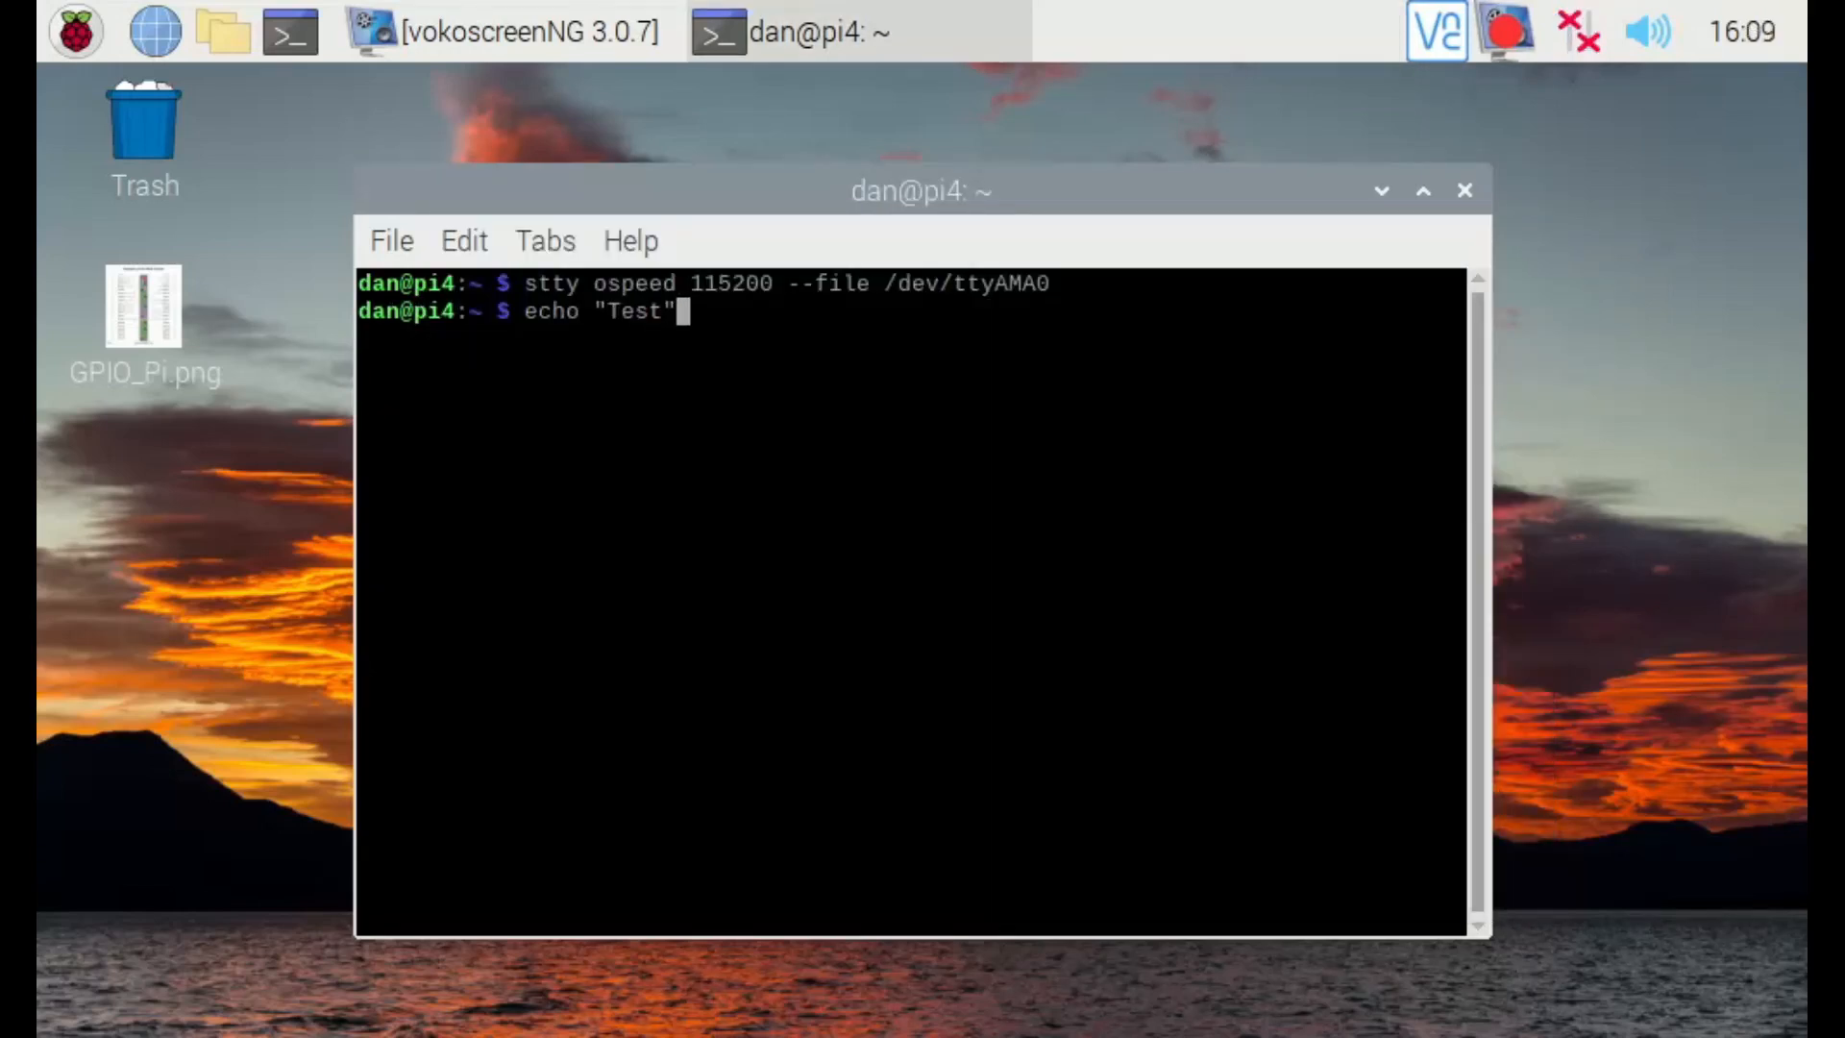
{"action": "type", "text": "> /dev/"}
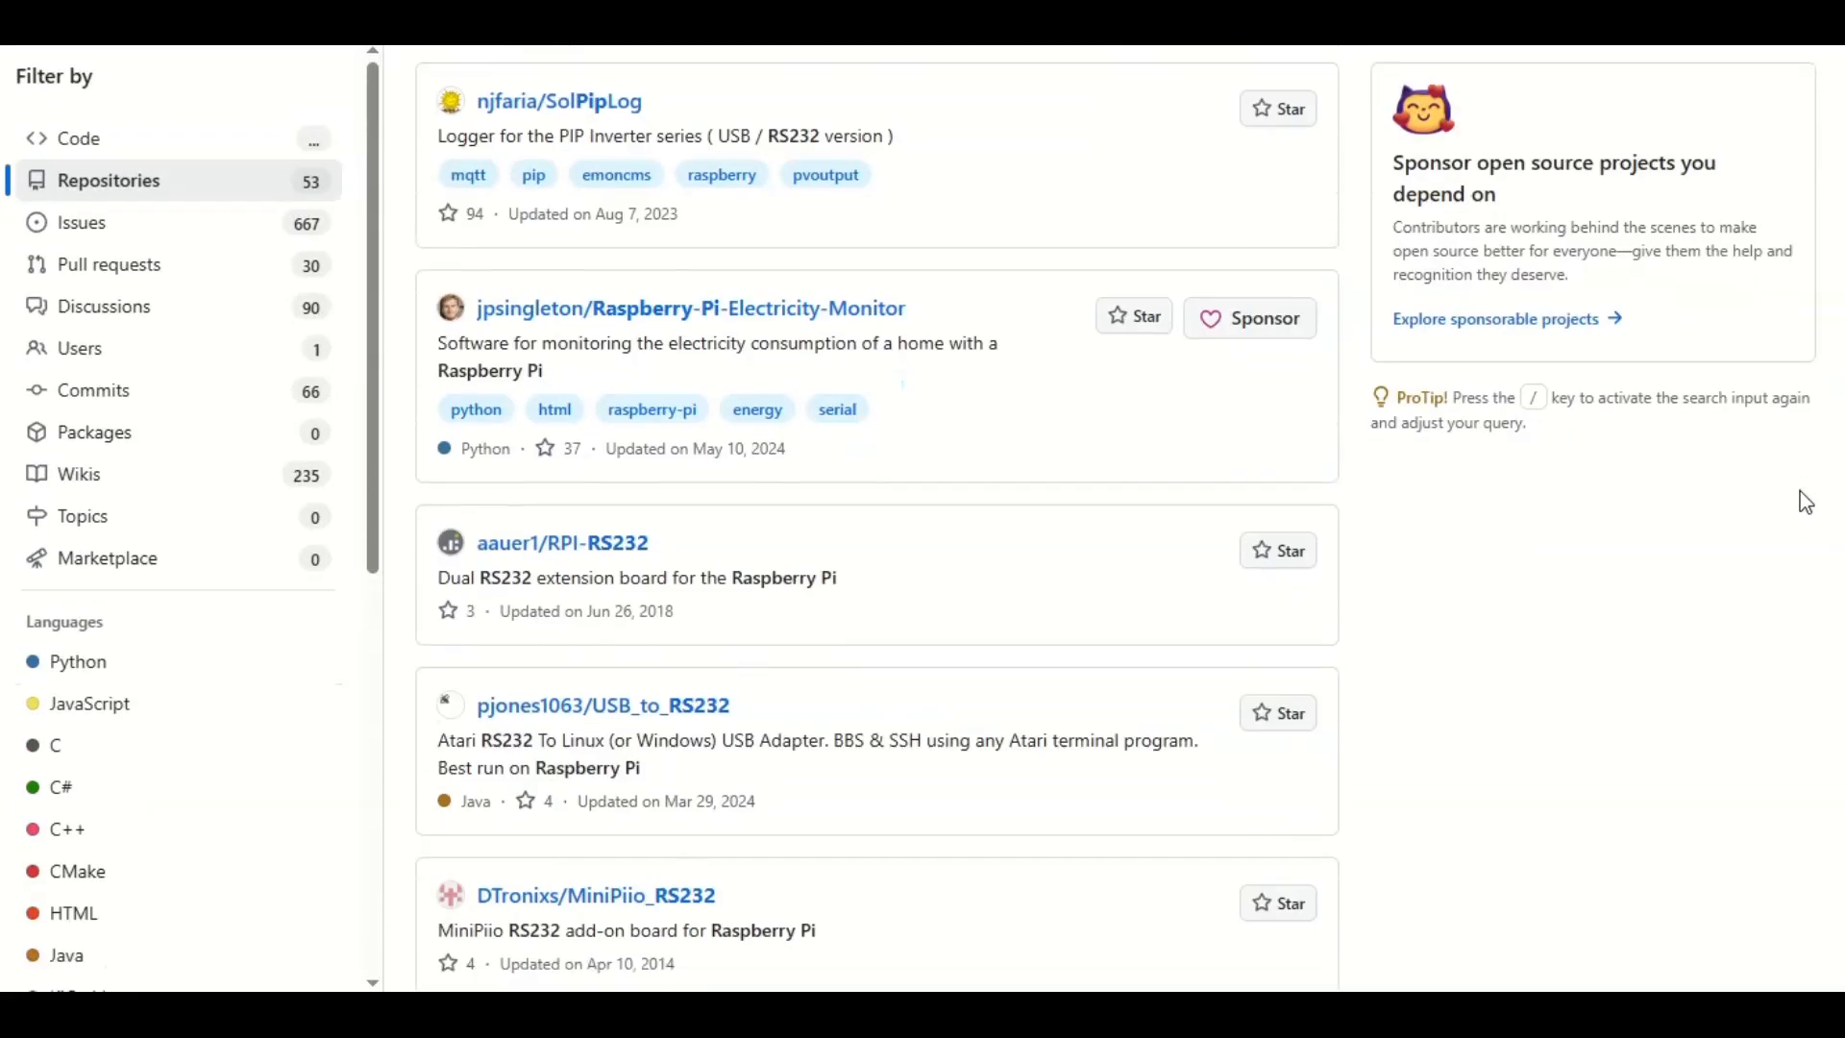
Search GitHub for Byte2Bot, filter to Users and open the Byte2Bot profile
{"action": "scroll", "scroll_direction": "down", "scroll_amount": 3}
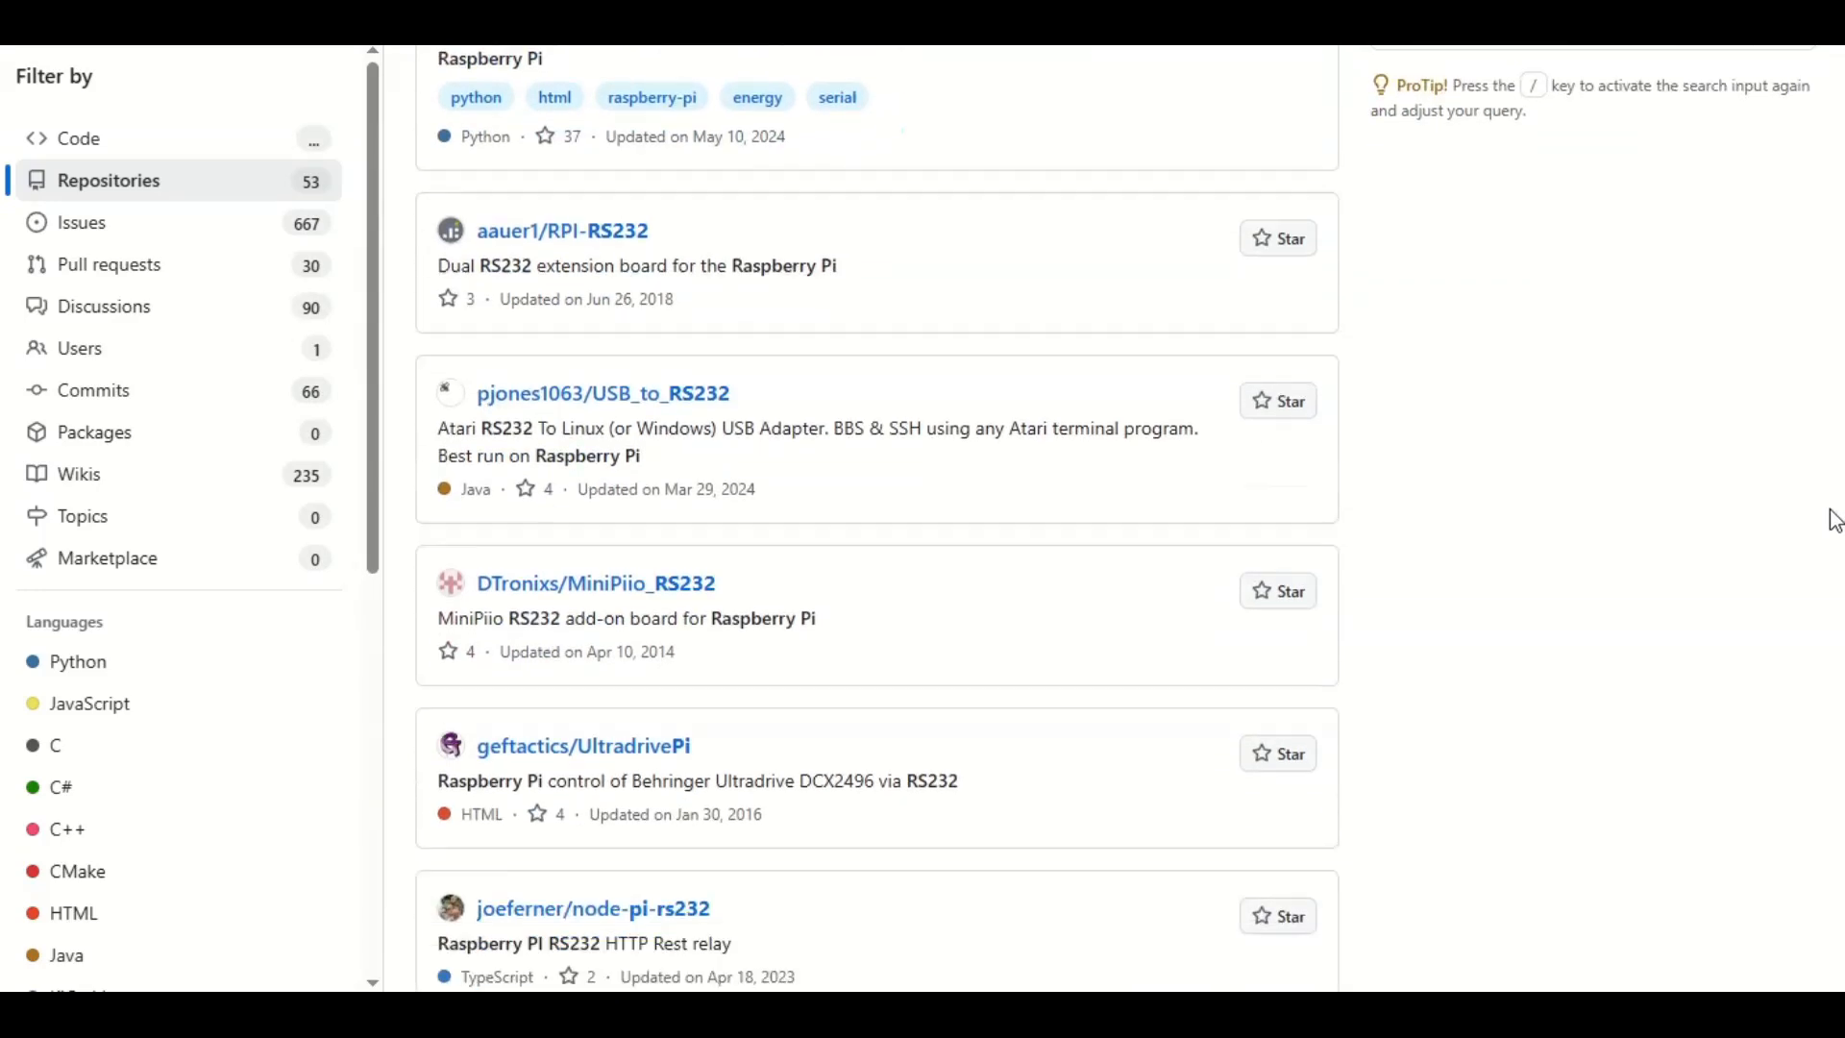
{"action": "left_click", "coordinate": [824, 87]}
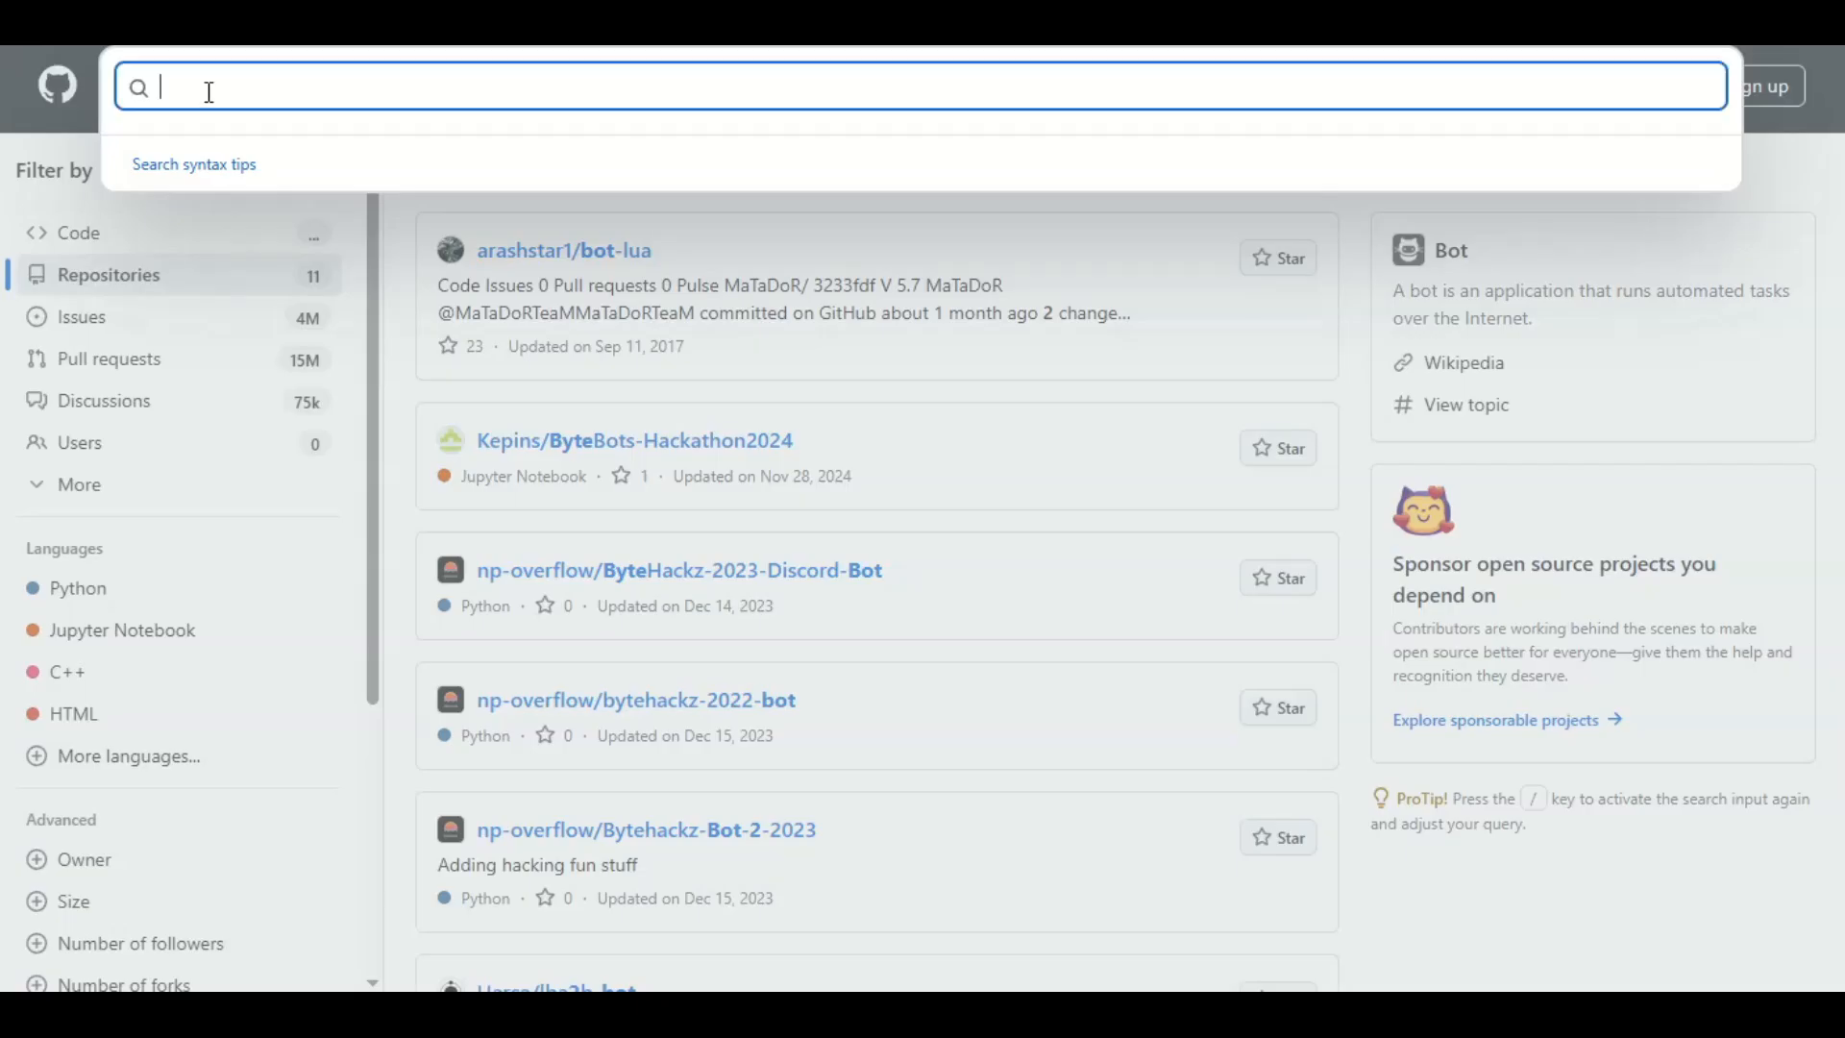
{"action": "type", "text": "Byte2Bot"}
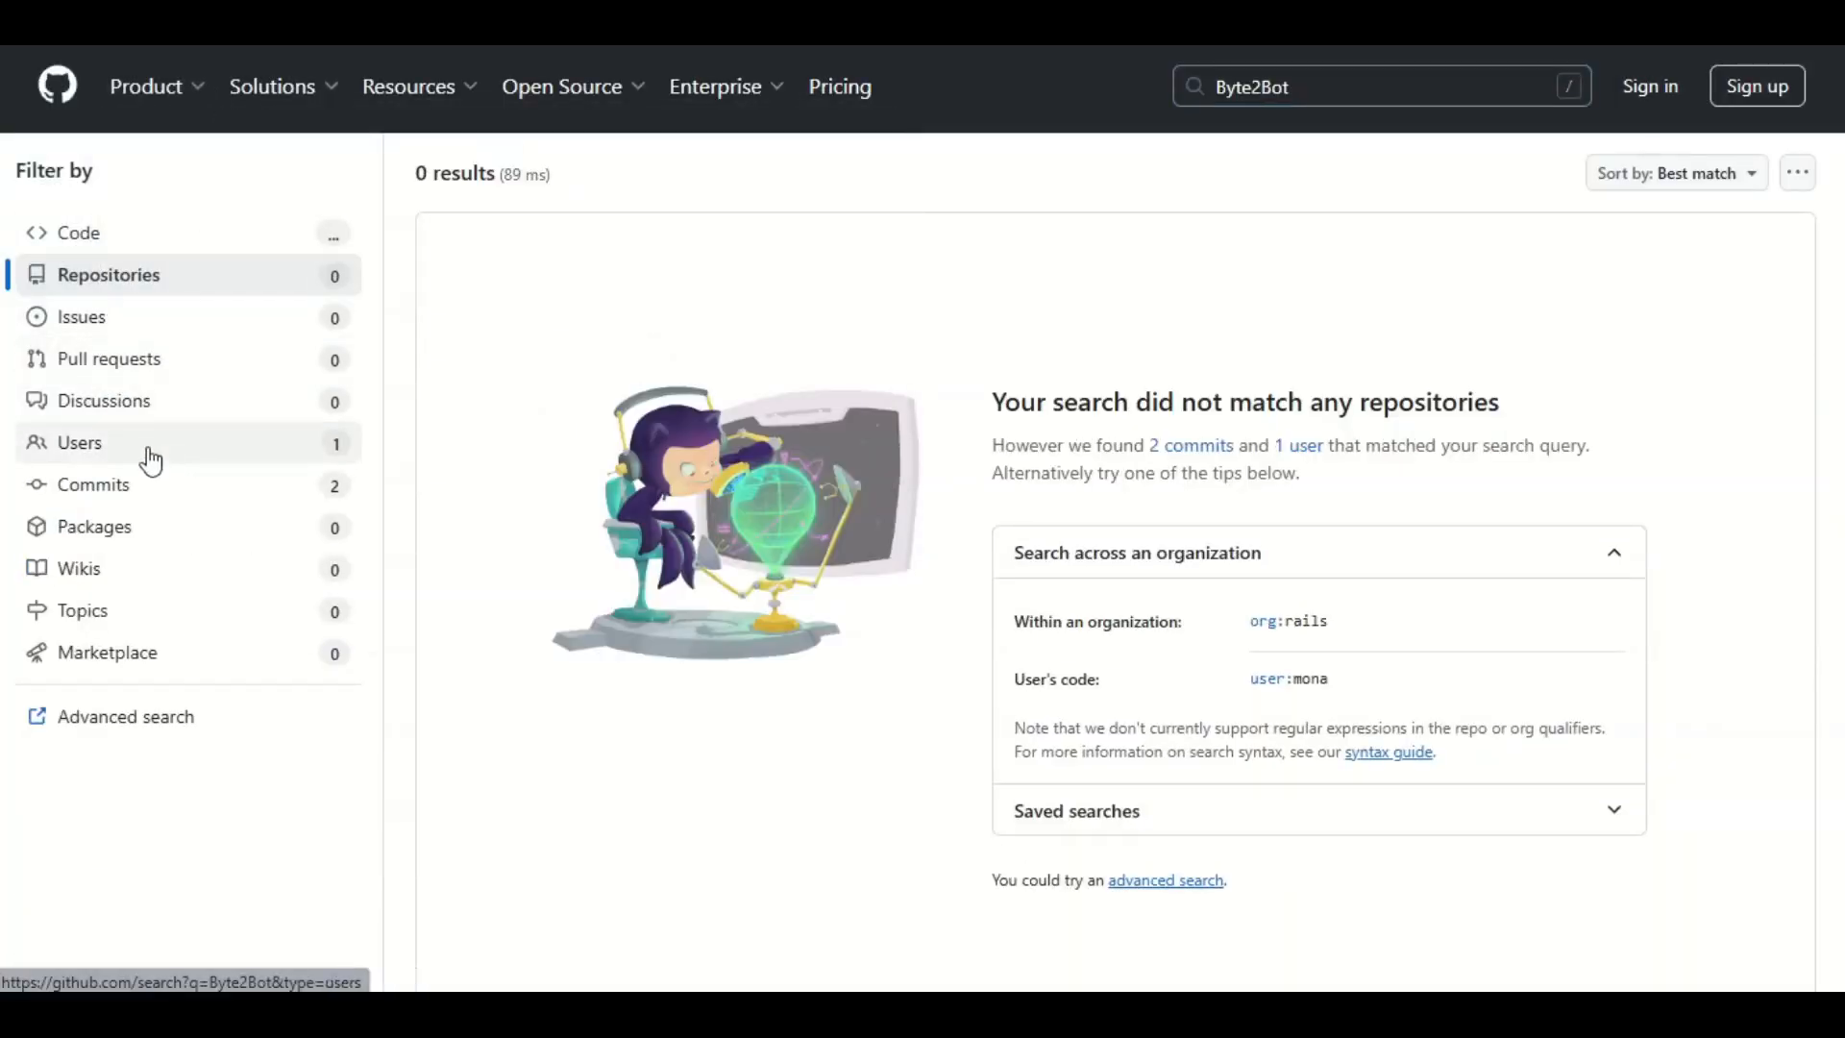
{"action": "left_click", "coordinate": [81, 442]}
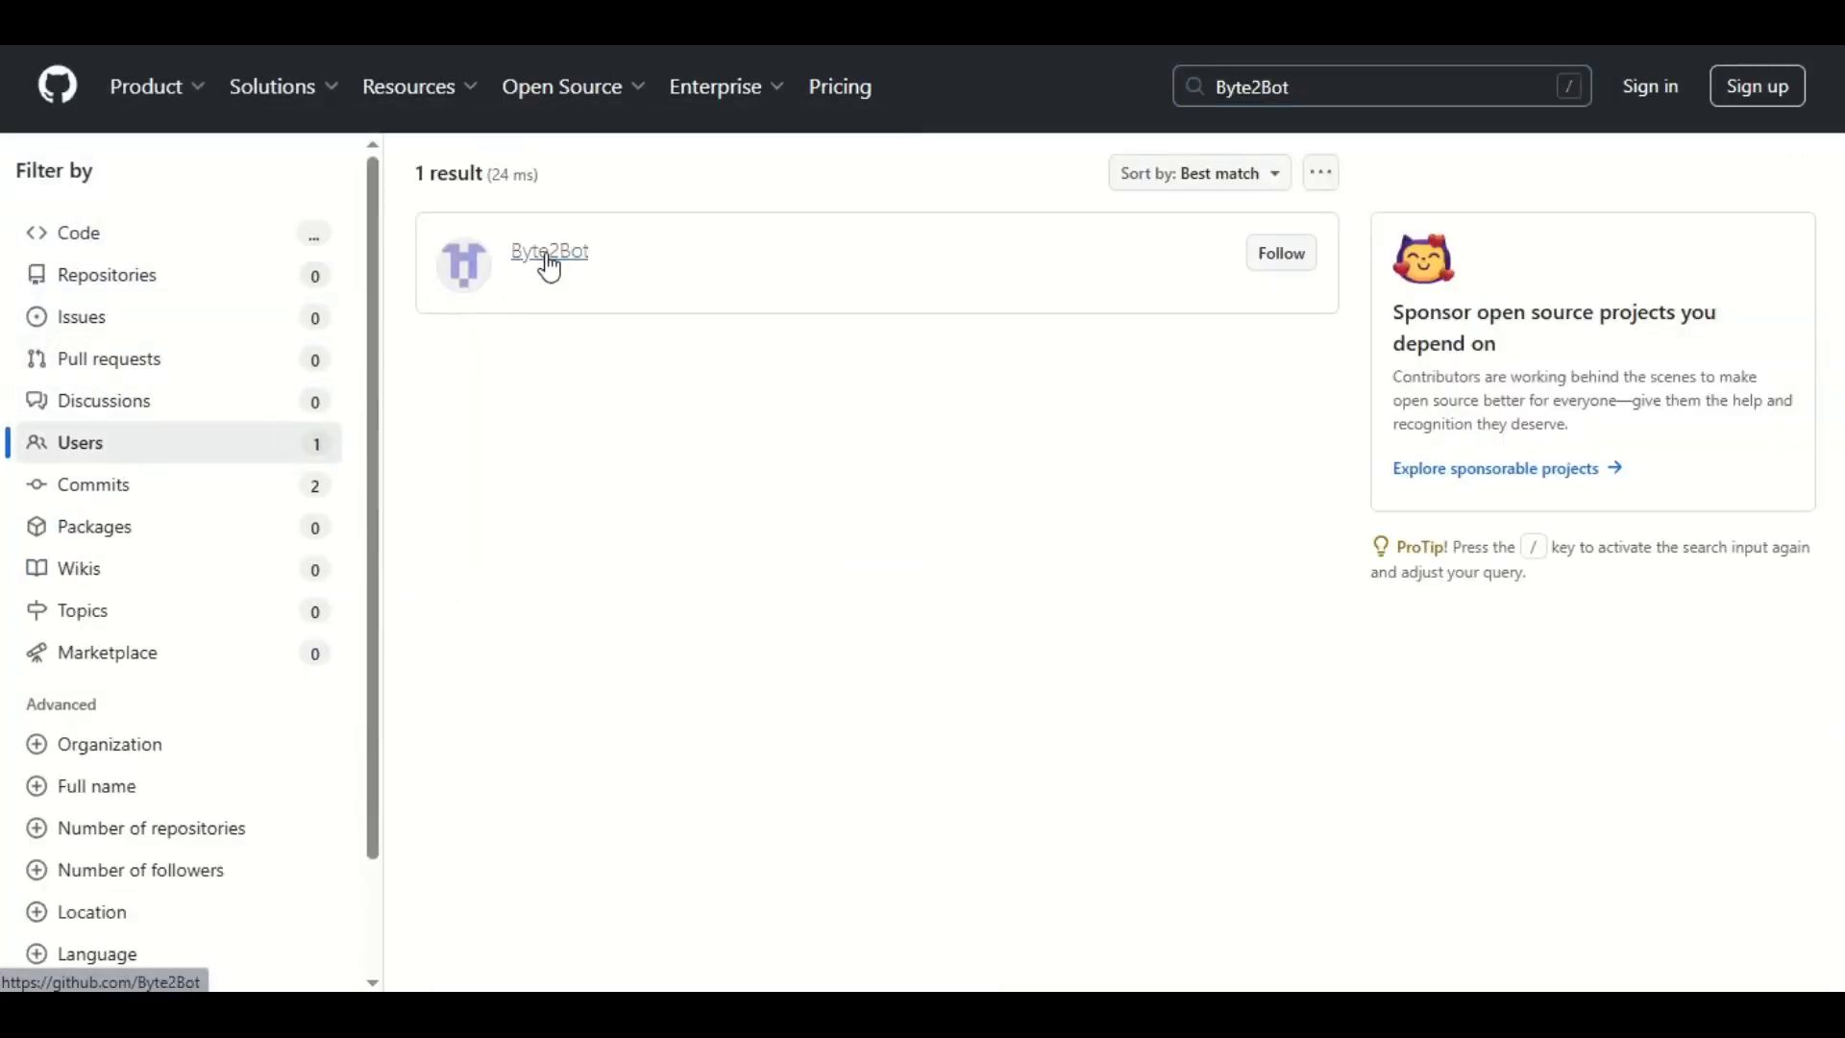
{"action": "left_click", "coordinate": [547, 250]}
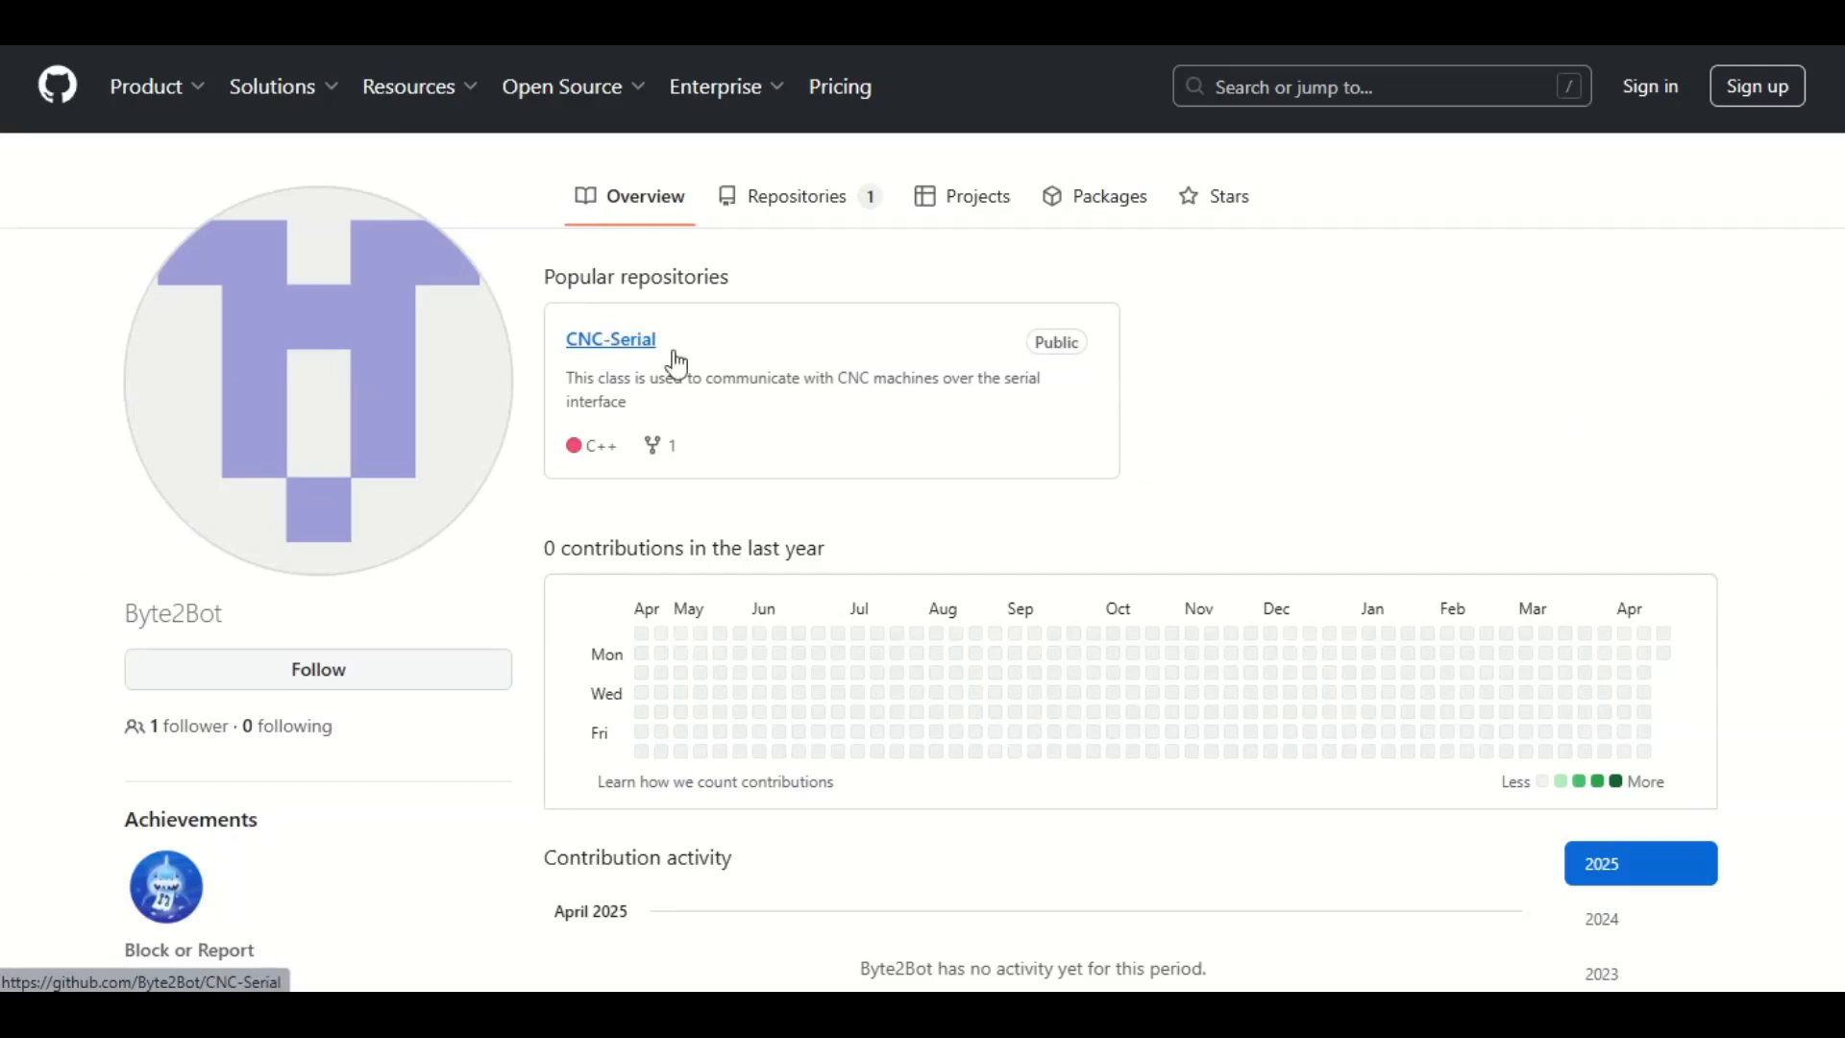
Open the CNC-Serial repository and scroll its README features and usage steps
{"action": "left_click", "coordinate": [609, 338]}
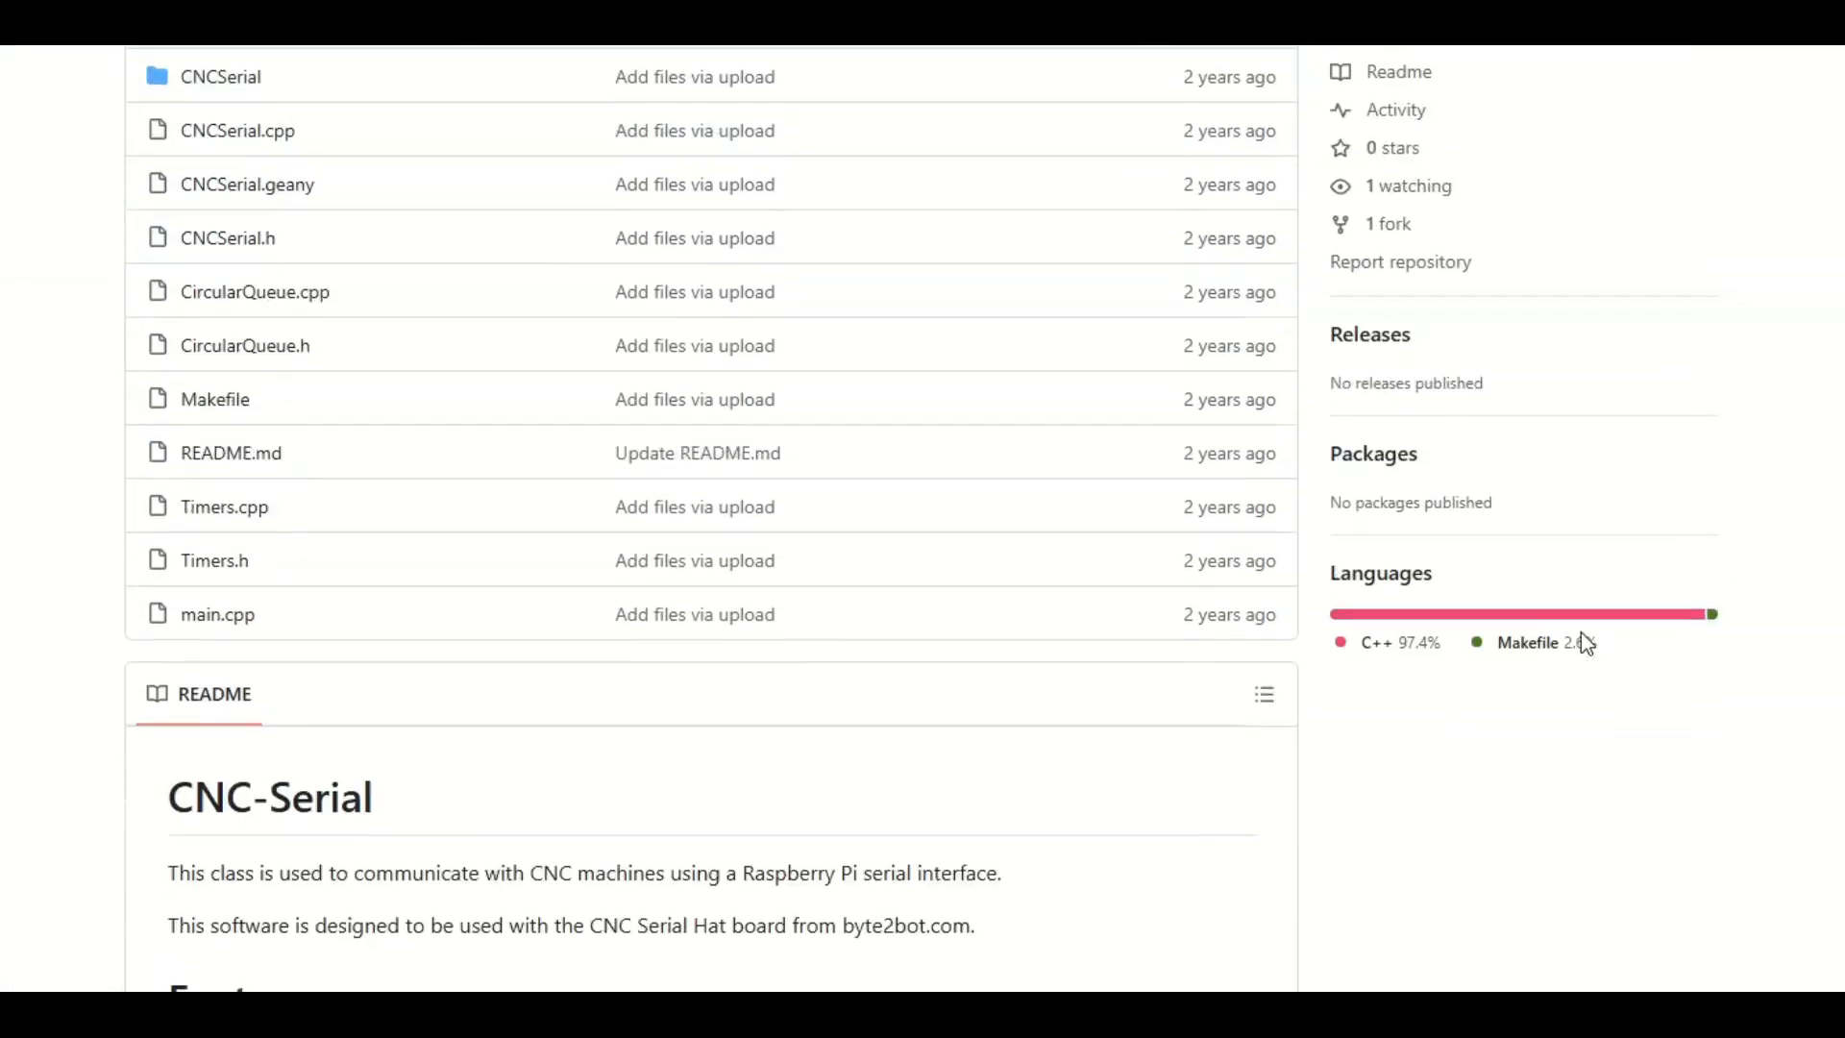
{"action": "scroll", "scroll_direction": "down", "scroll_amount": 3}
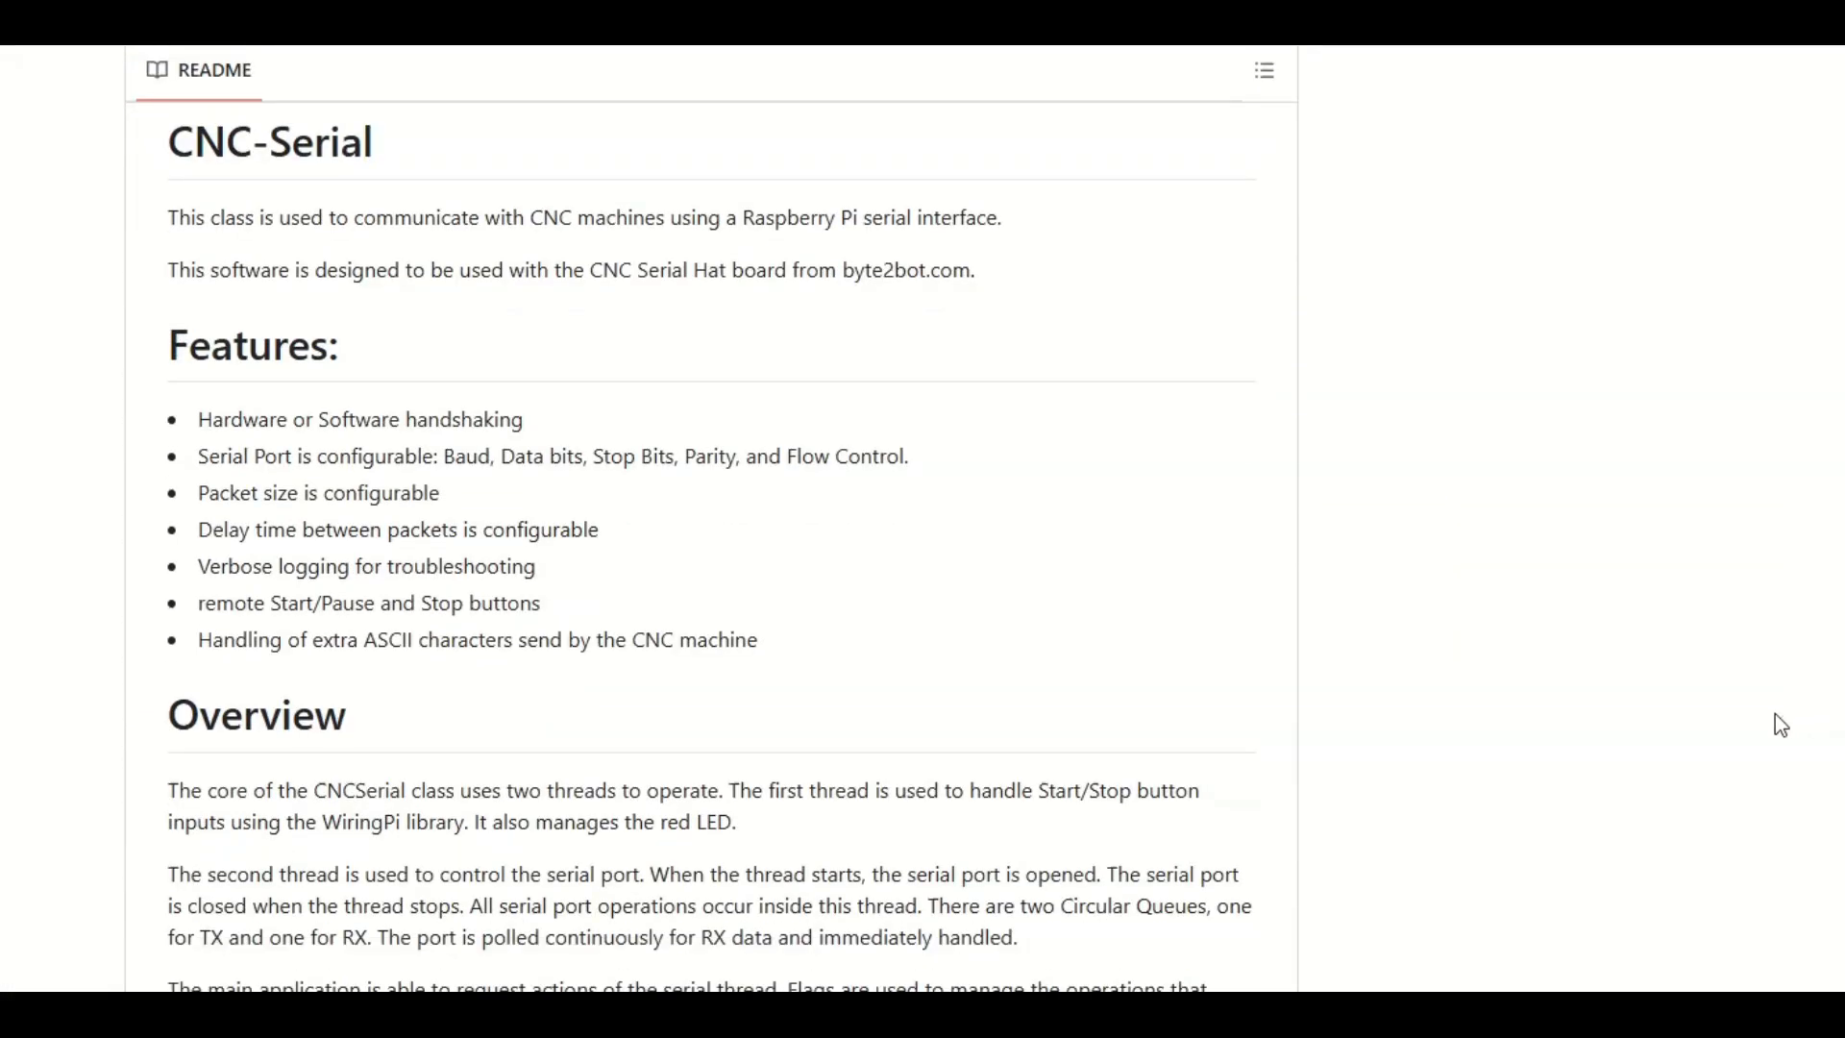
{"action": "scroll", "scroll_direction": "down", "scroll_amount": 3}
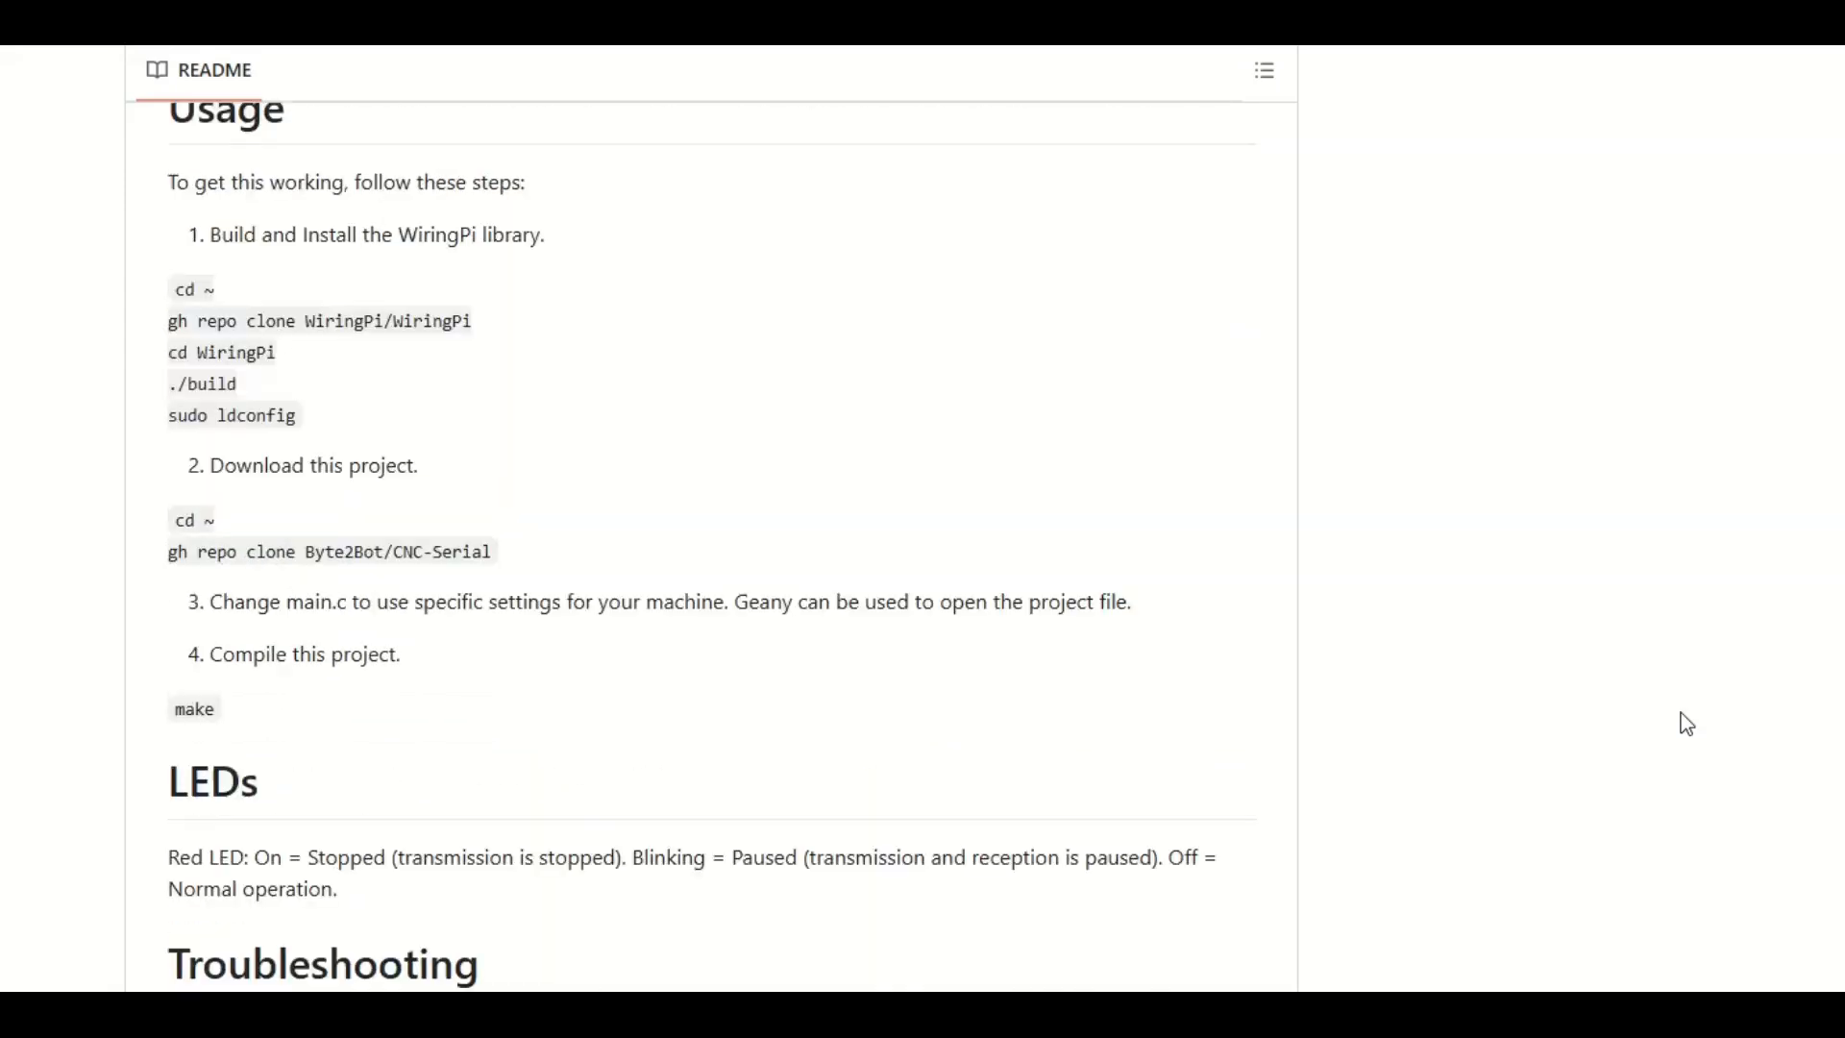